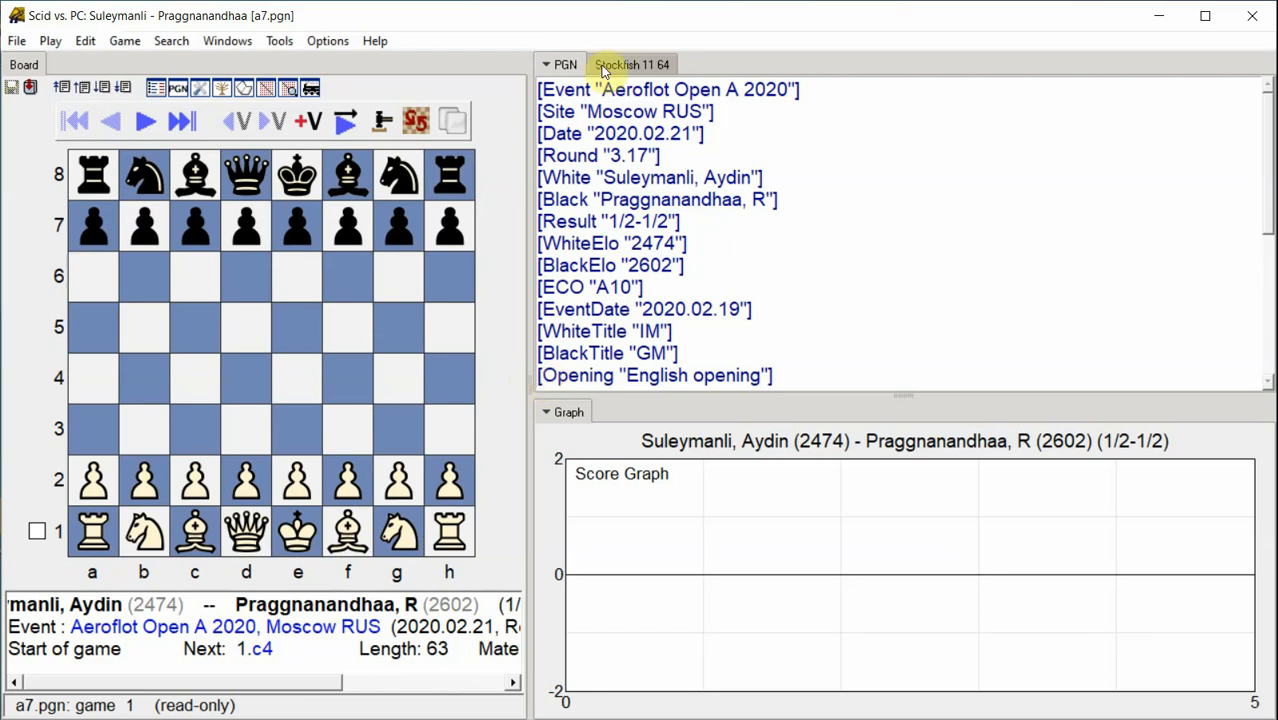
# - Start Stockfish 11 annotating all moves at 3 seconds each, adding variations for non-best moves
pyautogui.click(632, 64)
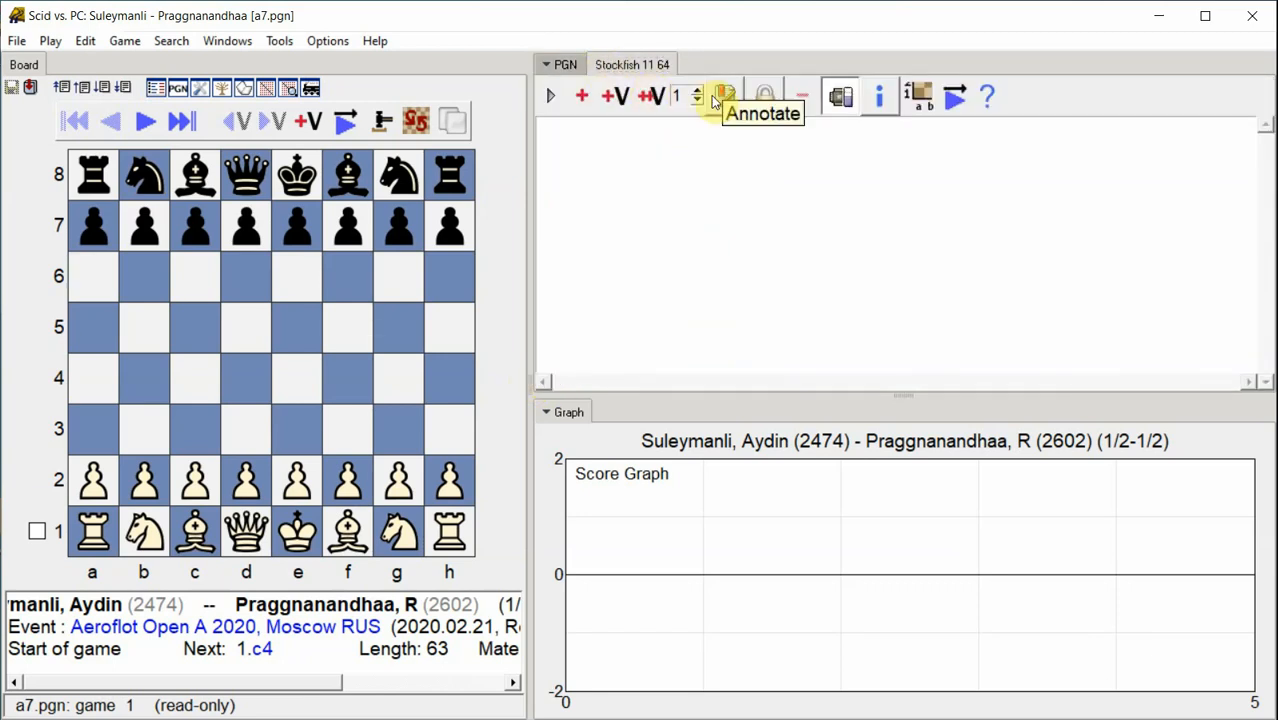
pyautogui.click(723, 96)
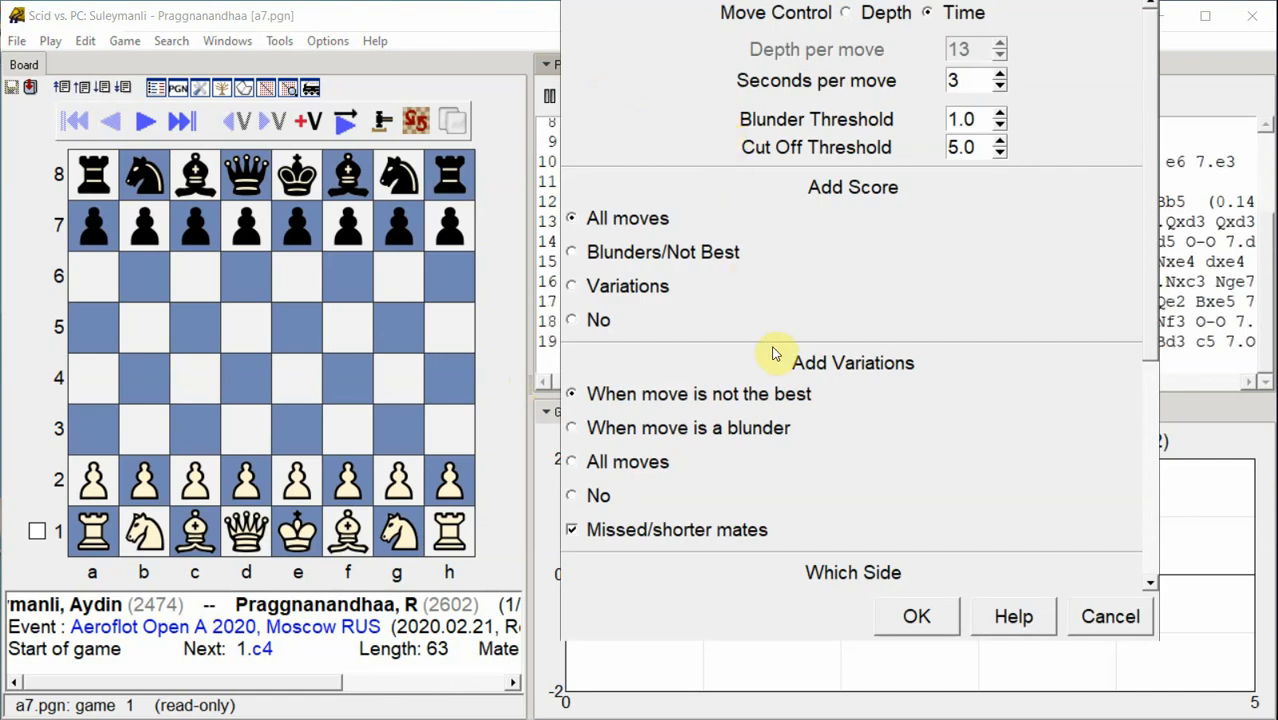
pyautogui.click(914, 616)
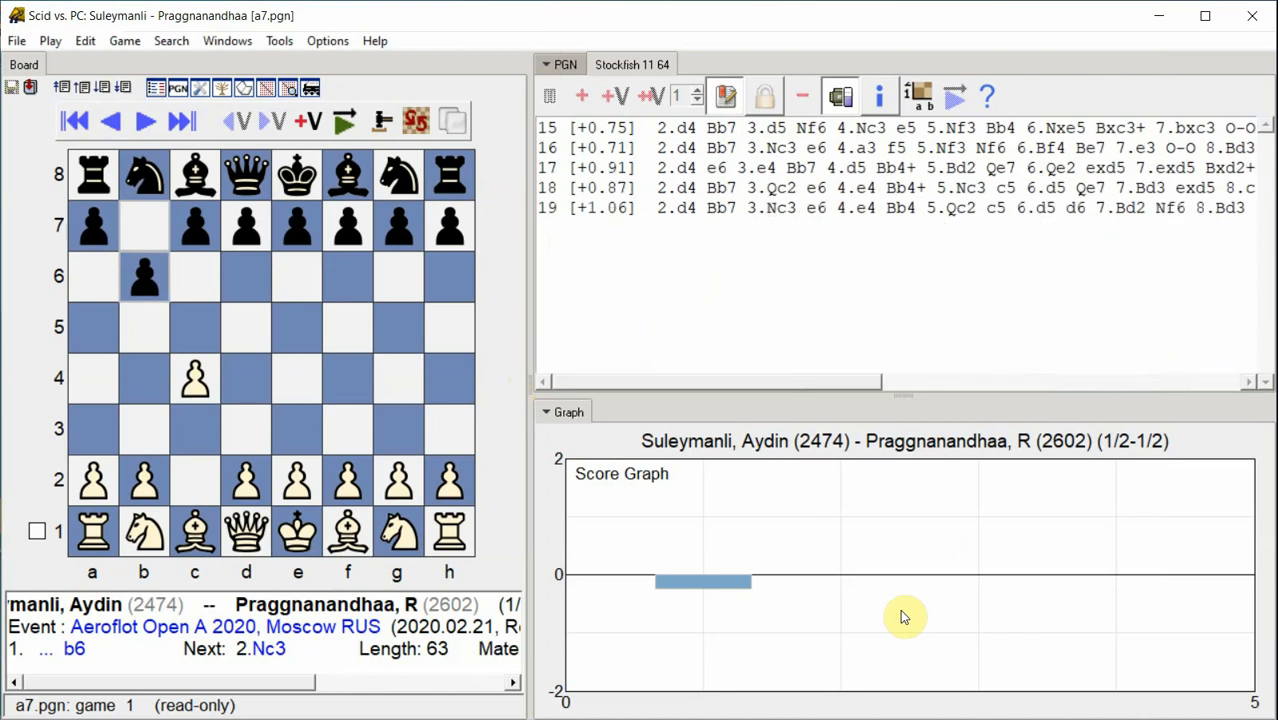
# - Return to the game text and scroll to watch scores, ?! marks and variations appear
pyautogui.click(143, 120)
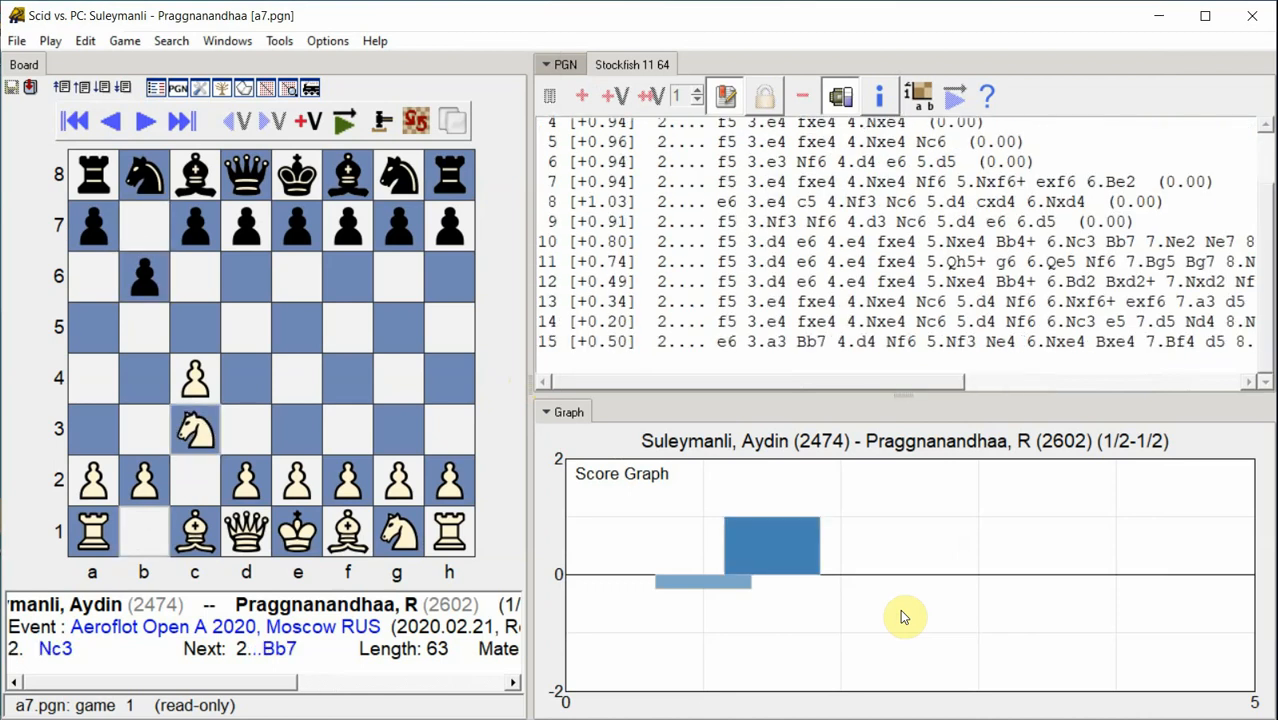
pyautogui.scroll(-3)
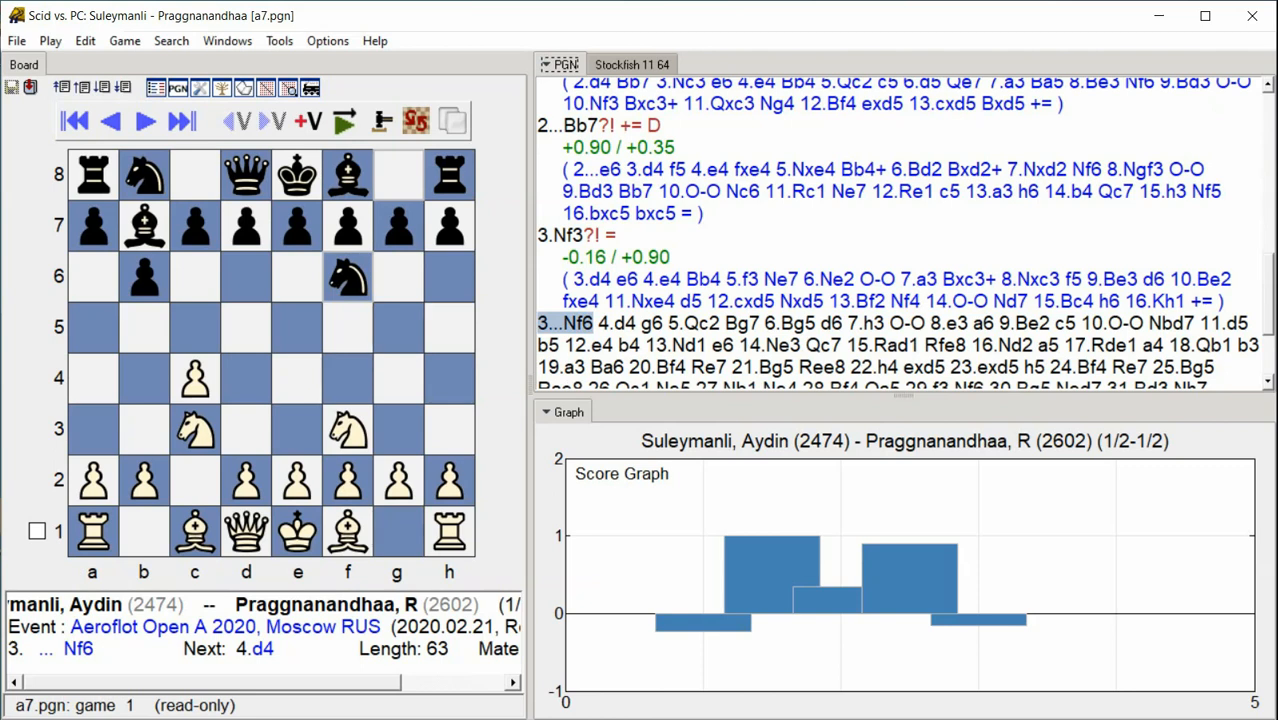
# - Step forward as Stockfish adds scores, ?! and += marks and variations through 10...Nbd7
pyautogui.scroll(-3)
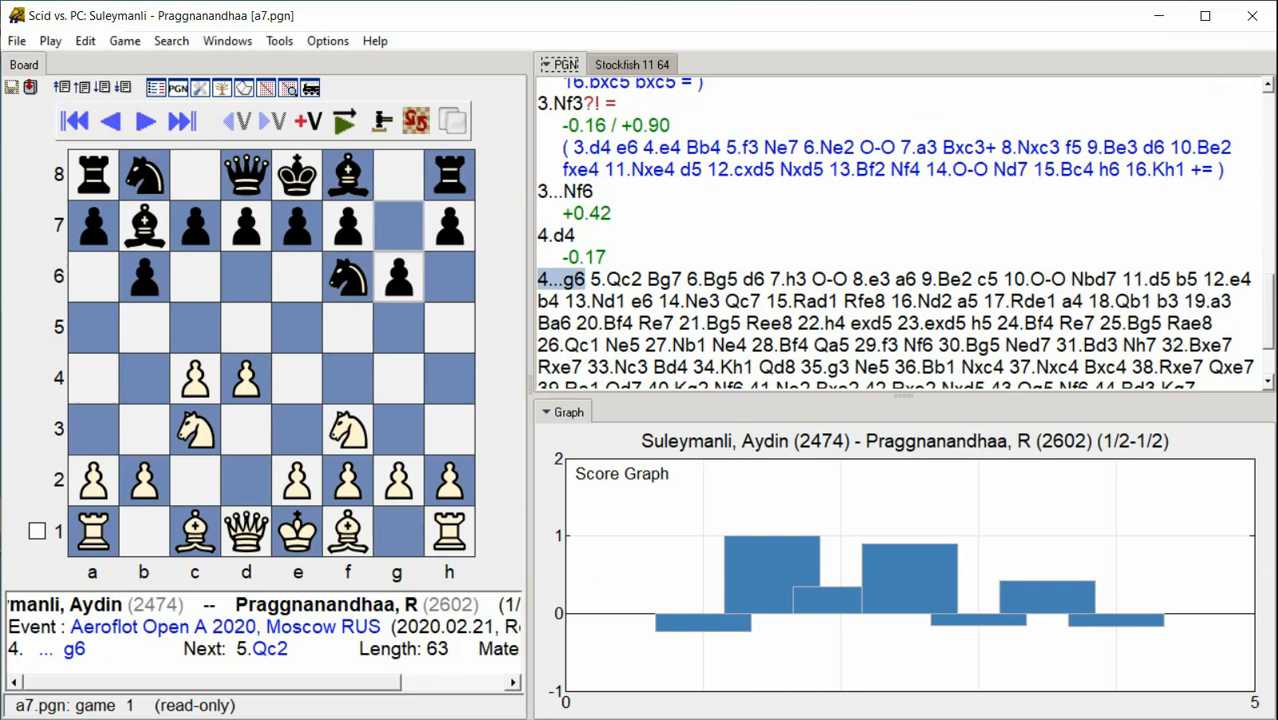
pyautogui.click(143, 120)
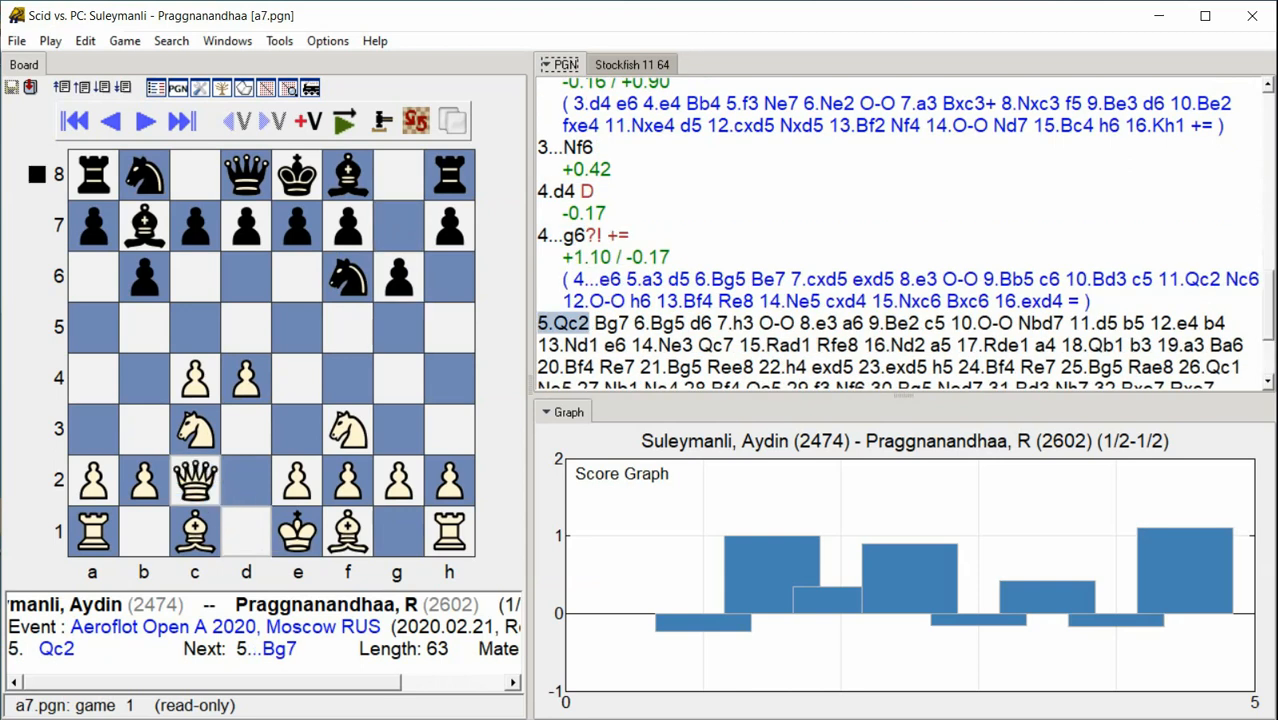
pyautogui.click(181, 121)
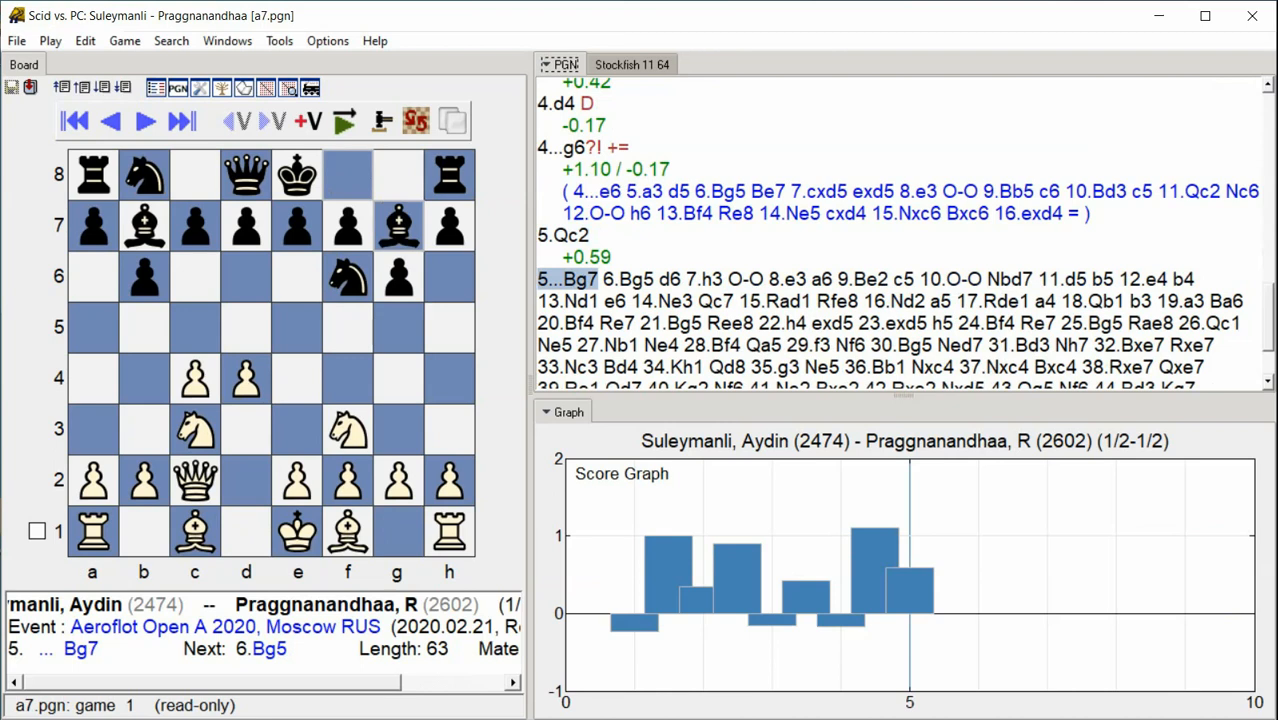
pyautogui.click(181, 120)
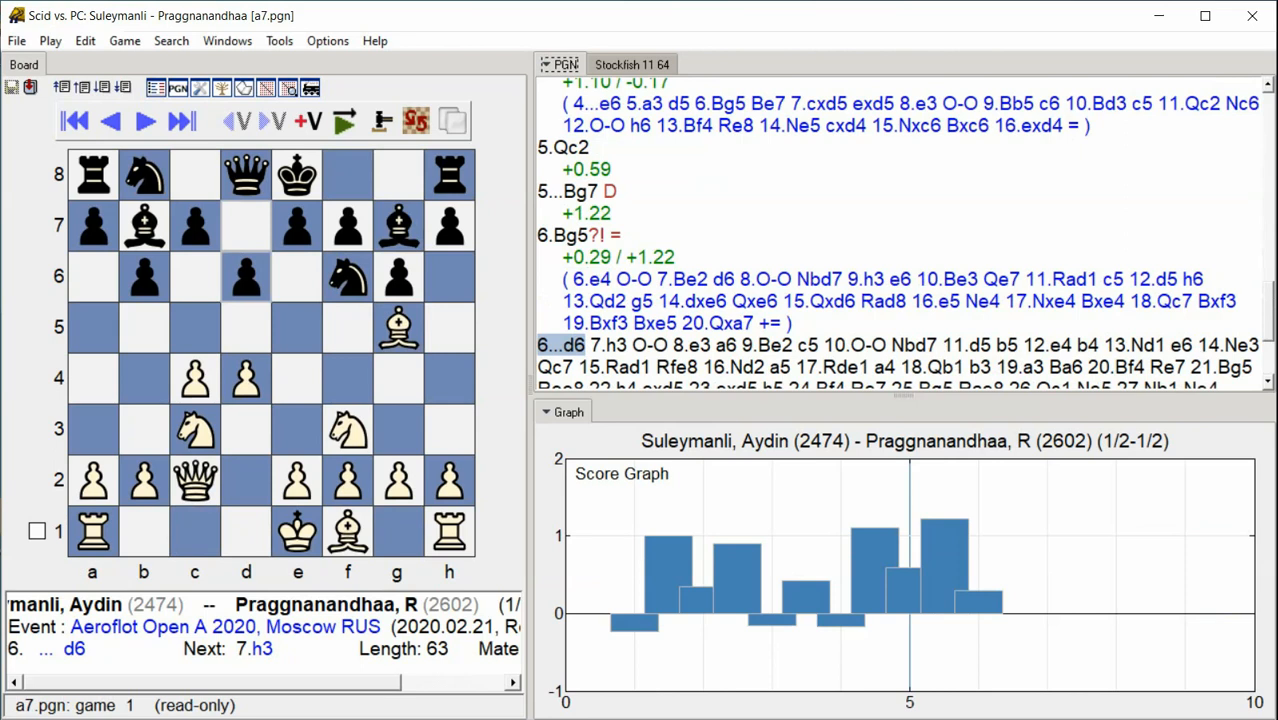
pyautogui.click(181, 121)
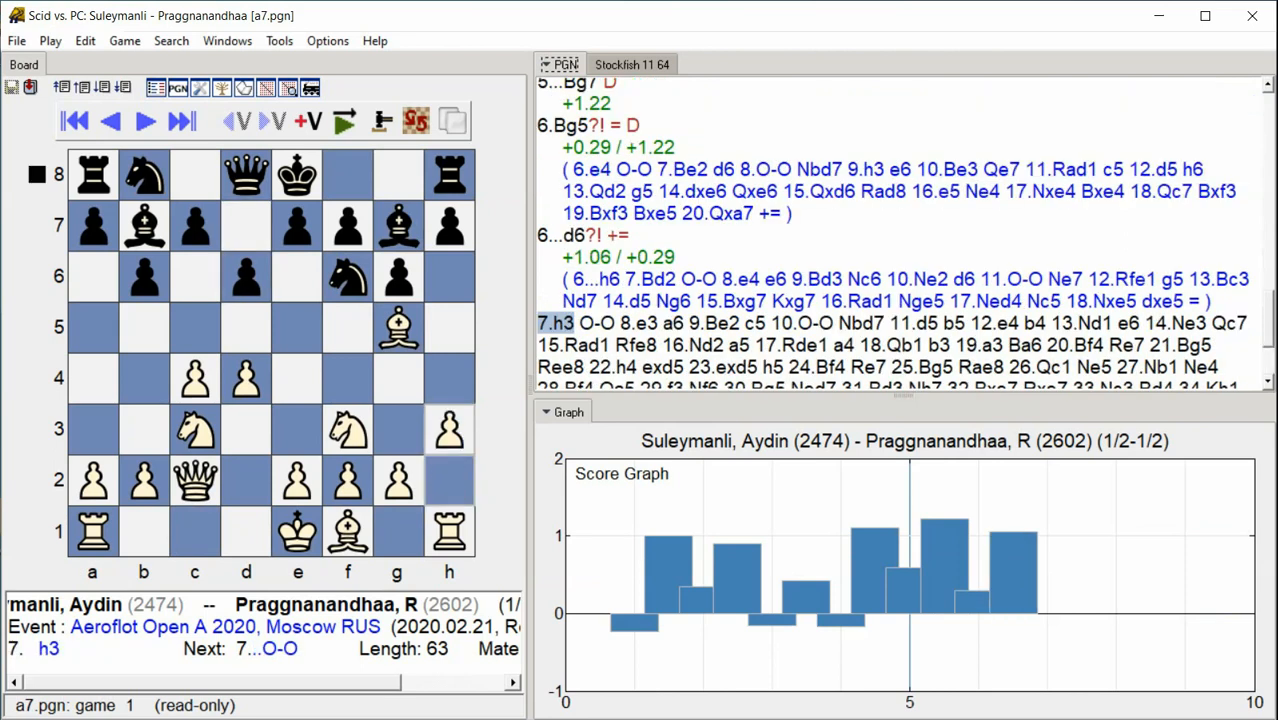
pyautogui.scroll(-3)
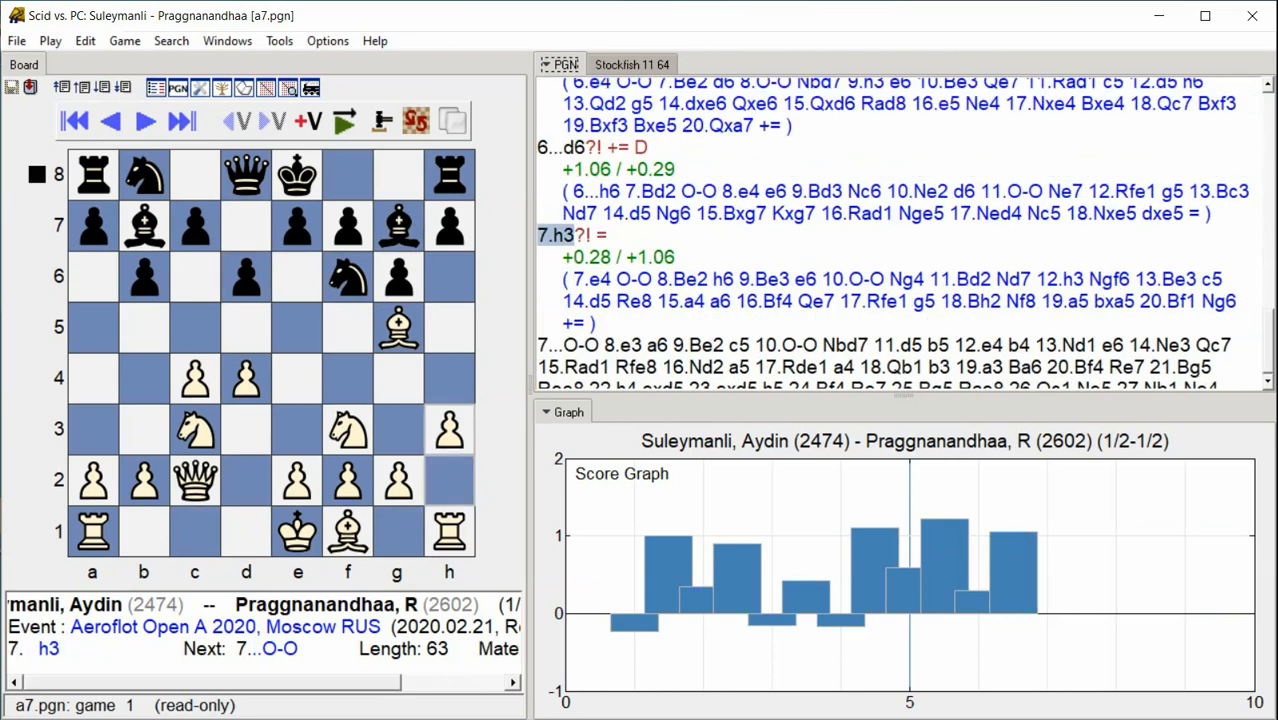
pyautogui.click(181, 120)
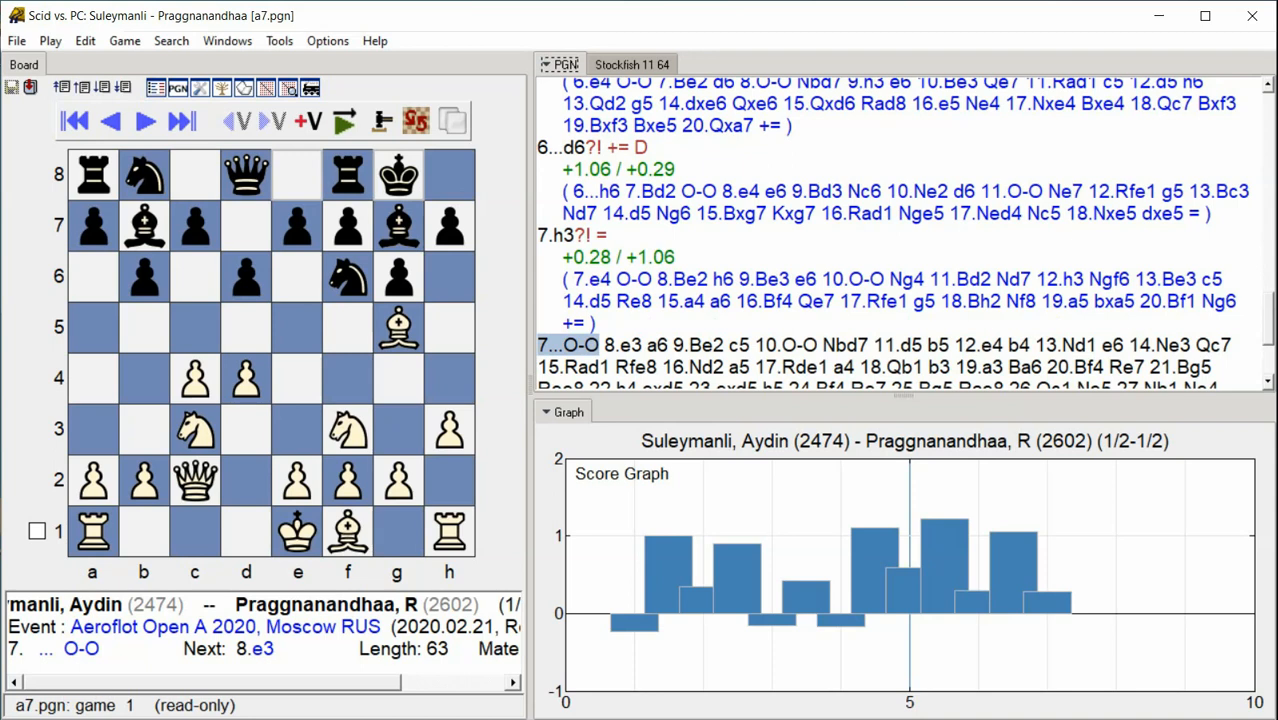
pyautogui.click(182, 120)
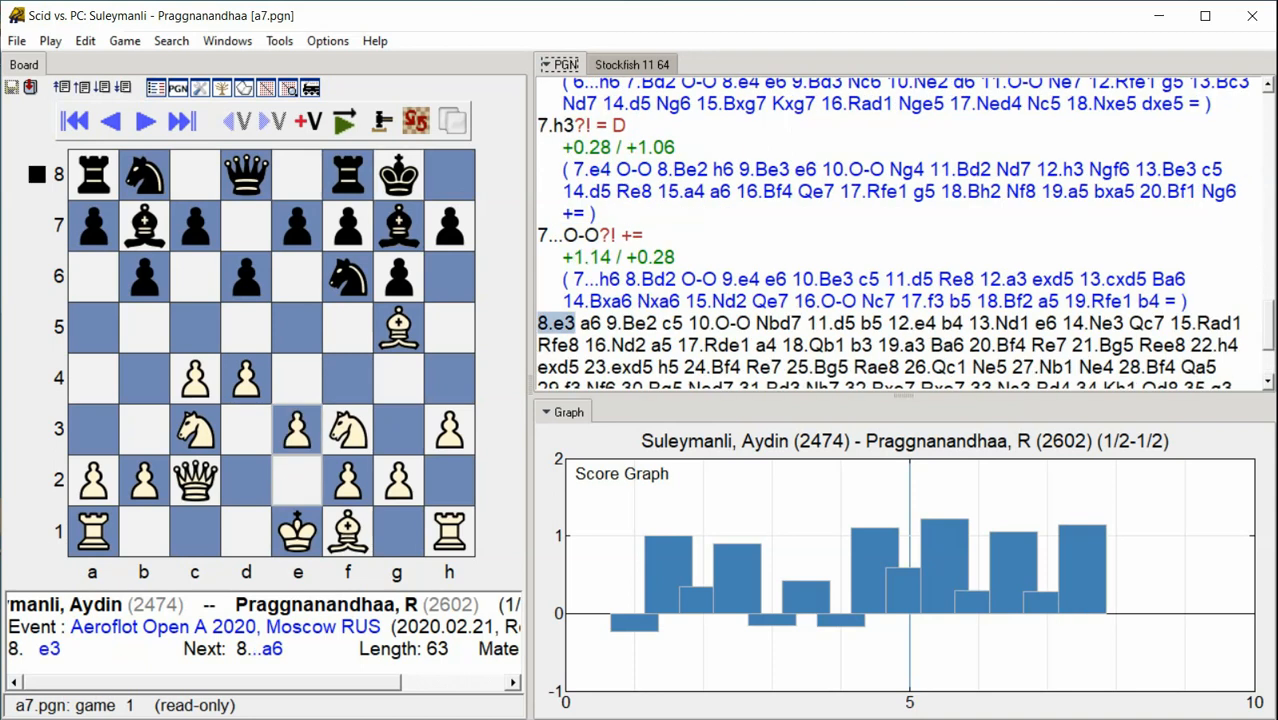
pyautogui.click(181, 121)
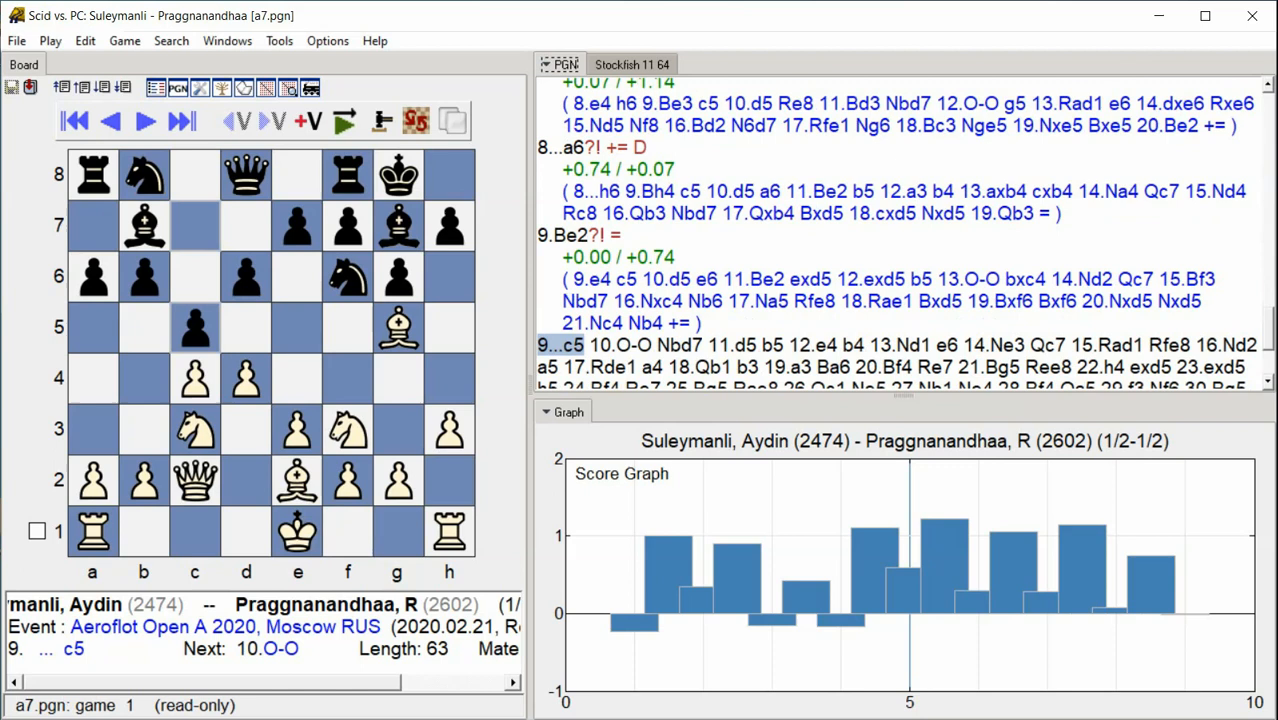
pyautogui.click(143, 120)
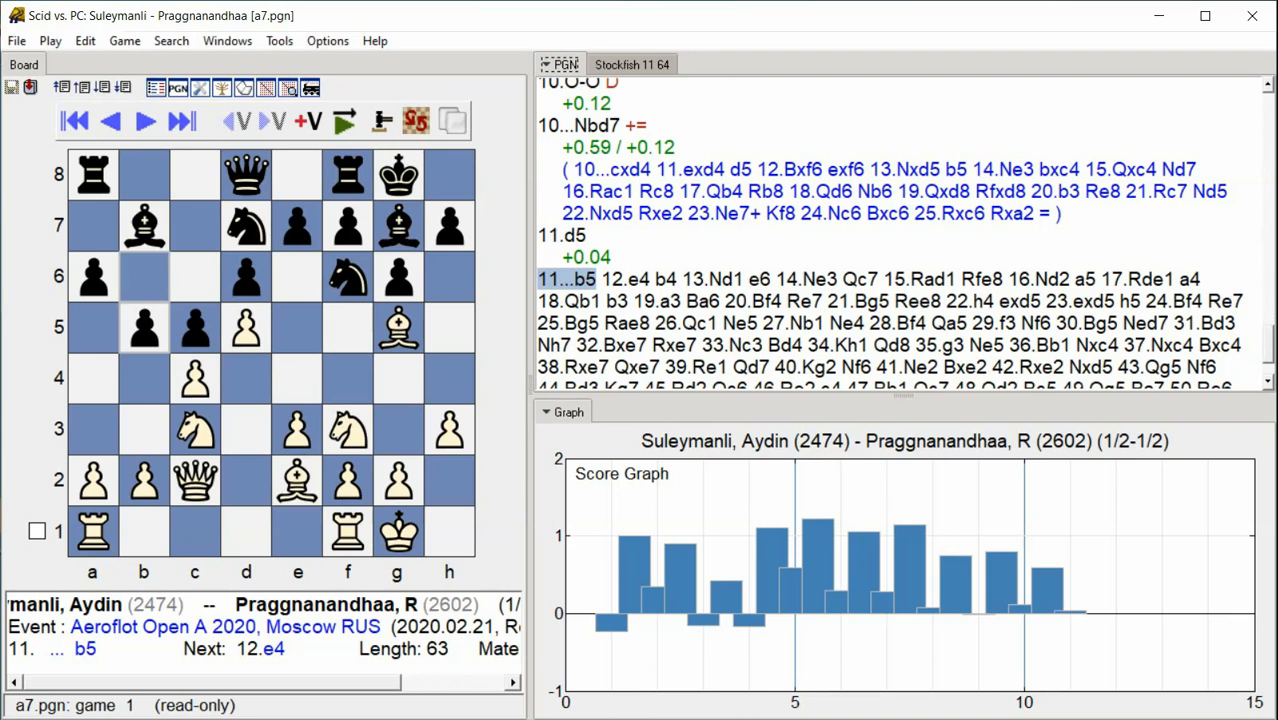
# - Keep stepping forward as Stockfish scores moves through 20...Re7, giving 20.Bf4?! a variation
pyautogui.click(143, 120)
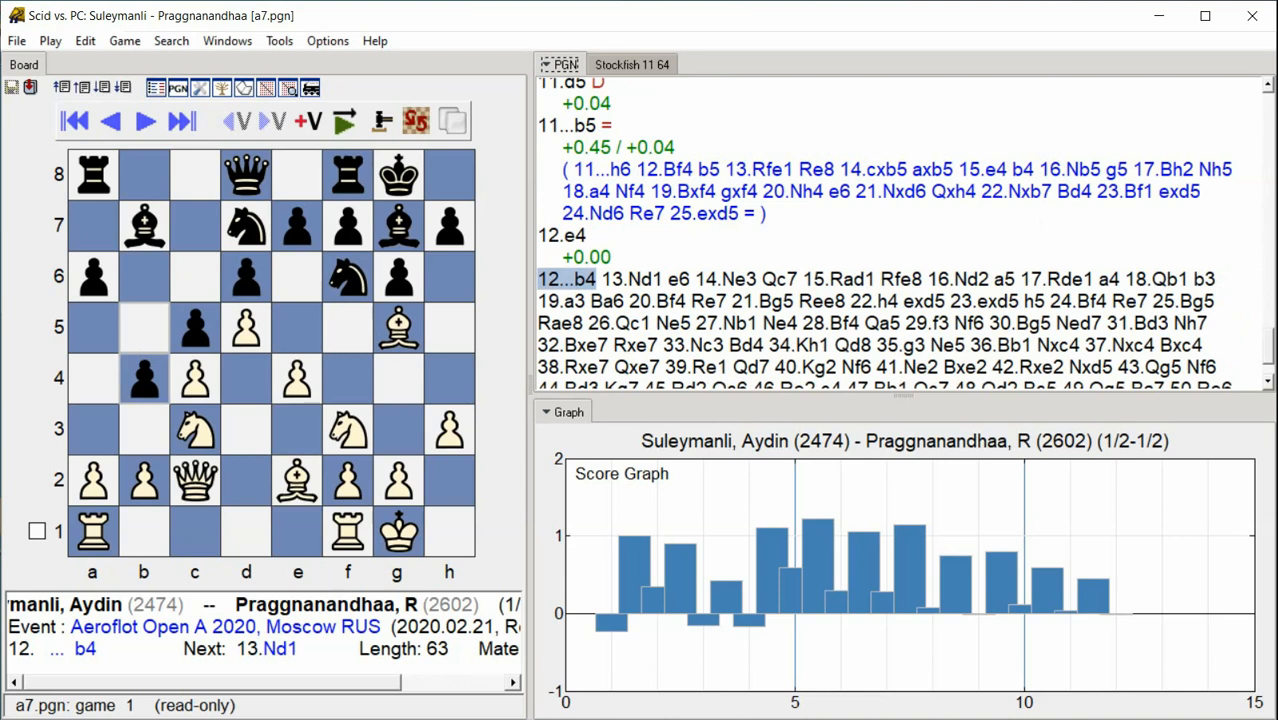
pyautogui.click(181, 120)
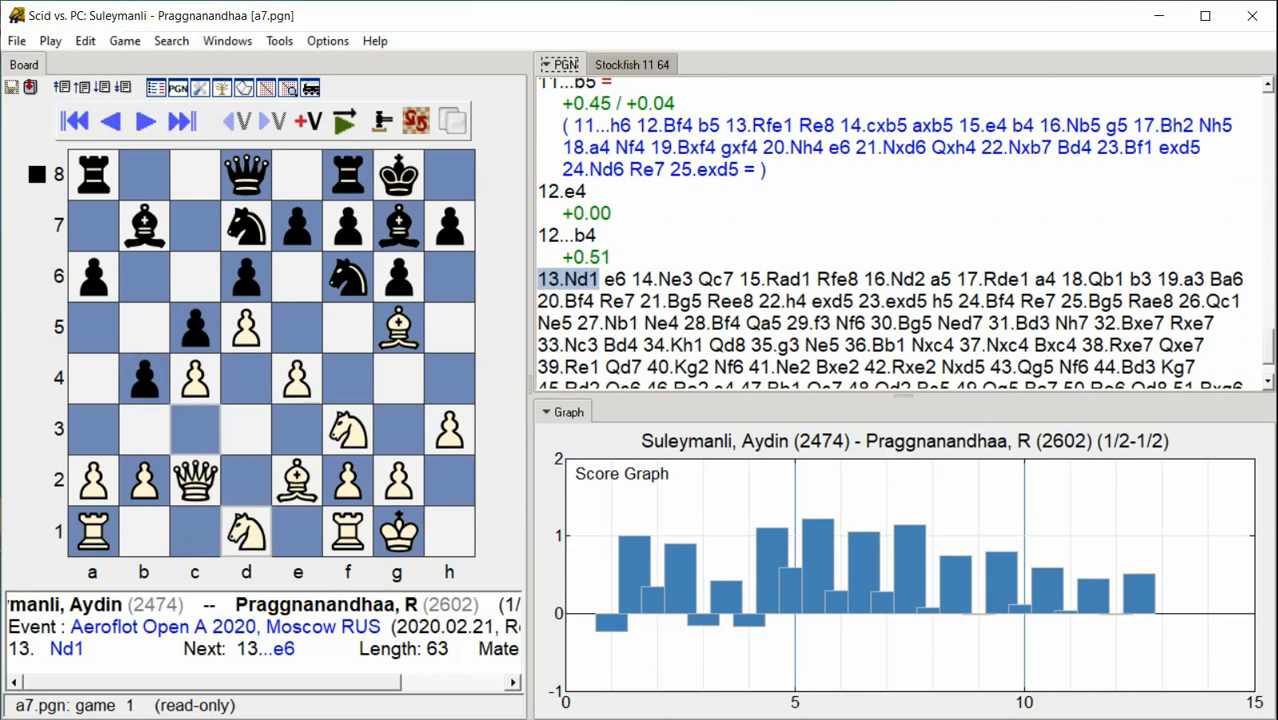
pyautogui.click(180, 121)
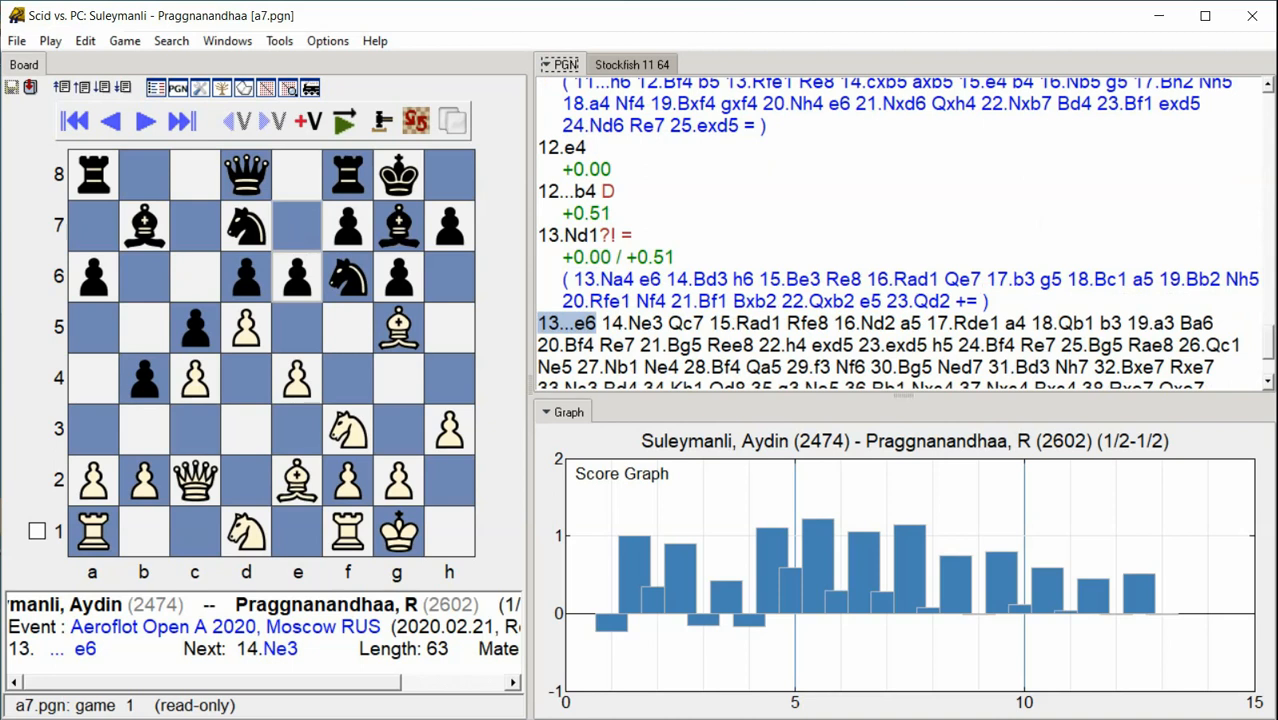
pyautogui.click(143, 121)
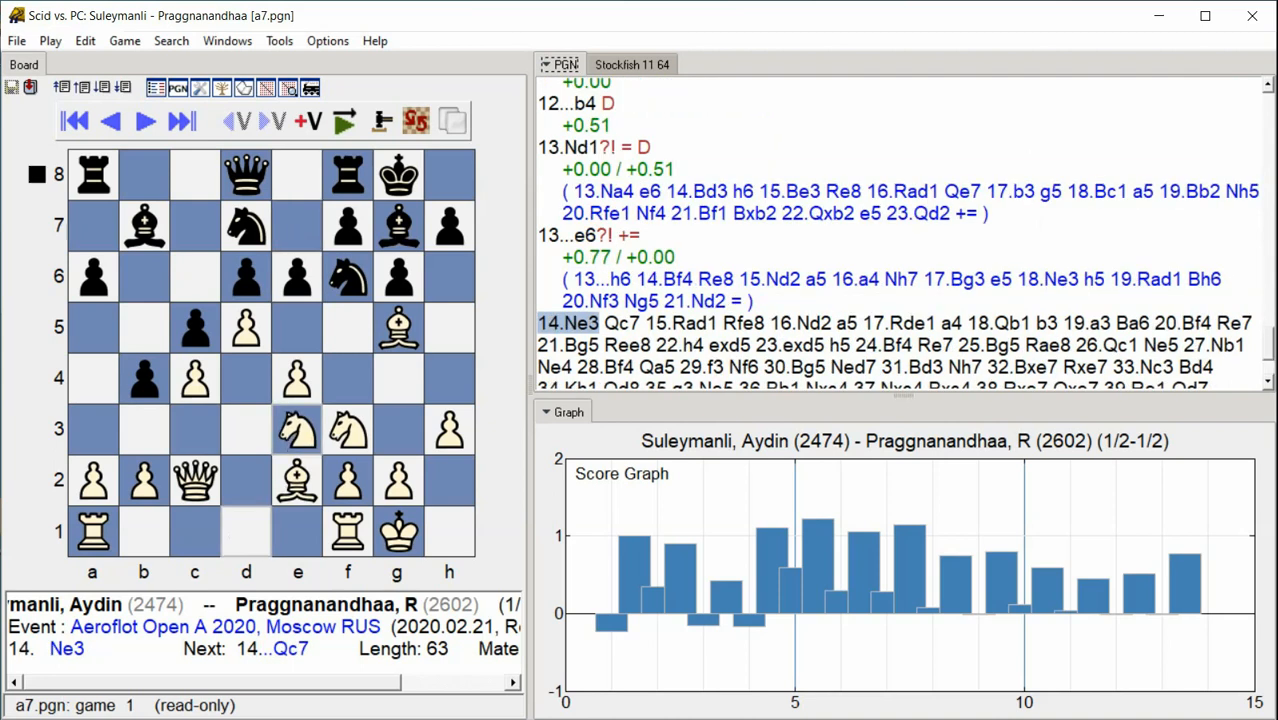
pyautogui.click(143, 121)
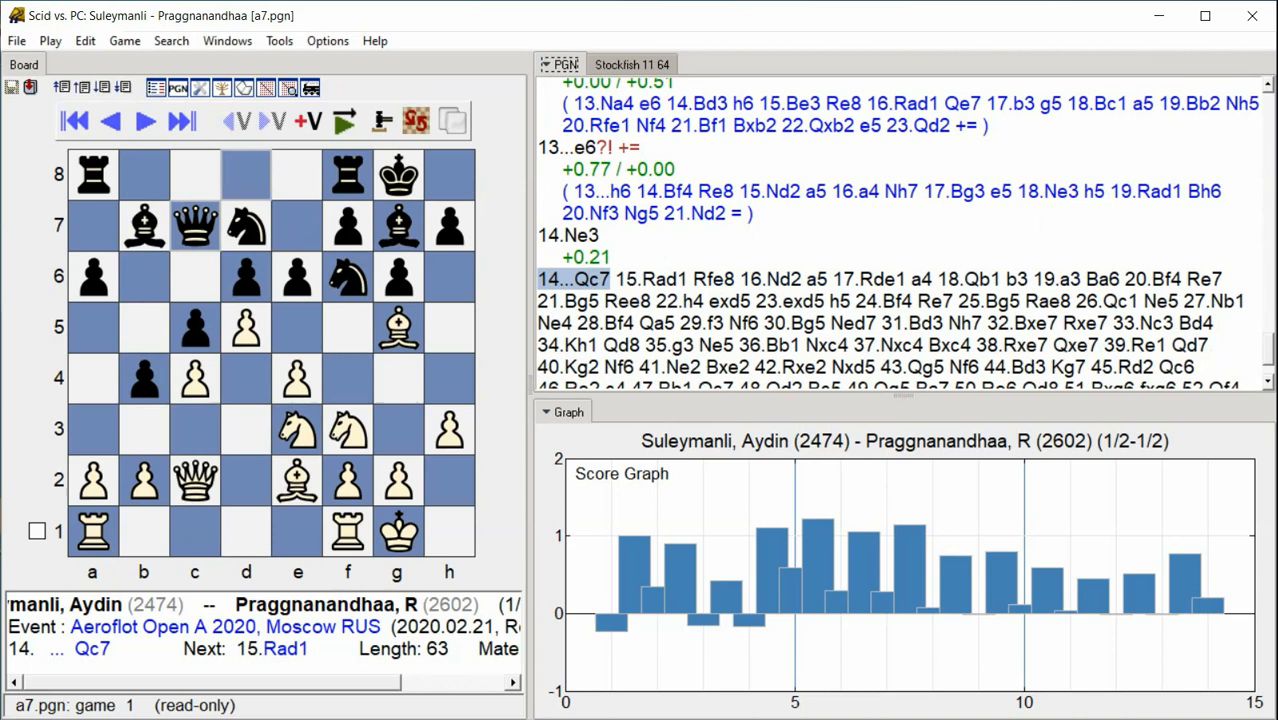
pyautogui.click(182, 121)
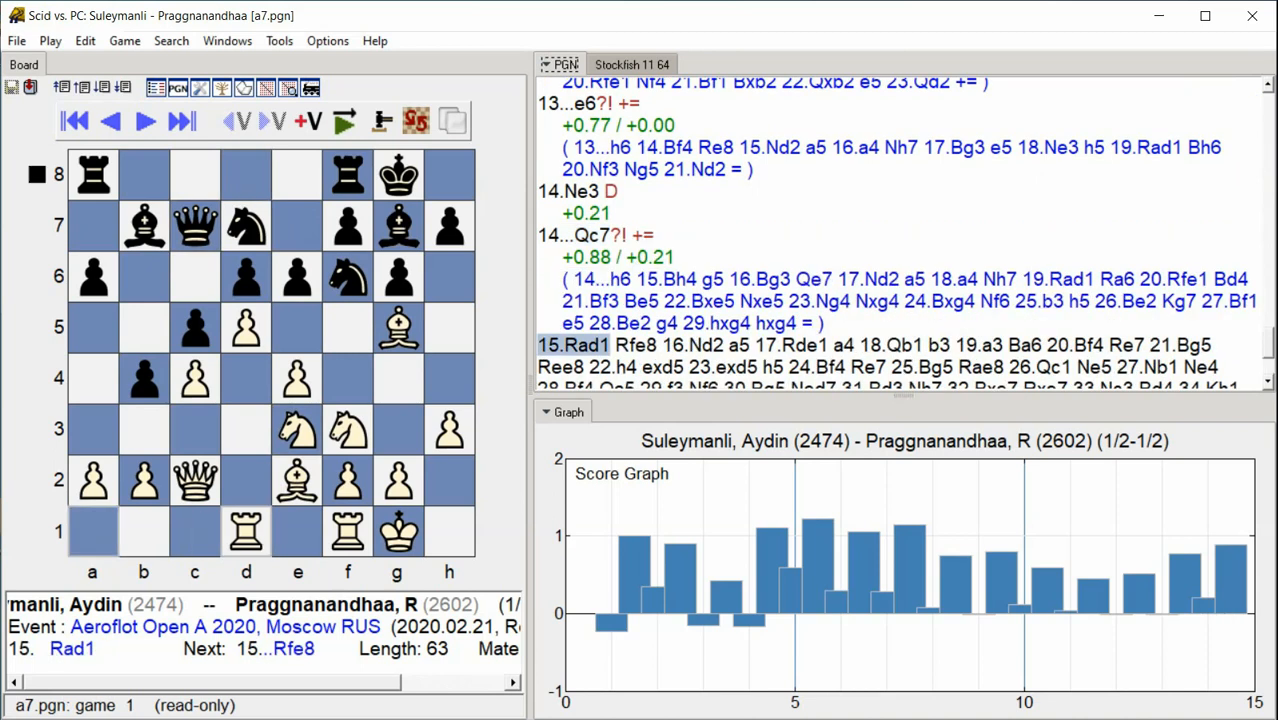
pyautogui.click(143, 120)
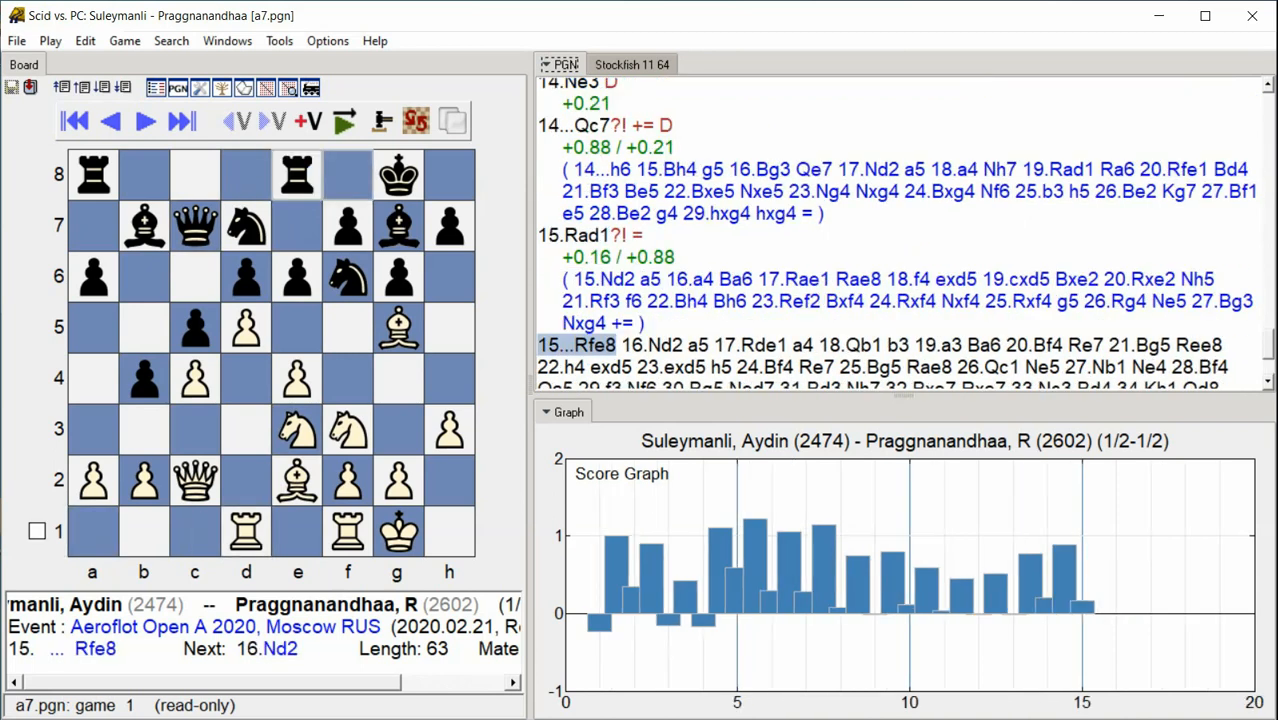
pyautogui.click(144, 121)
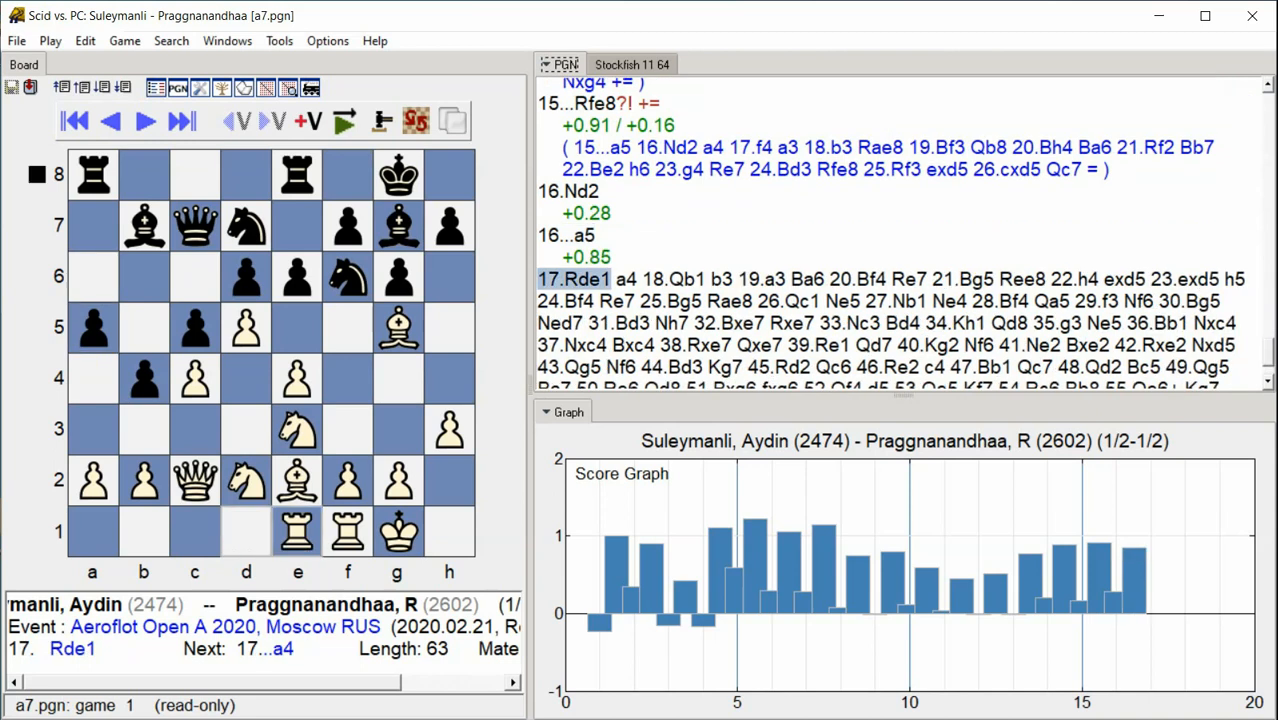
pyautogui.click(143, 121)
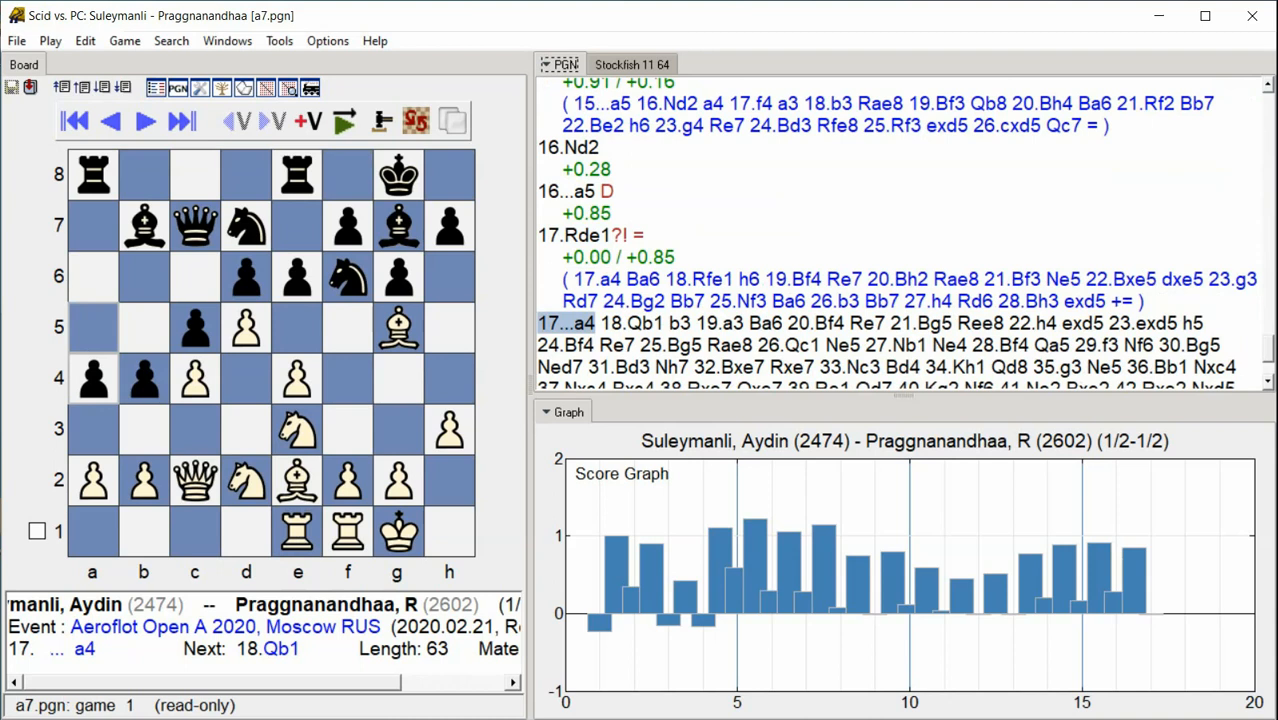
pyautogui.click(143, 121)
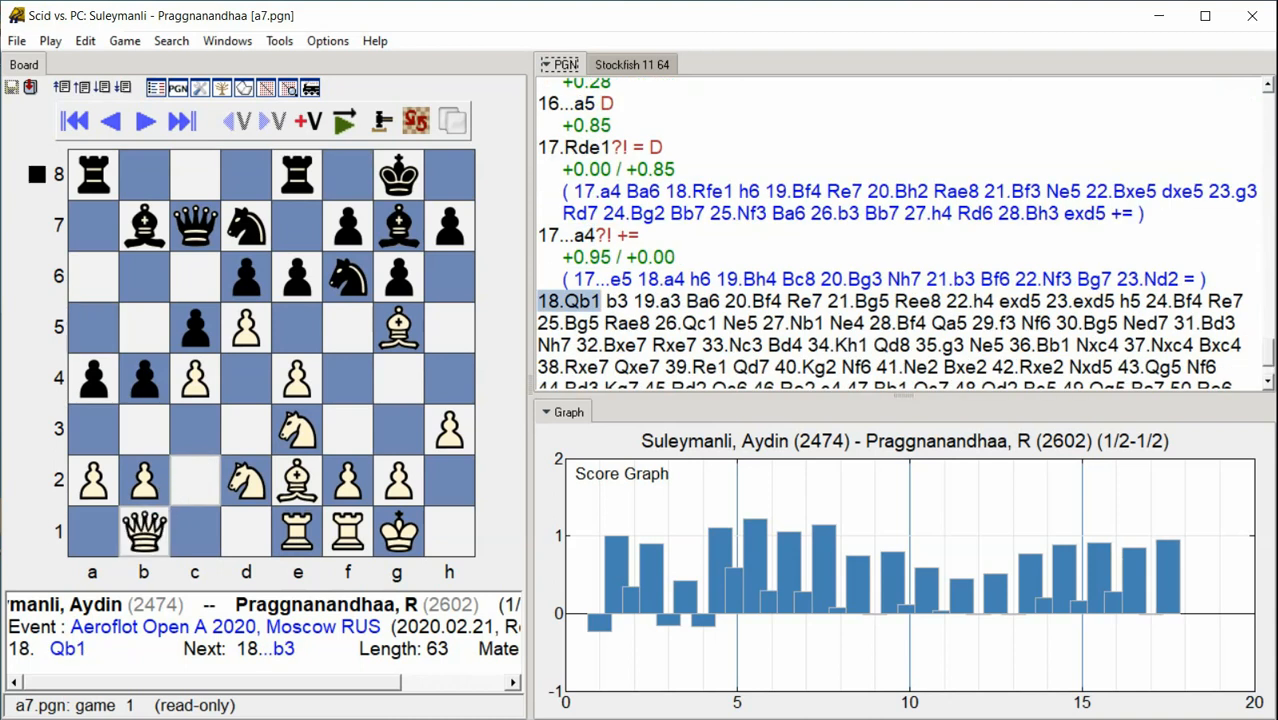
pyautogui.click(181, 121)
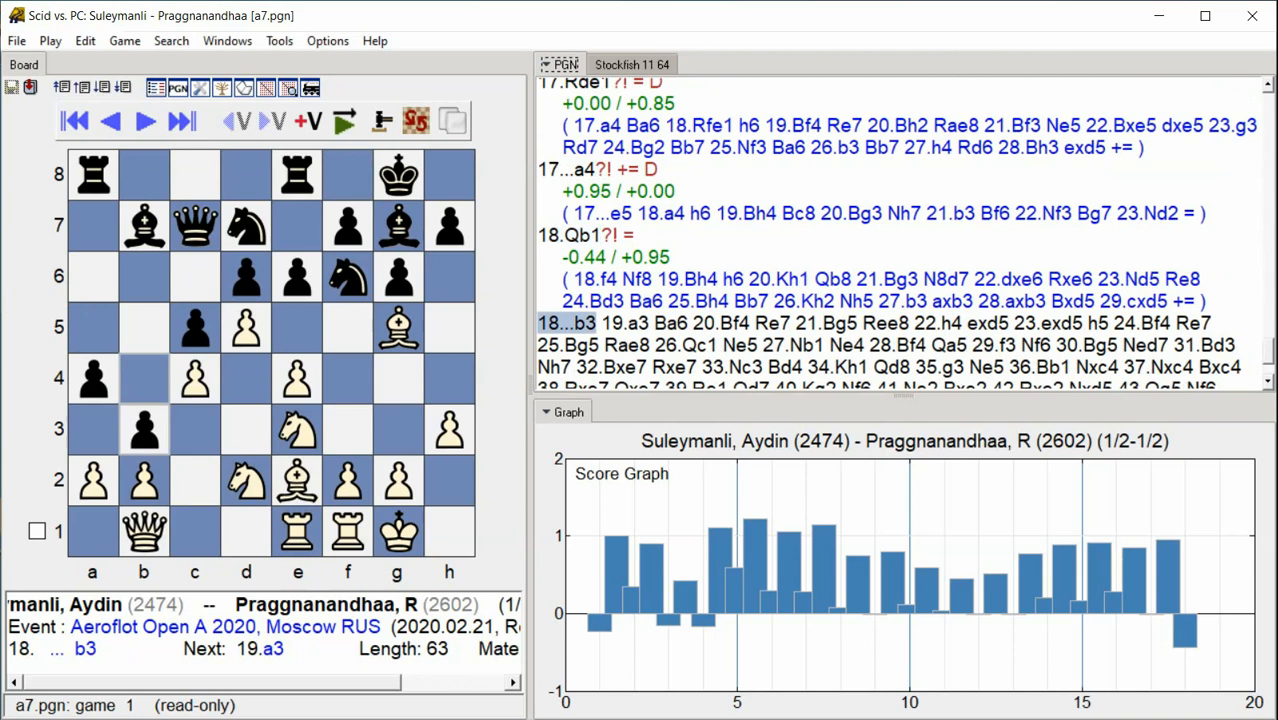
pyautogui.click(144, 121)
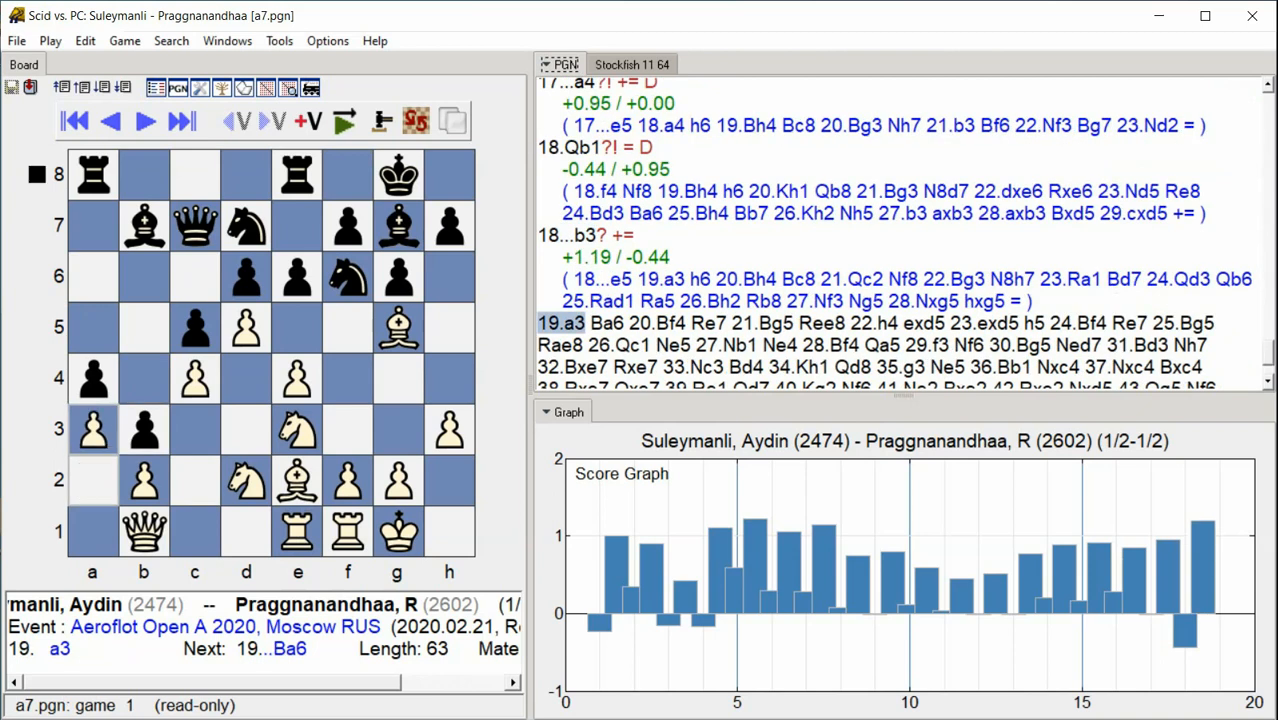
pyautogui.click(181, 120)
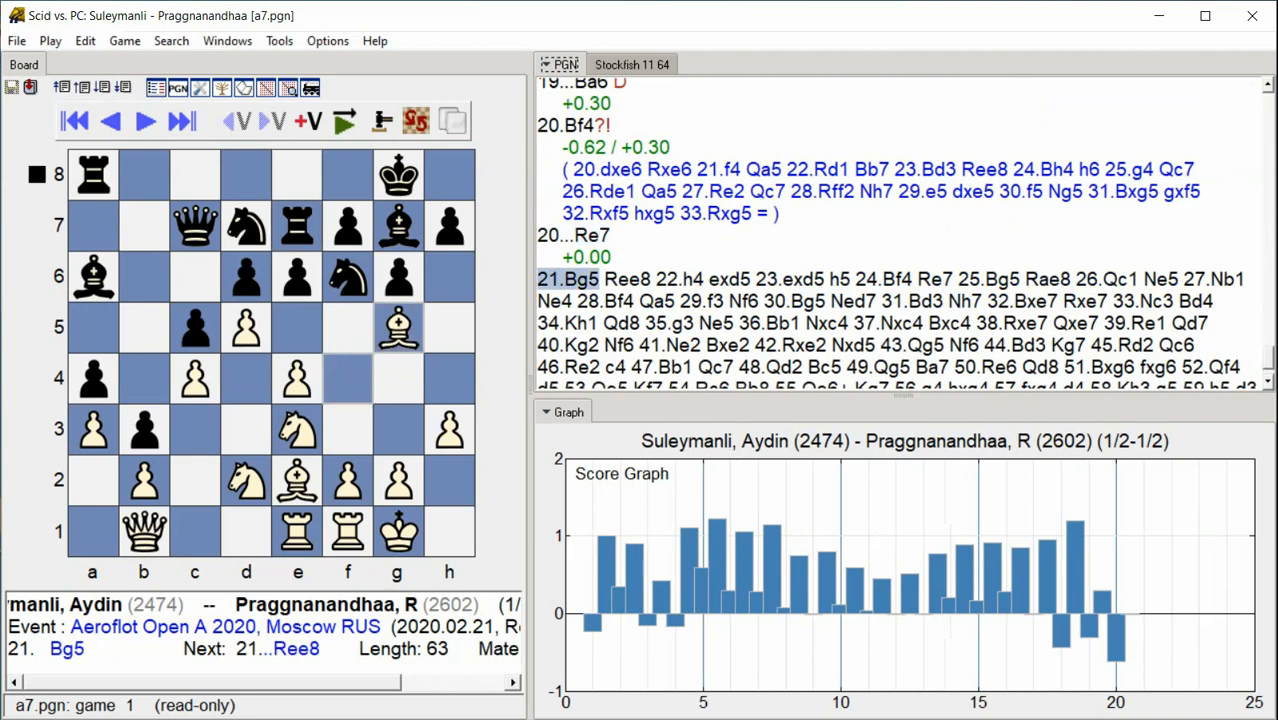
# - Step through moves 21 to 40 as Stockfish scores them, marking 40.Kg2 -/+ with a variation
pyautogui.click(181, 120)
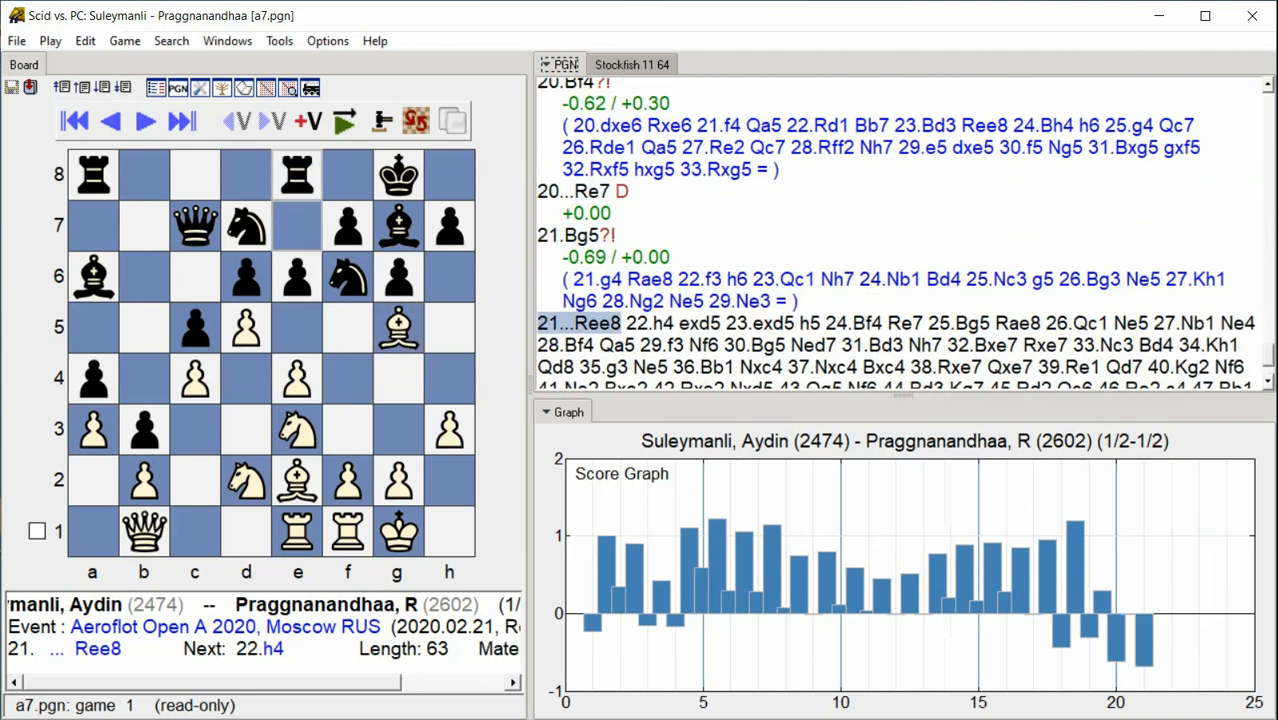
pyautogui.click(144, 121)
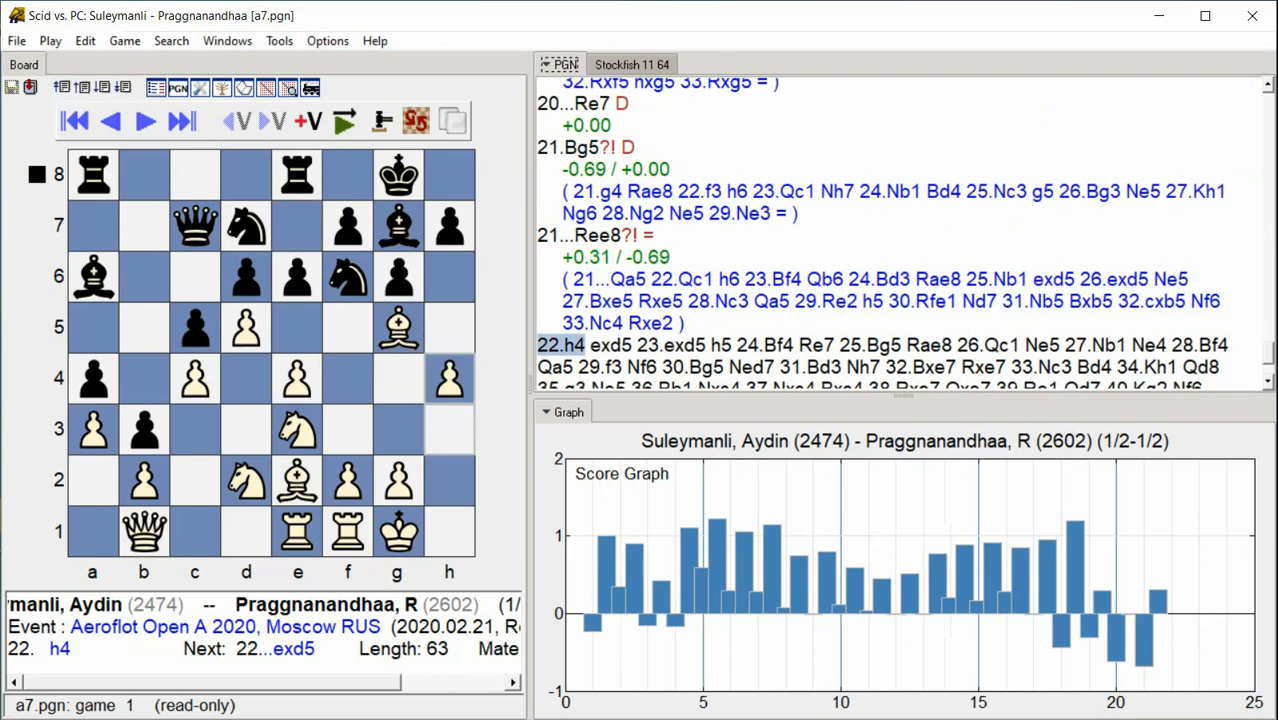
pyautogui.click(181, 120)
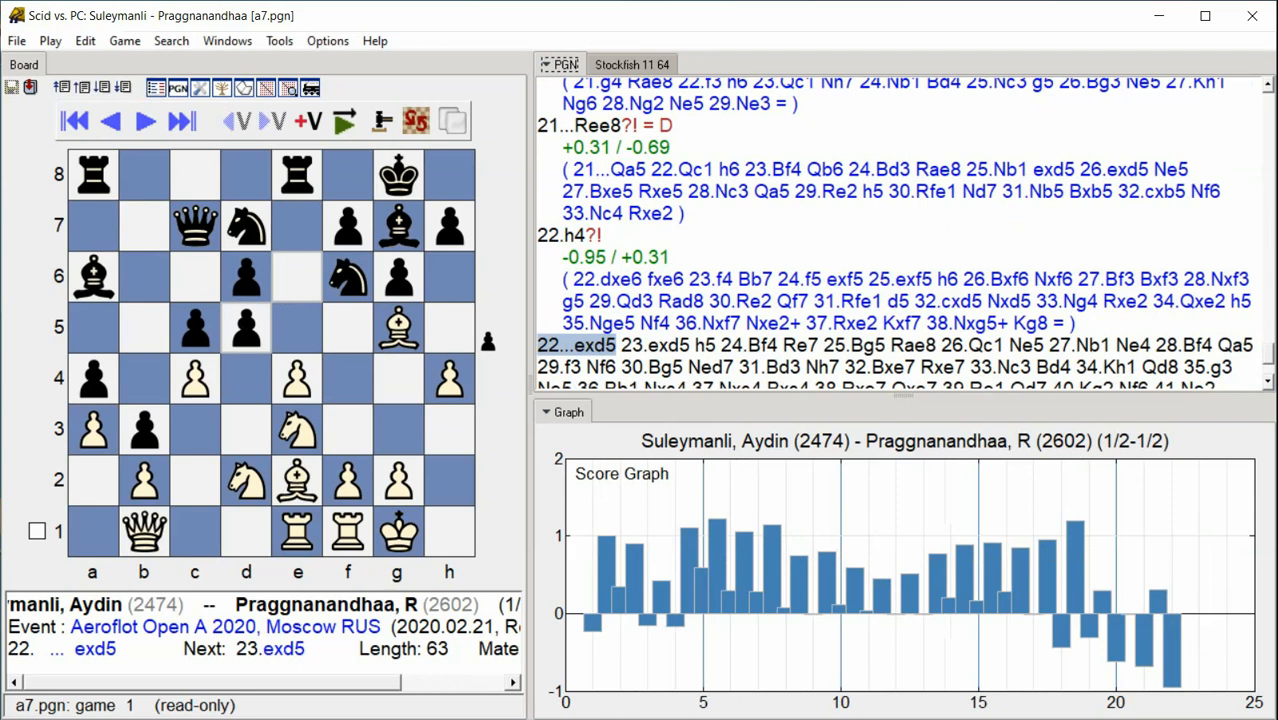
pyautogui.click(144, 120)
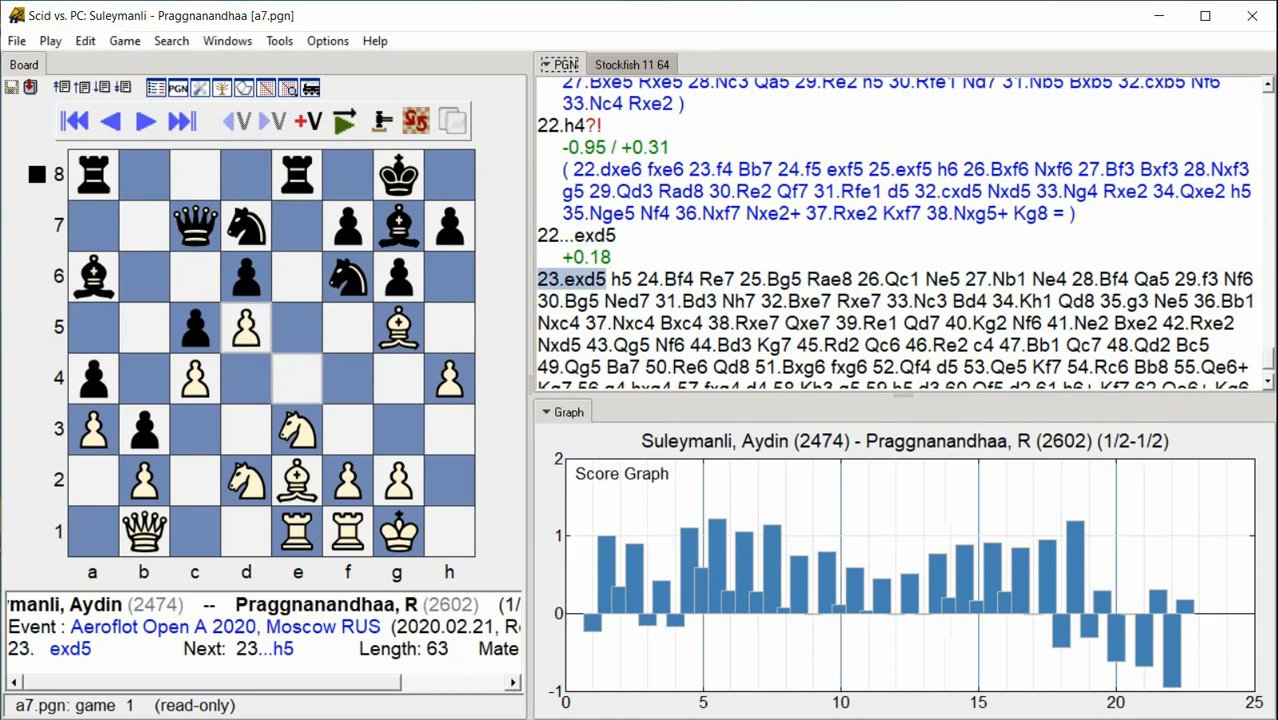
pyautogui.click(144, 120)
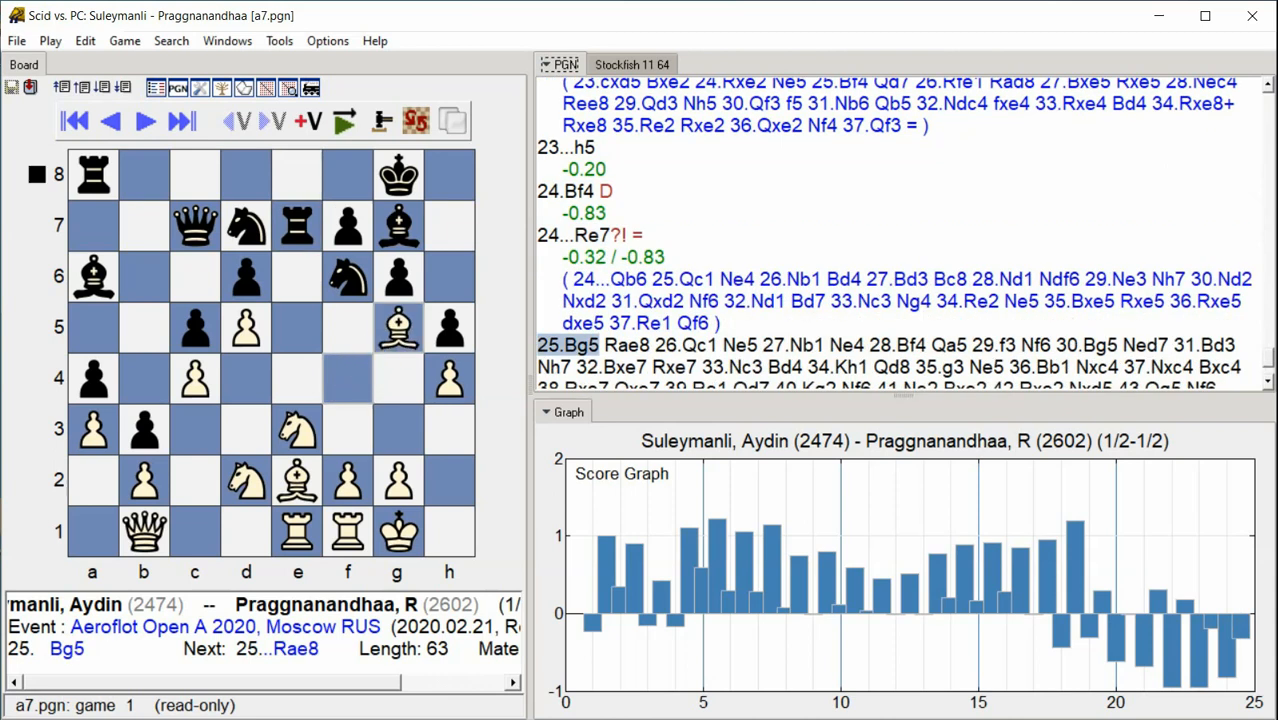
pyautogui.click(181, 120)
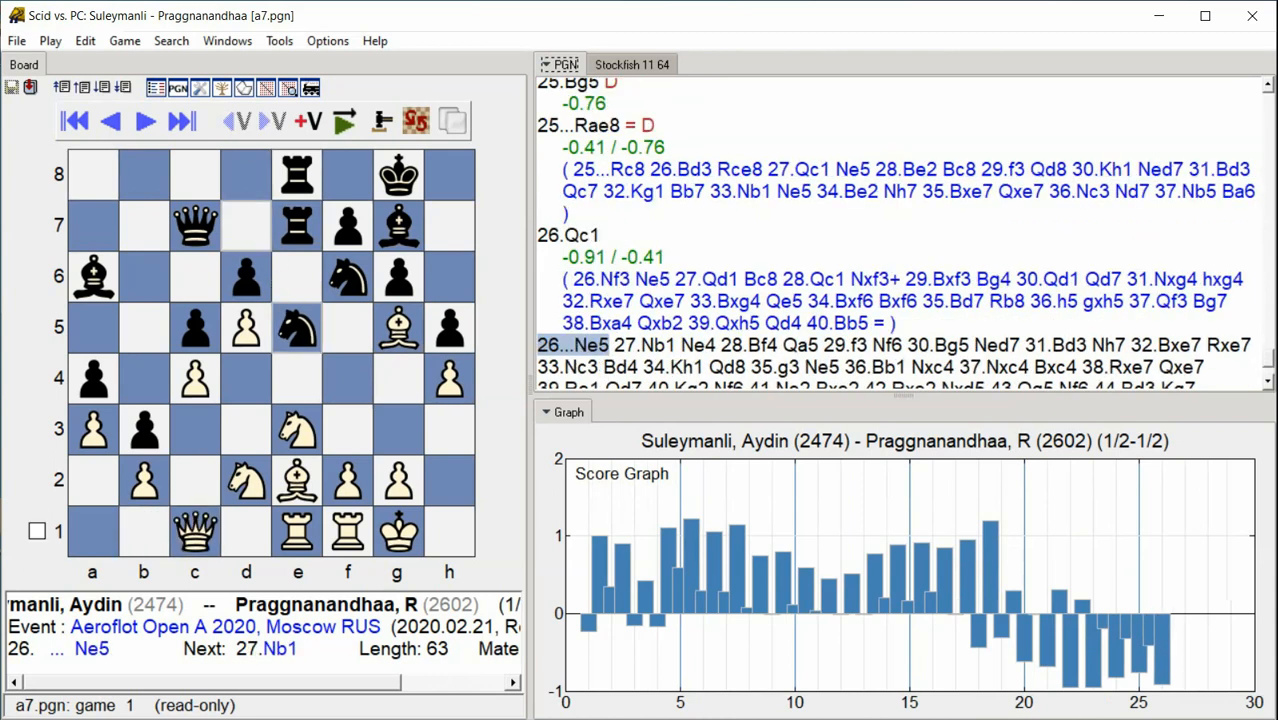
pyautogui.click(144, 121)
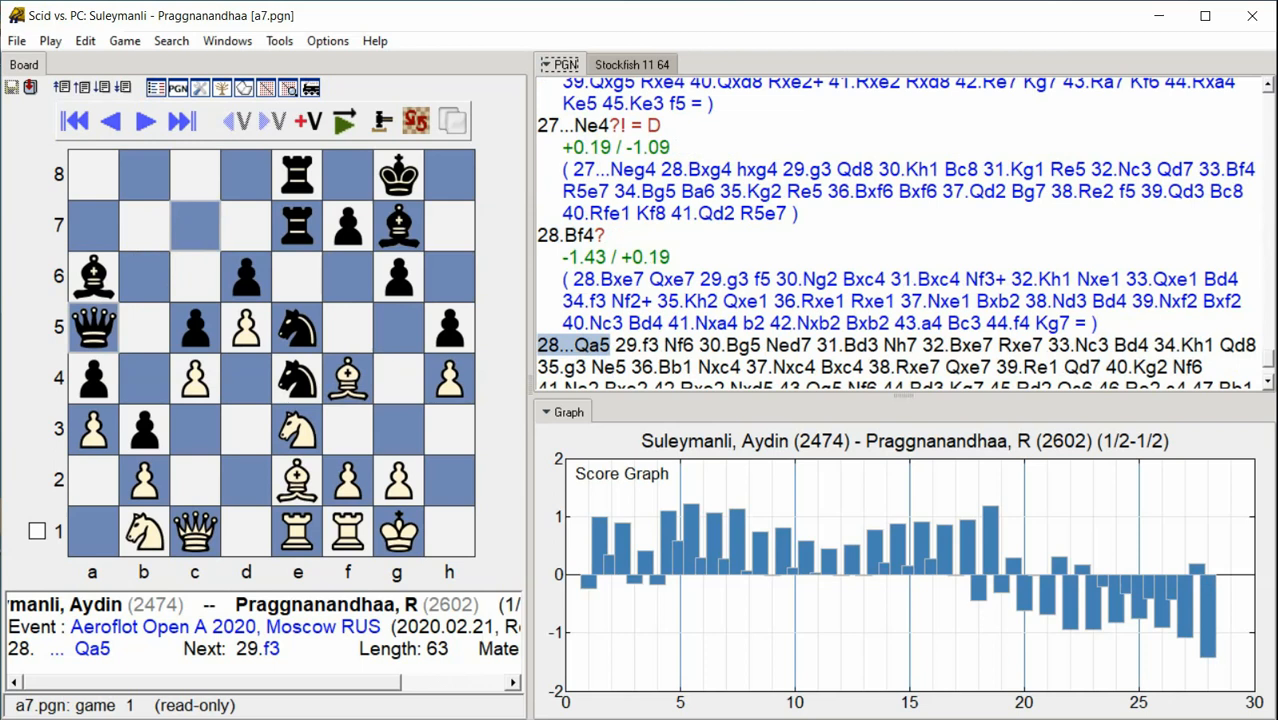
pyautogui.click(143, 120)
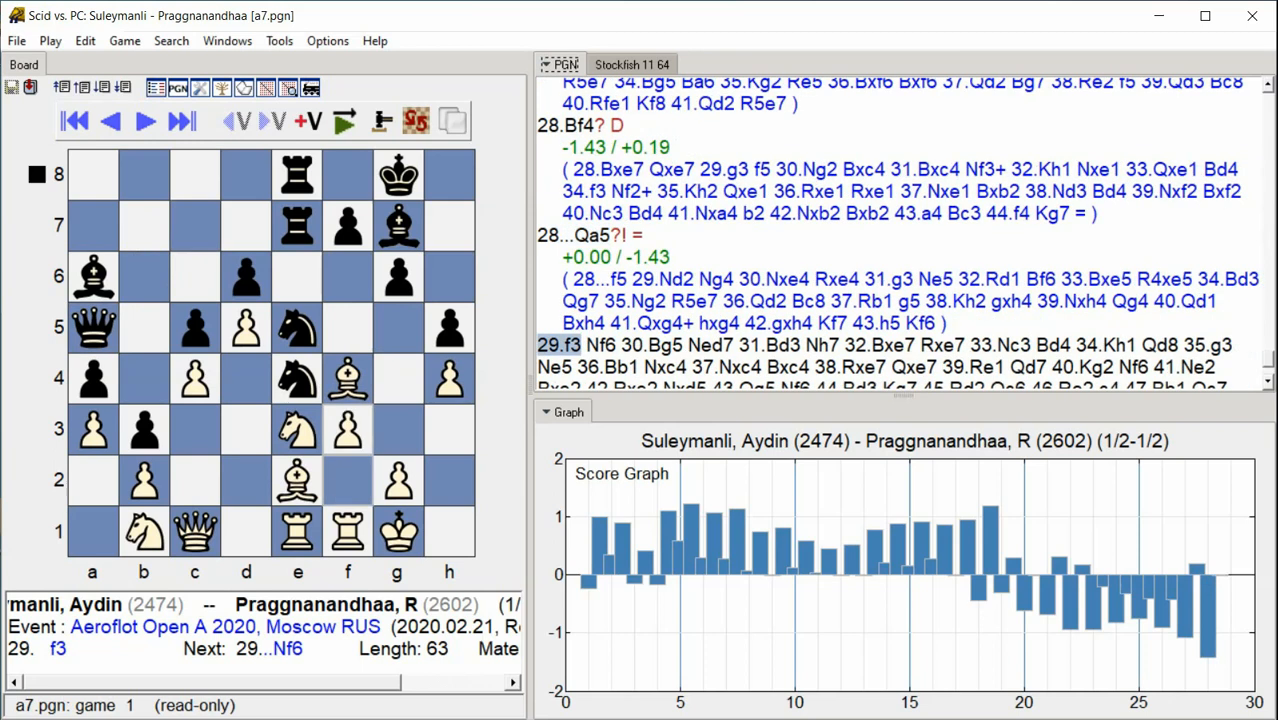
pyautogui.click(182, 120)
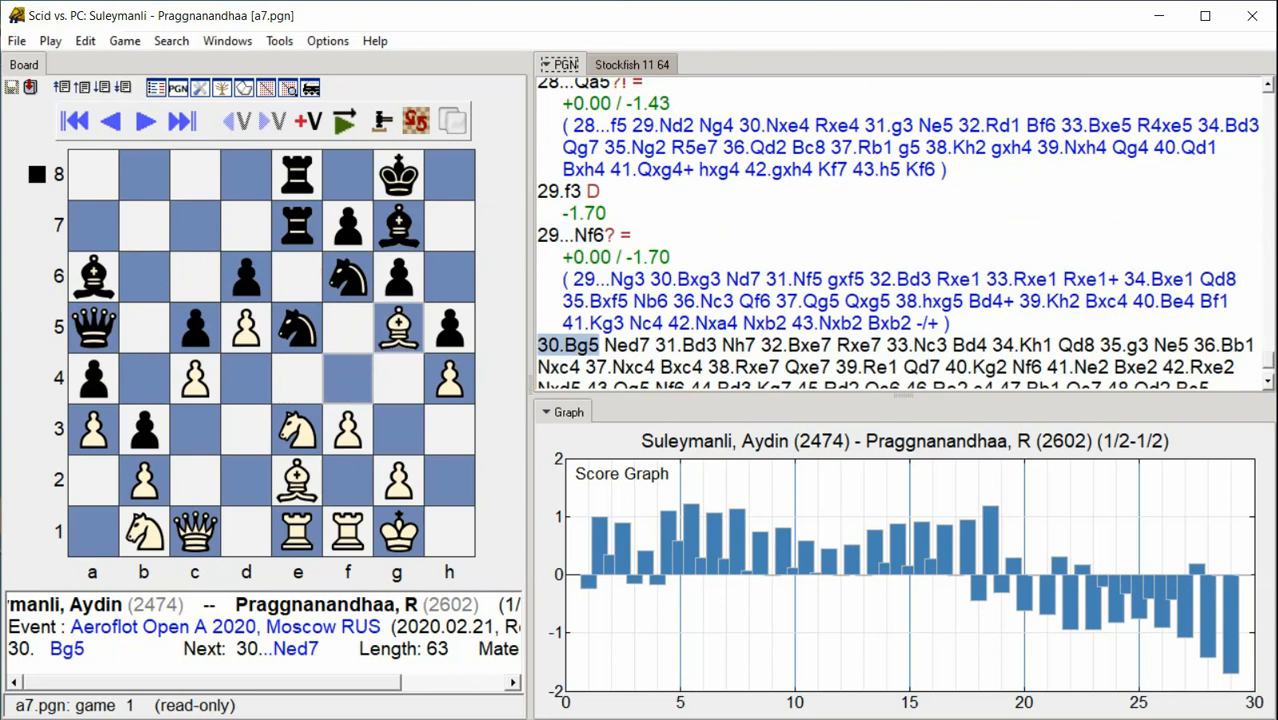
pyautogui.click(182, 120)
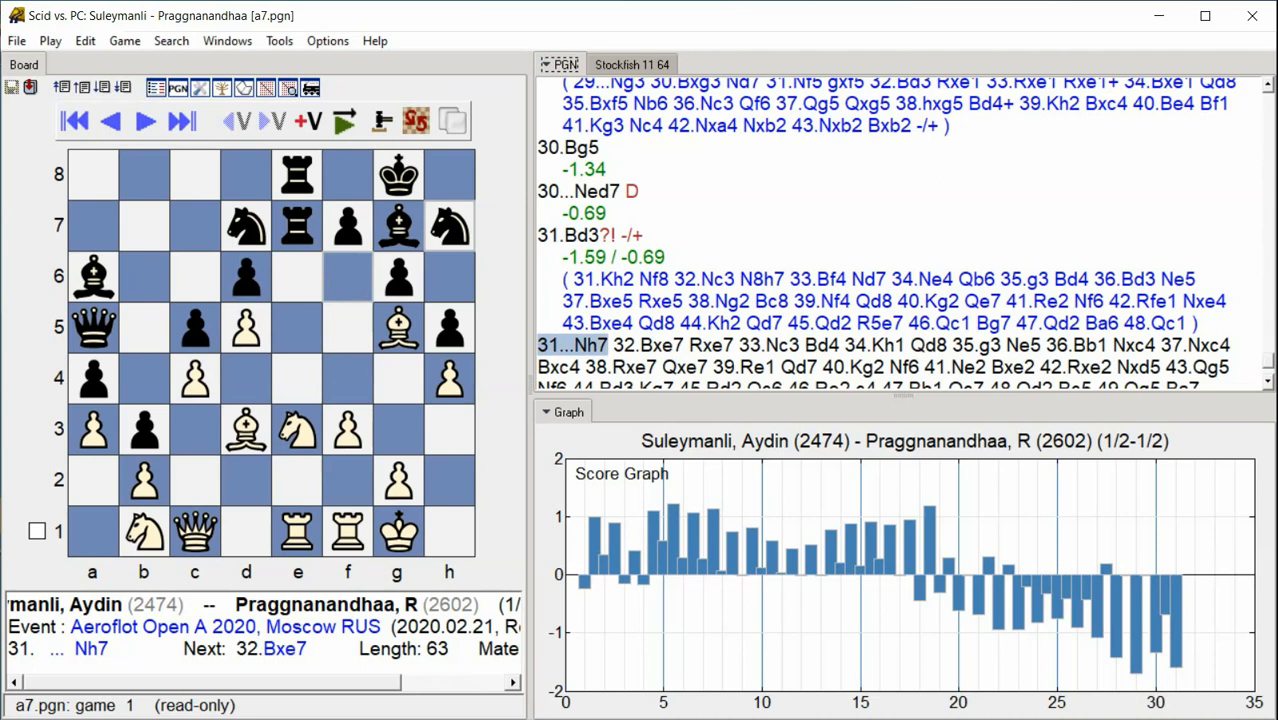
pyautogui.click(181, 120)
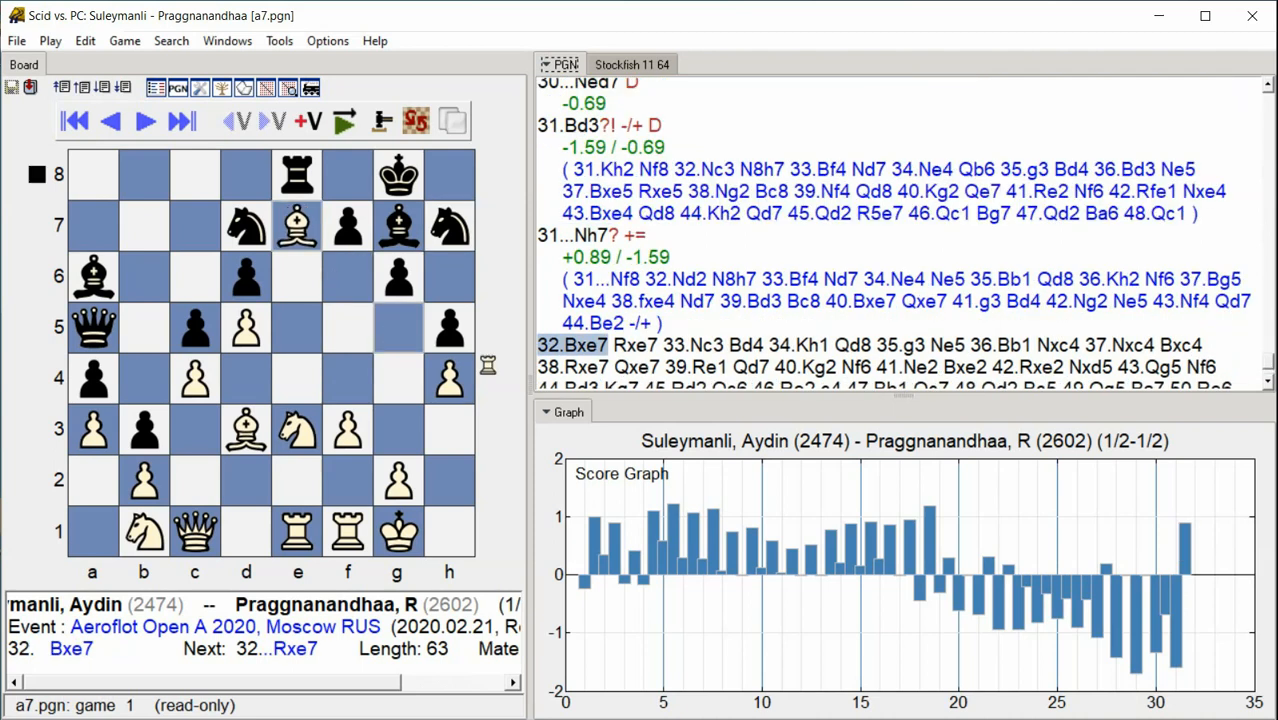
pyautogui.click(182, 121)
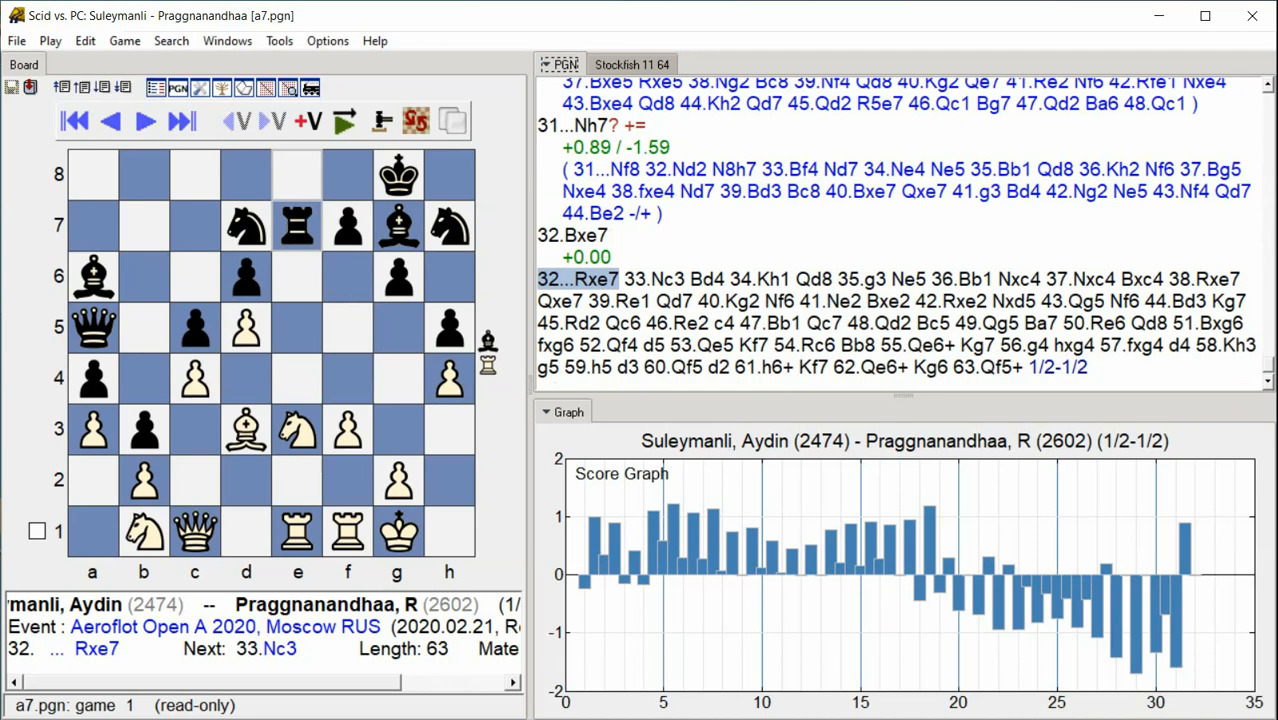
pyautogui.click(144, 121)
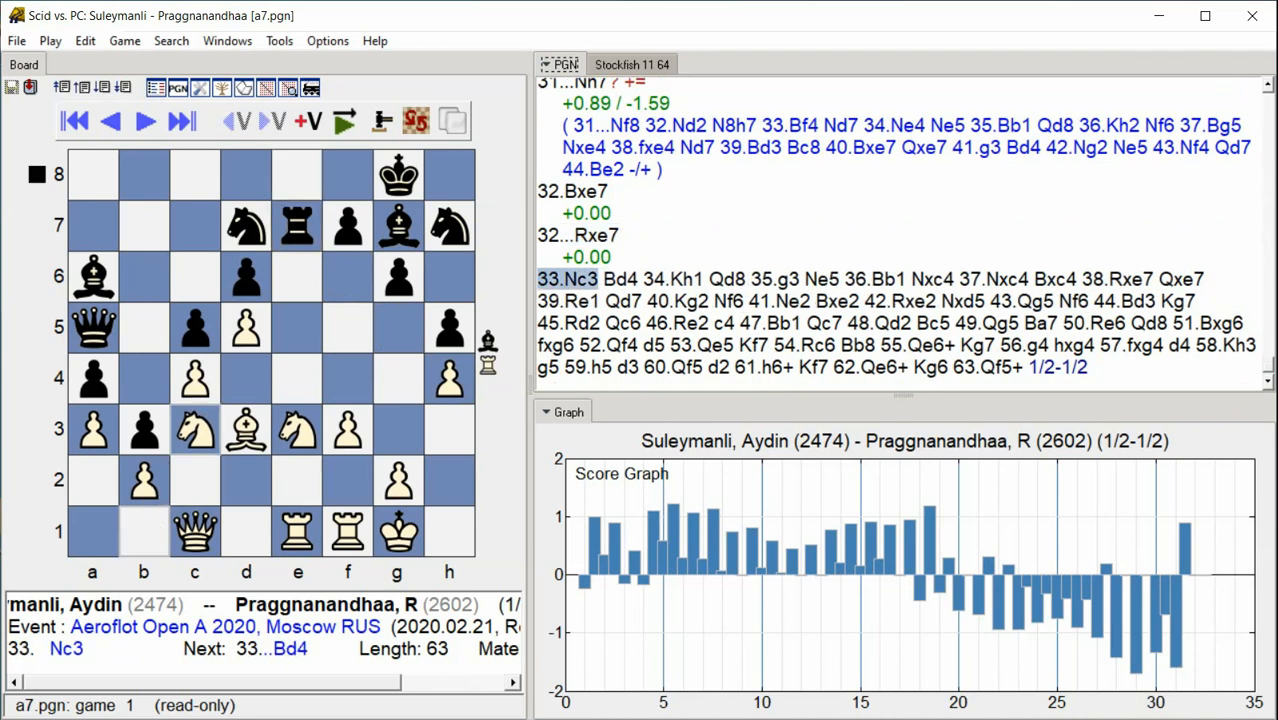
pyautogui.click(143, 121)
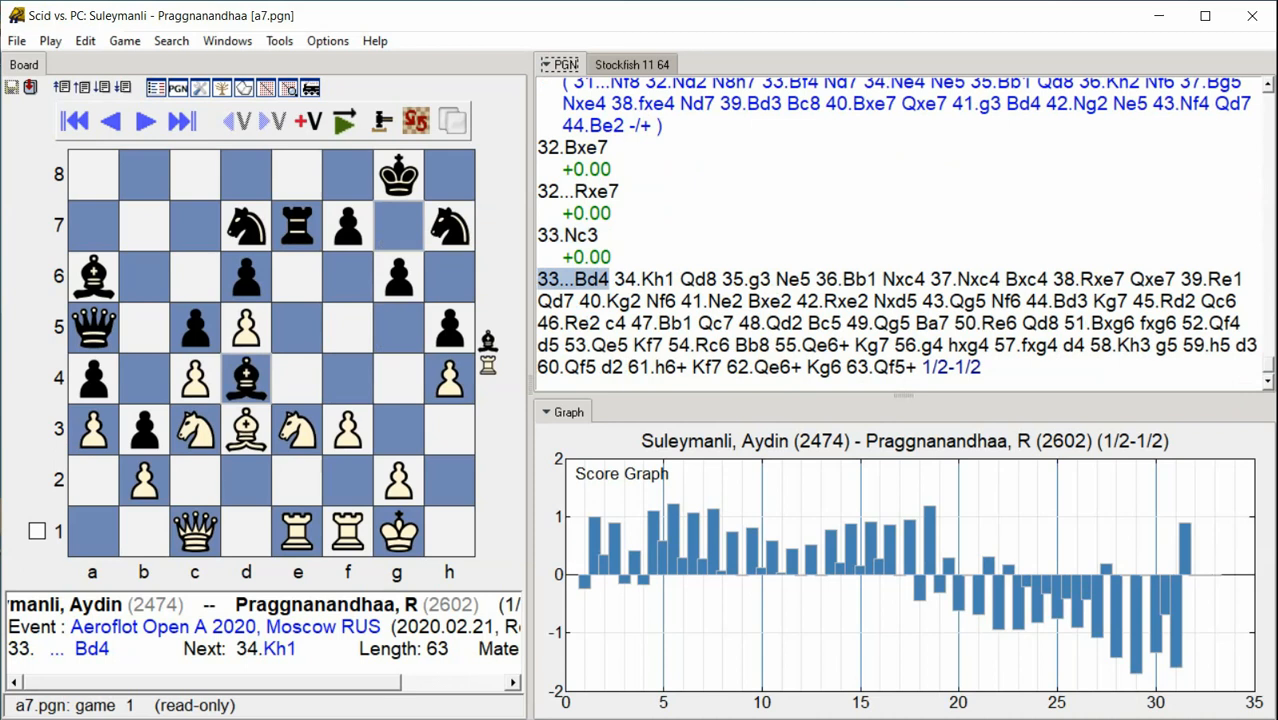
pyautogui.click(144, 120)
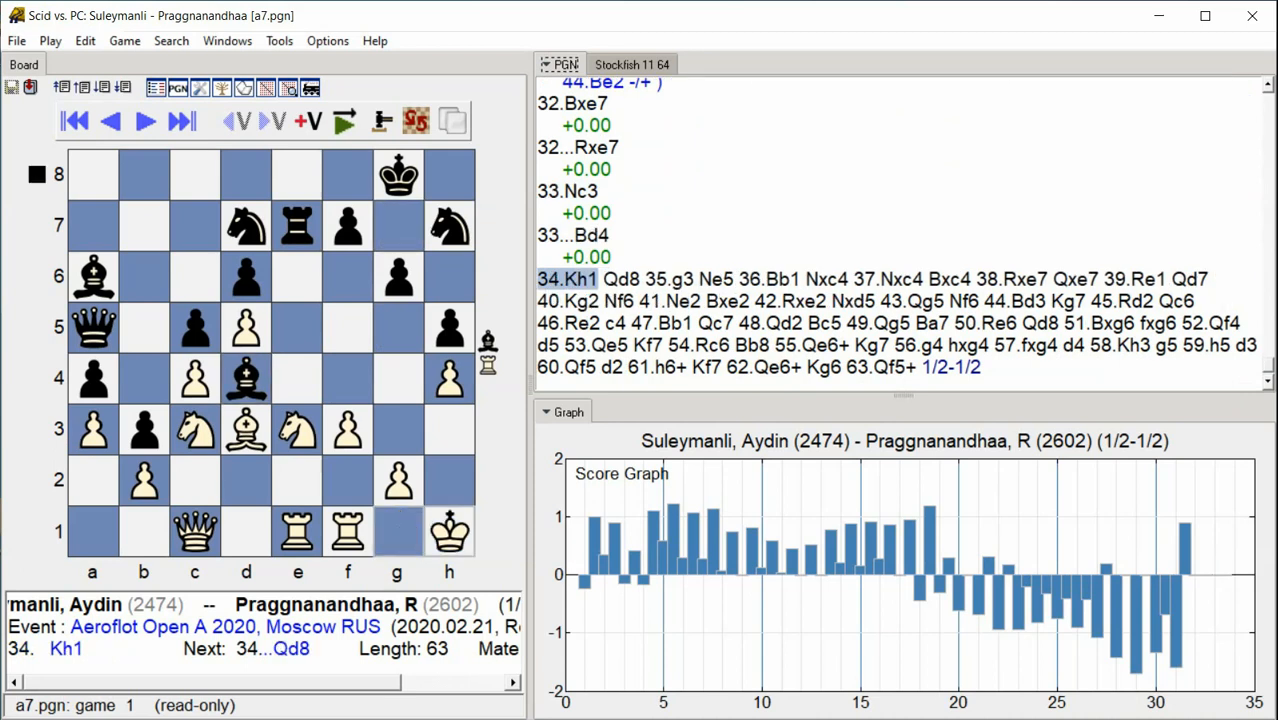
pyautogui.click(145, 121)
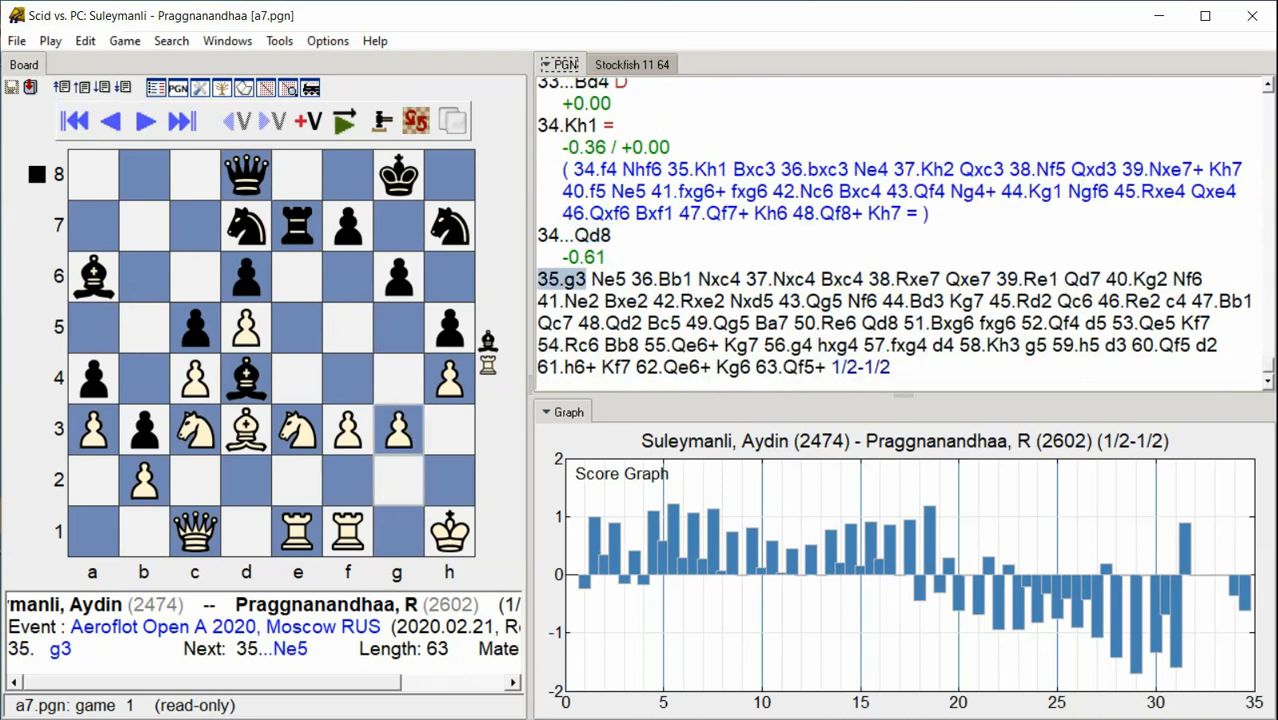
pyautogui.click(182, 121)
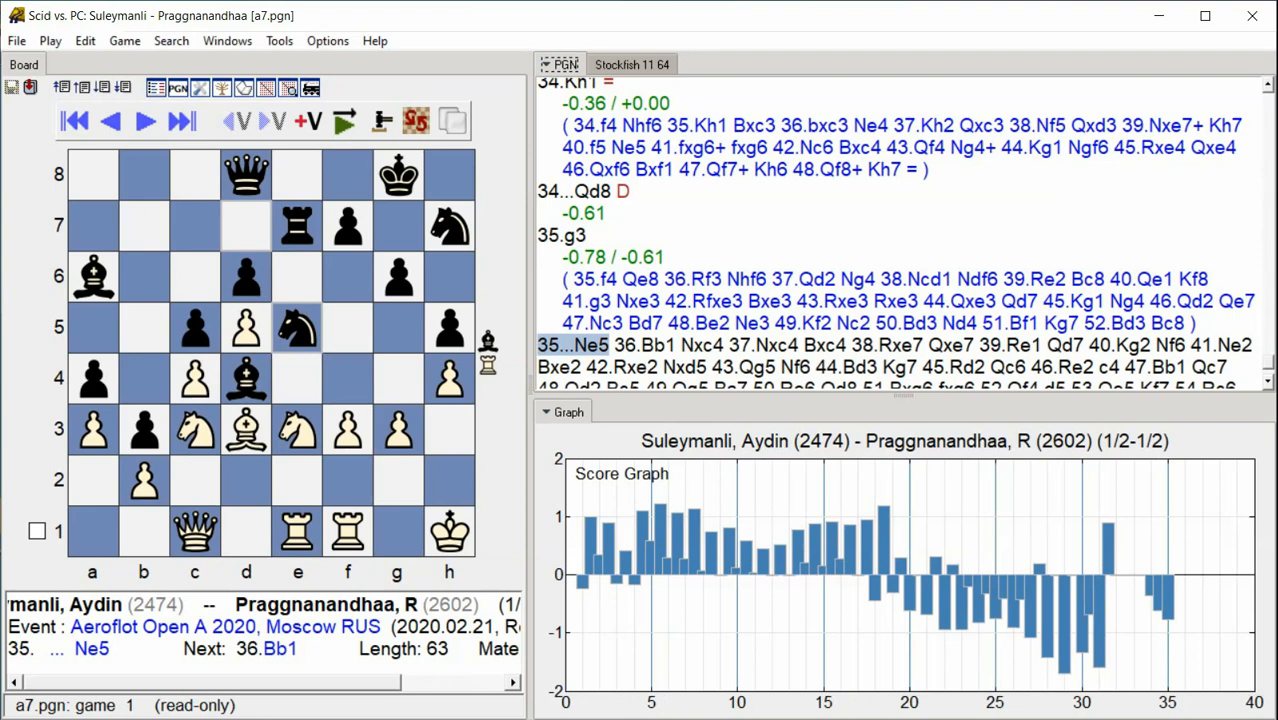
pyautogui.click(144, 121)
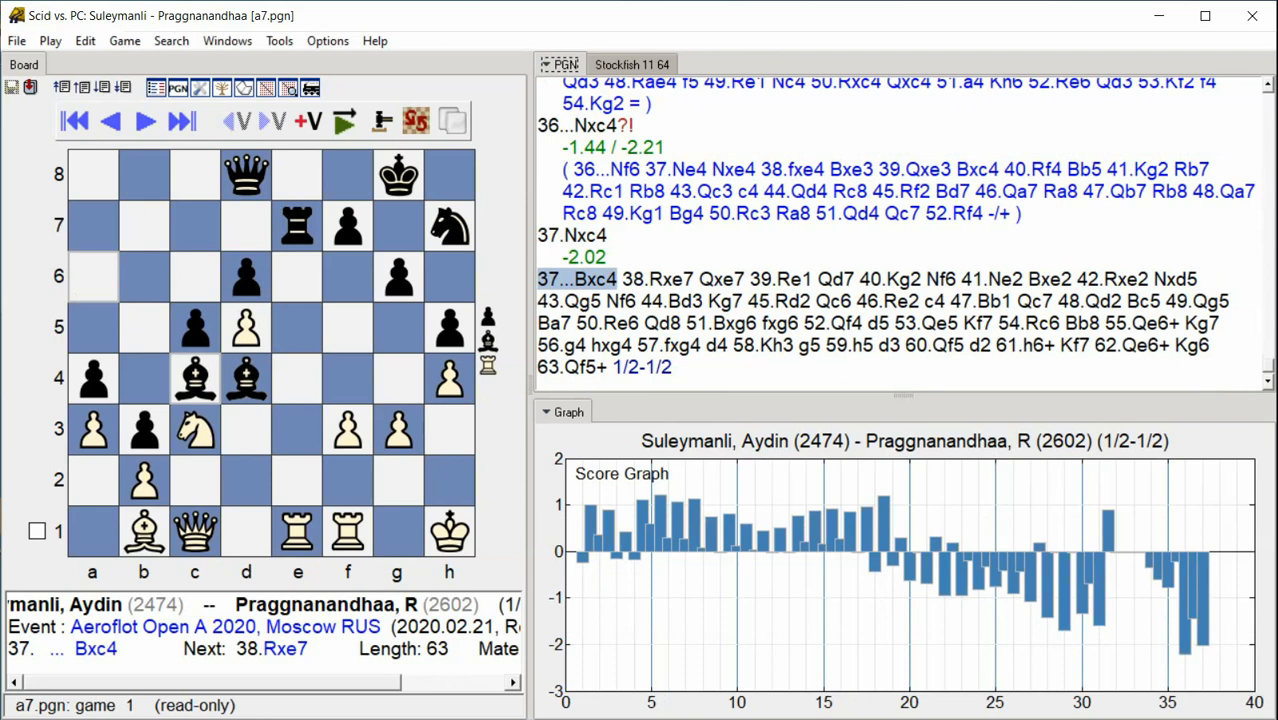
pyautogui.click(181, 121)
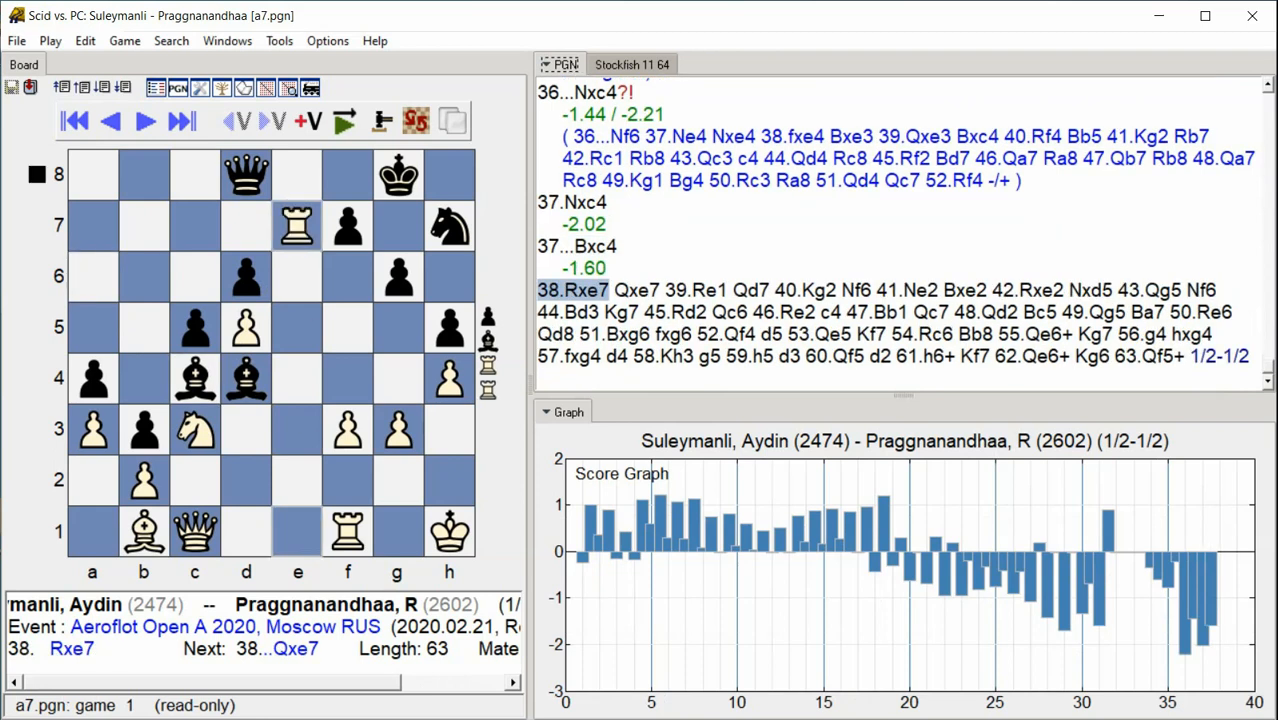
pyautogui.click(181, 121)
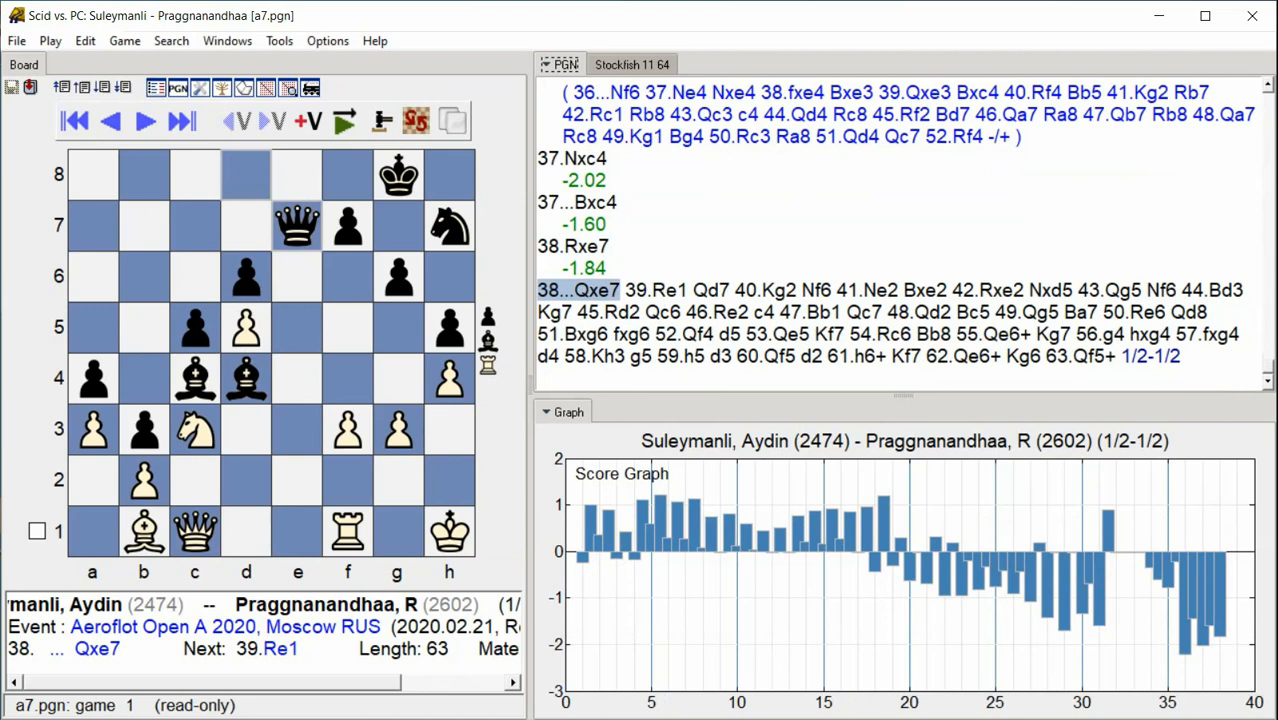
pyautogui.click(143, 120)
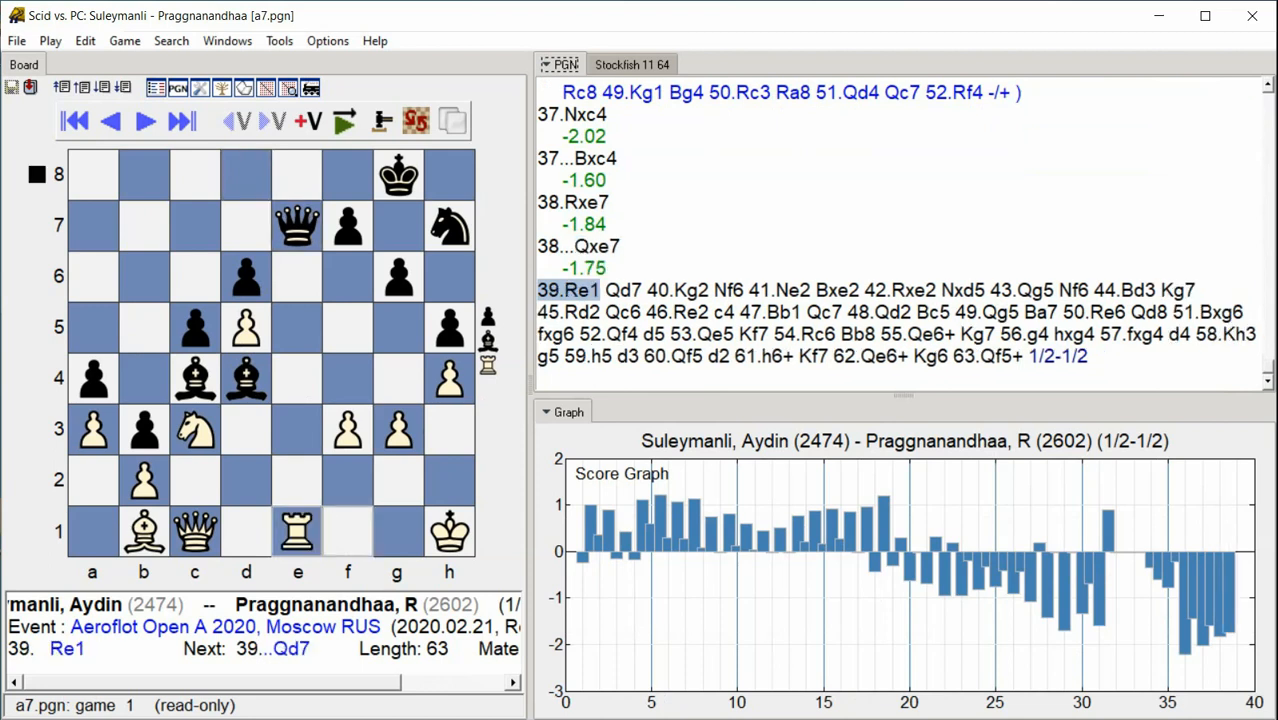
pyautogui.click(143, 121)
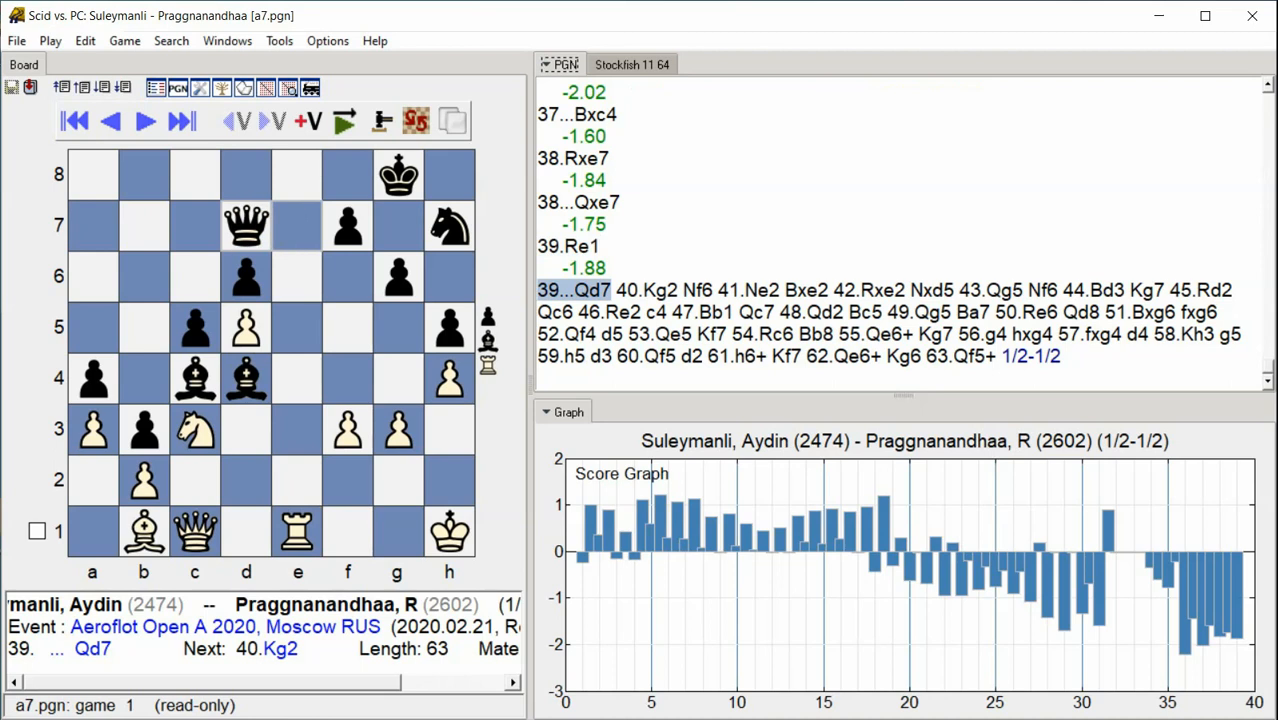
pyautogui.click(143, 120)
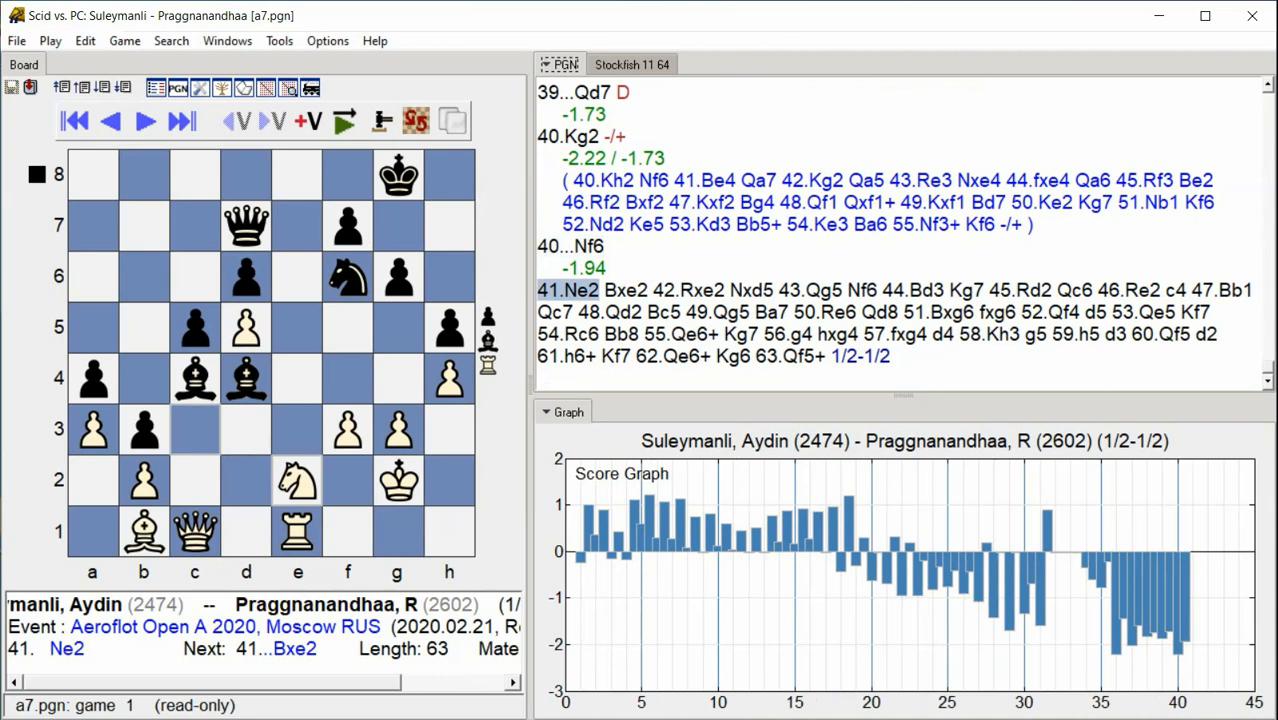
# - Advance to 44...Kg7 as Stockfish scores 43...Nf6 and the following moves
pyautogui.click(181, 120)
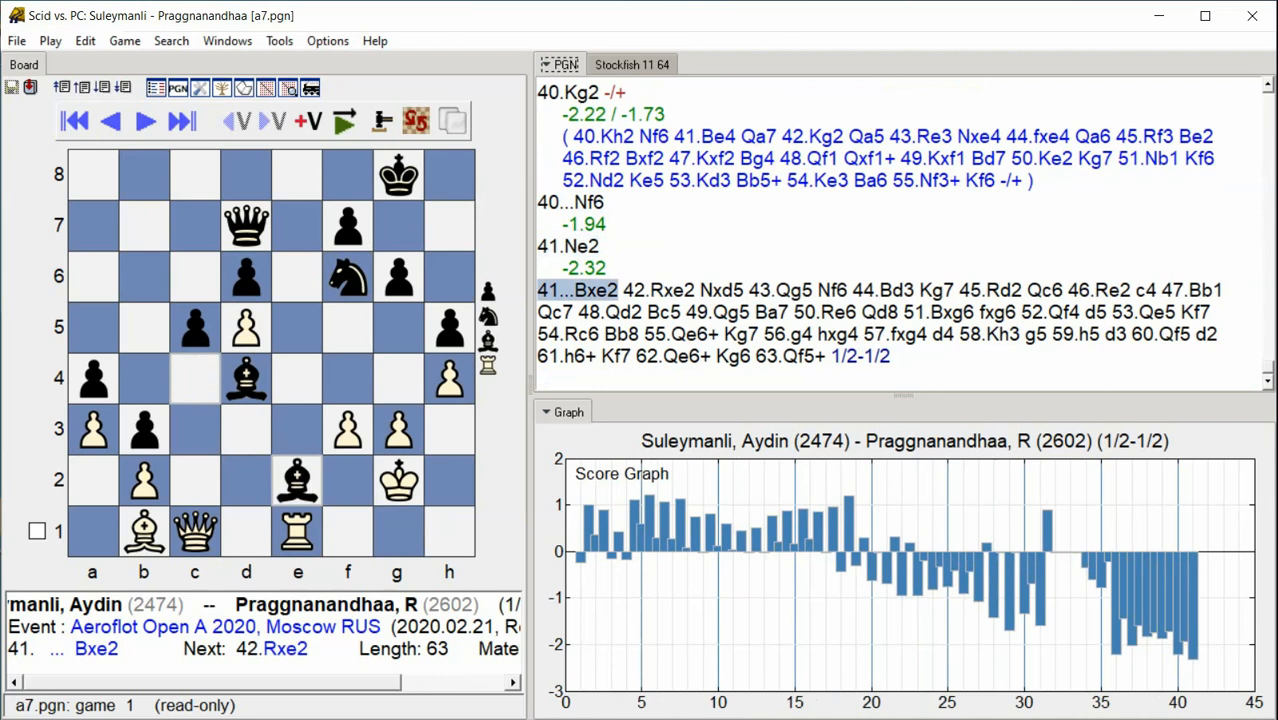
pyautogui.click(144, 120)
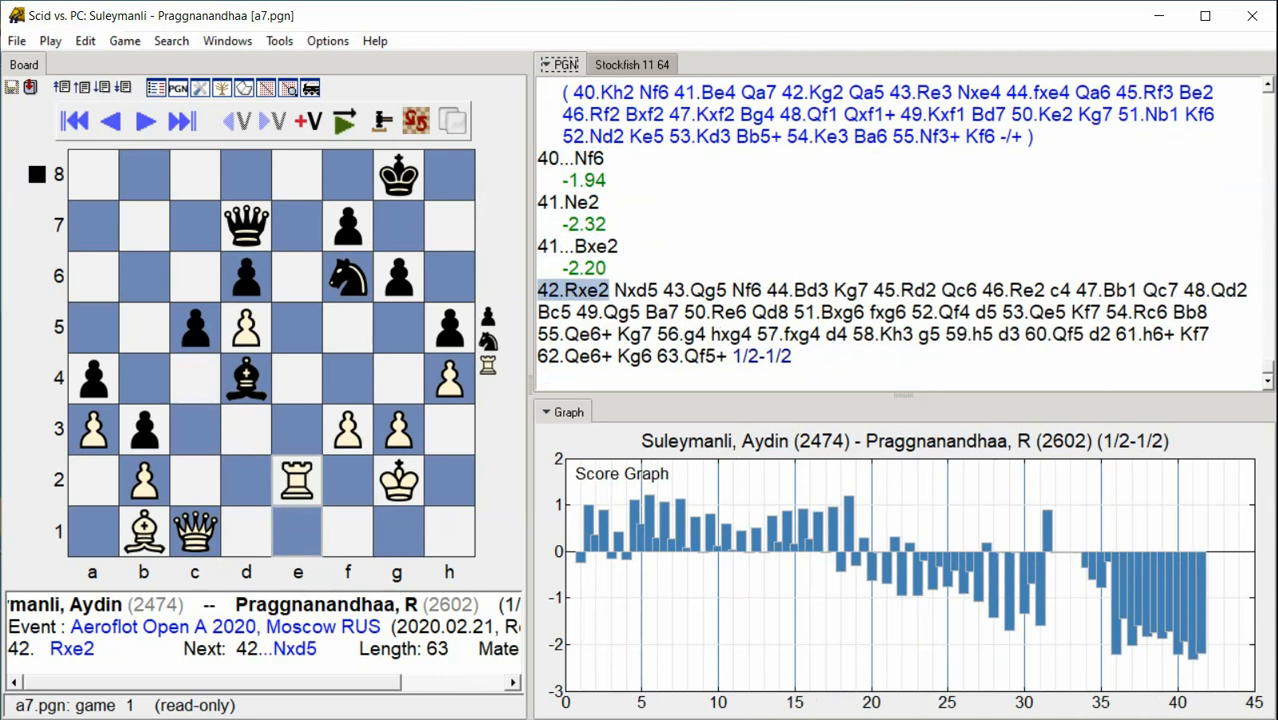
pyautogui.click(181, 120)
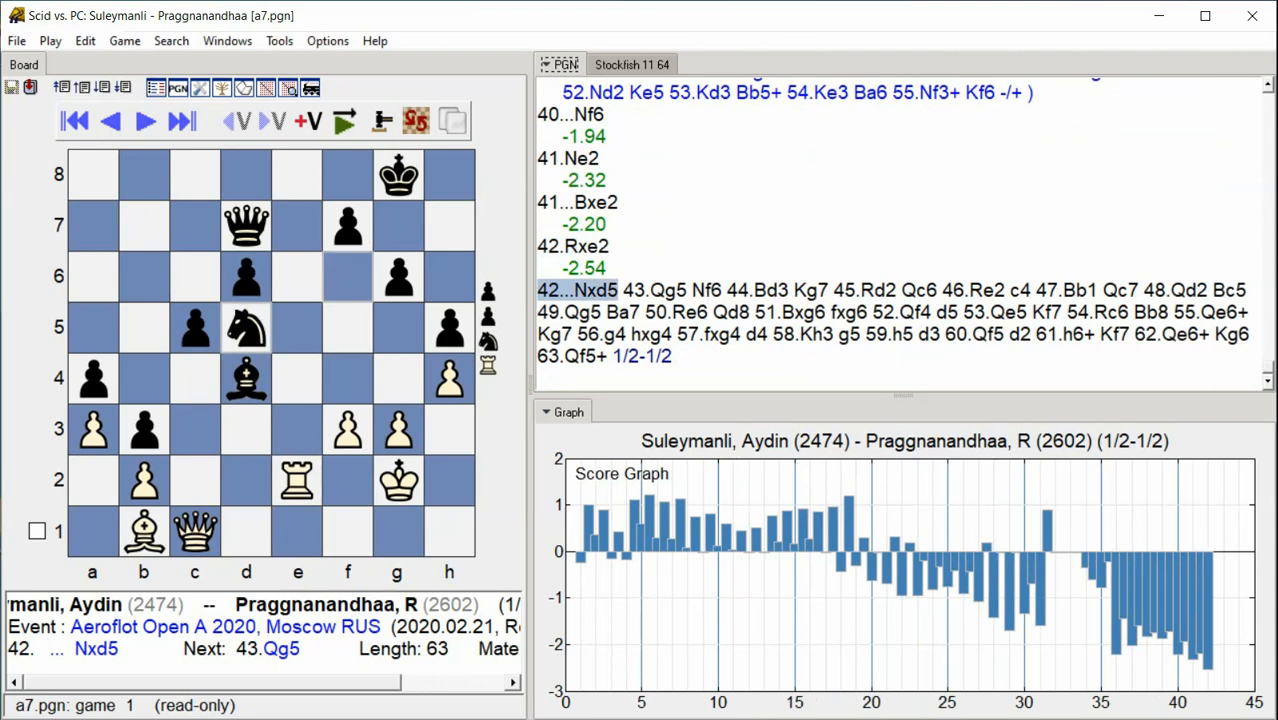
pyautogui.click(181, 120)
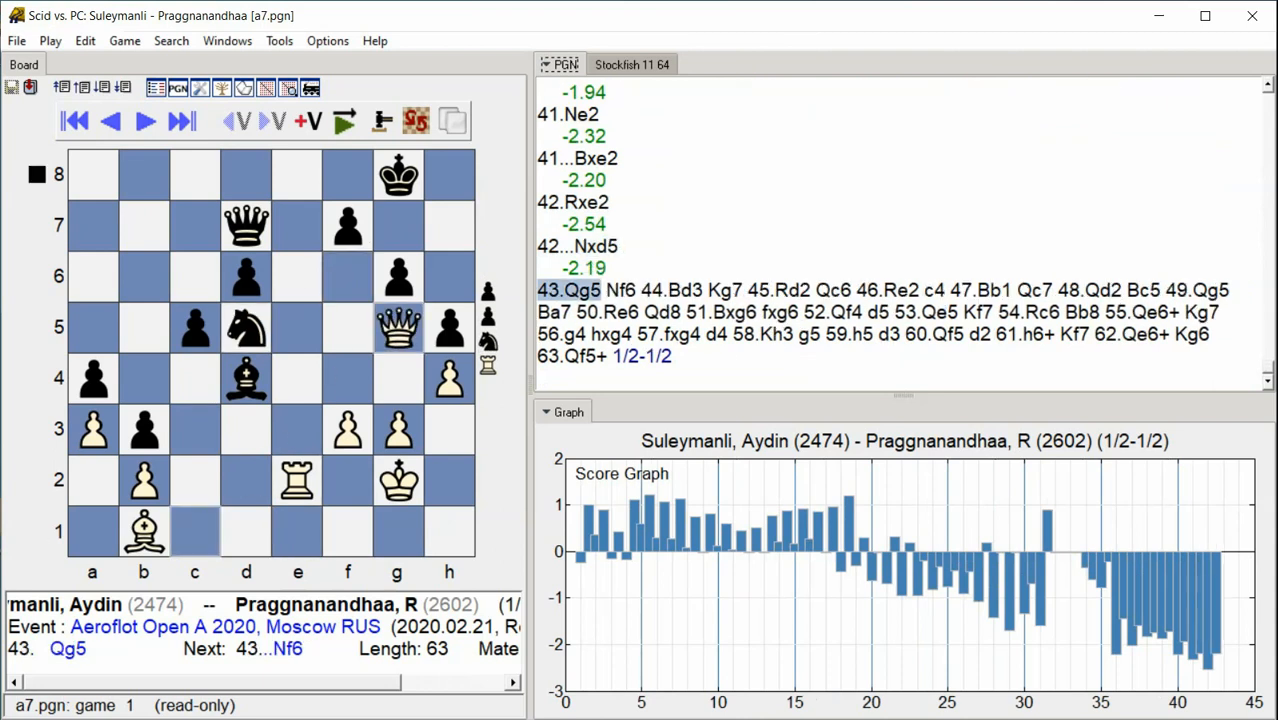
pyautogui.click(144, 121)
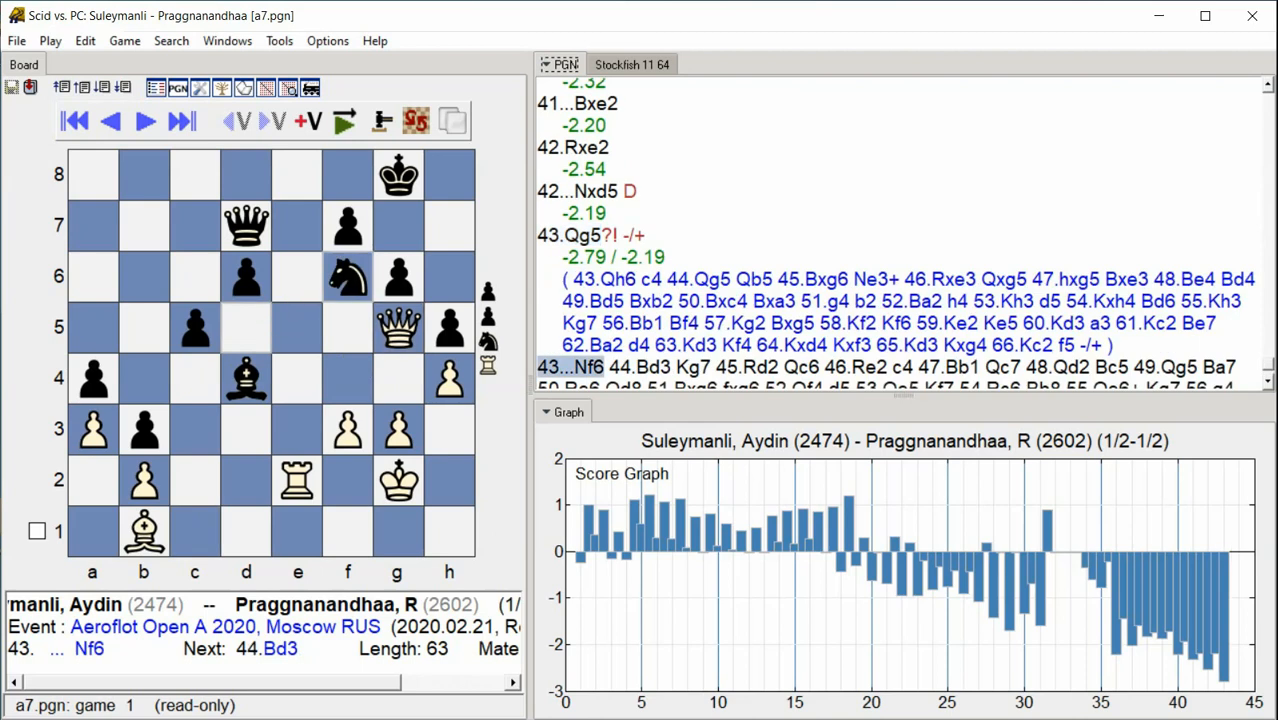
pyautogui.click(143, 120)
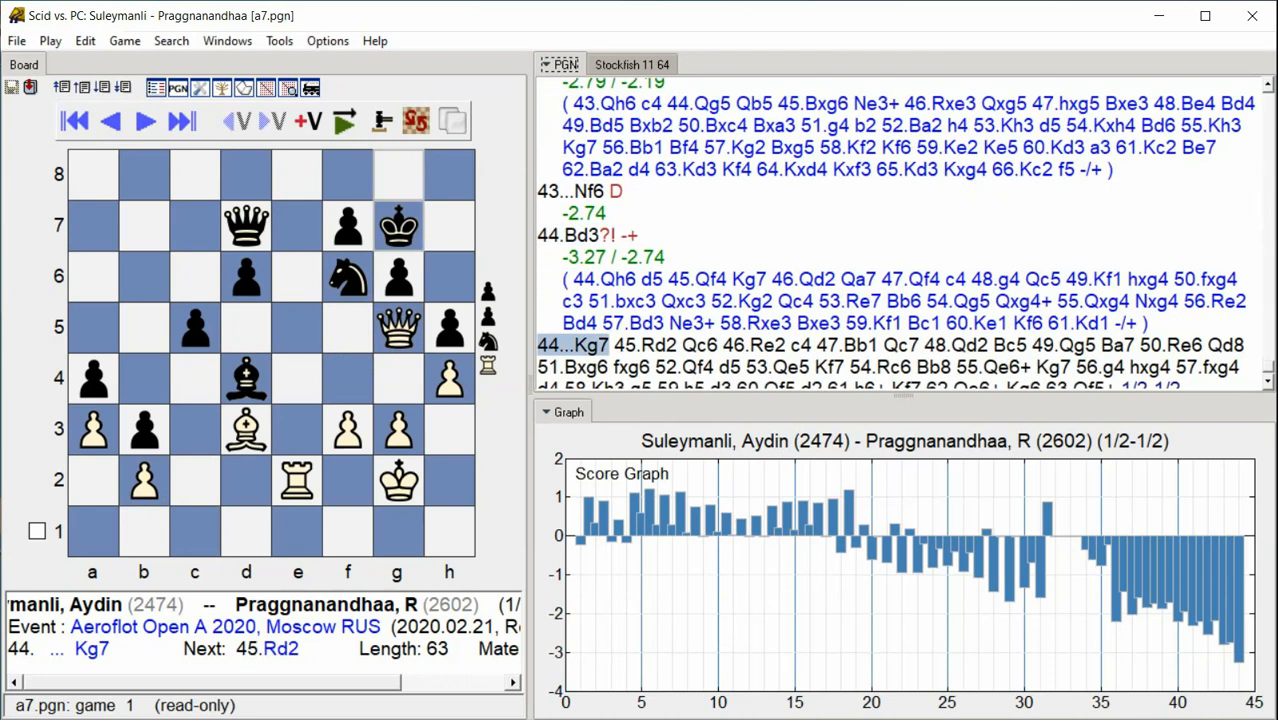
# - Advance from 45.Rd2 to 49...Ba7, with 49.Qg5?! marked -+ and varied
pyautogui.click(181, 120)
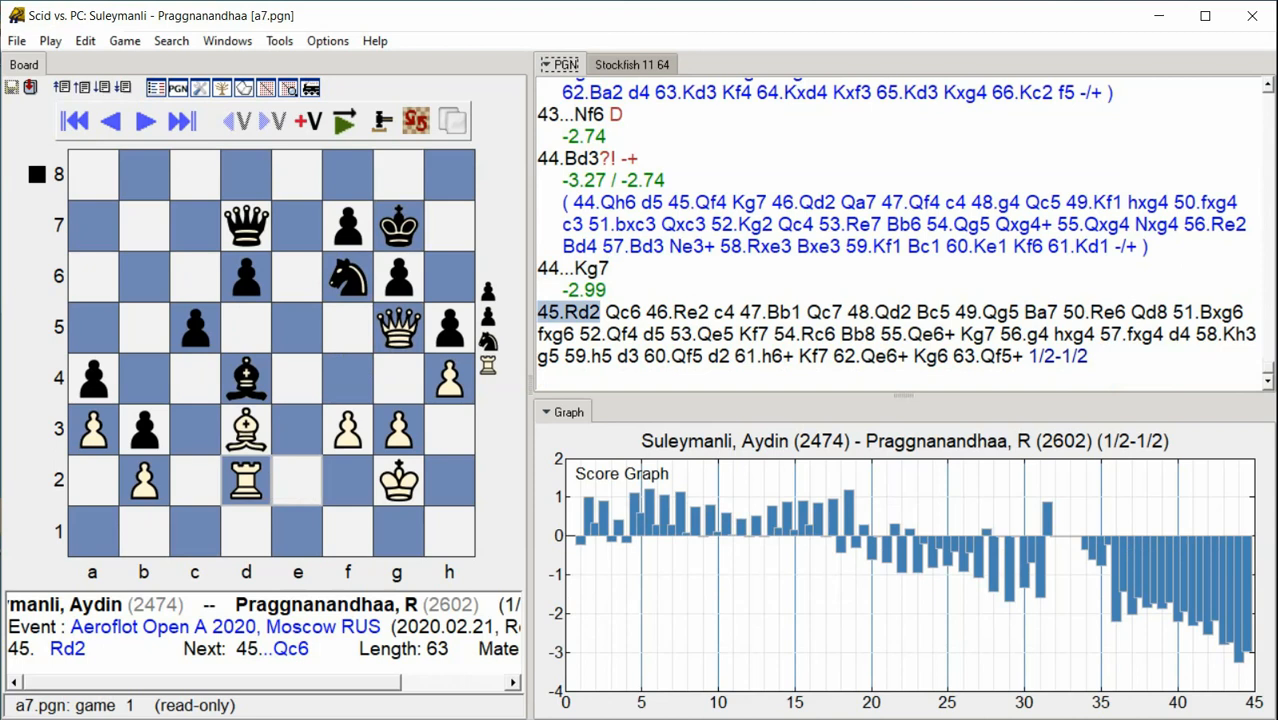
pyautogui.click(181, 120)
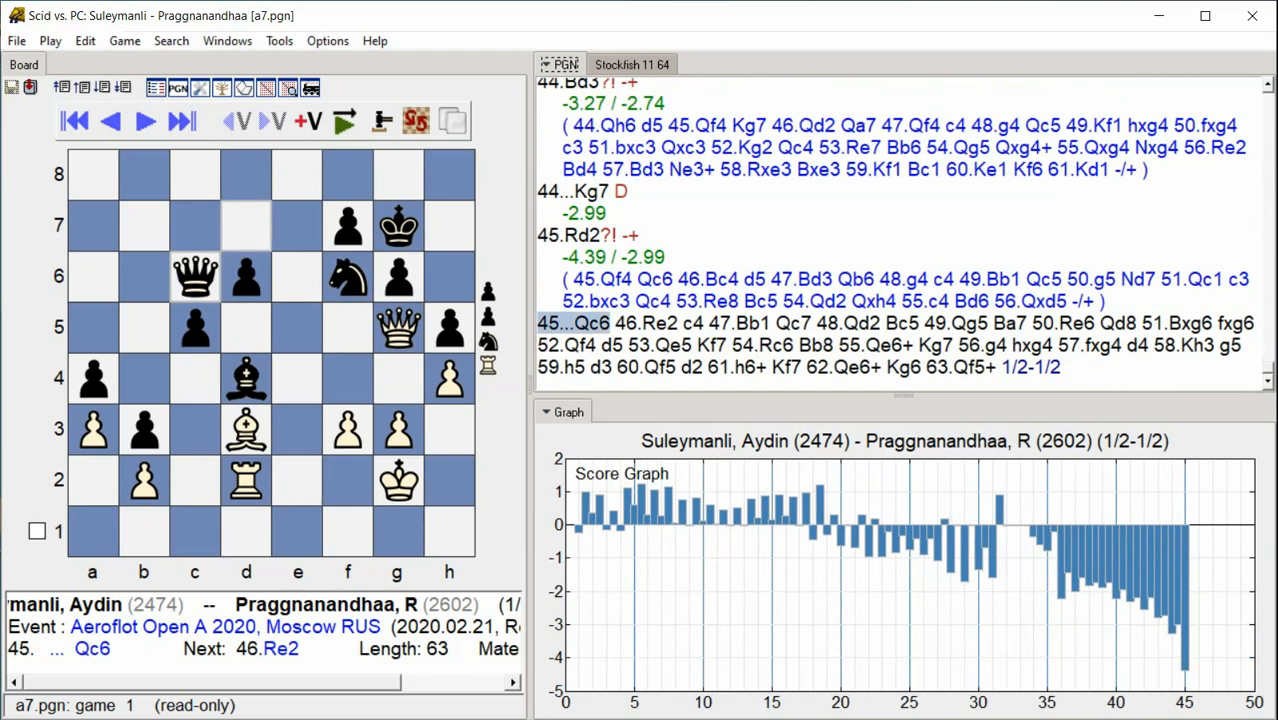
pyautogui.click(181, 121)
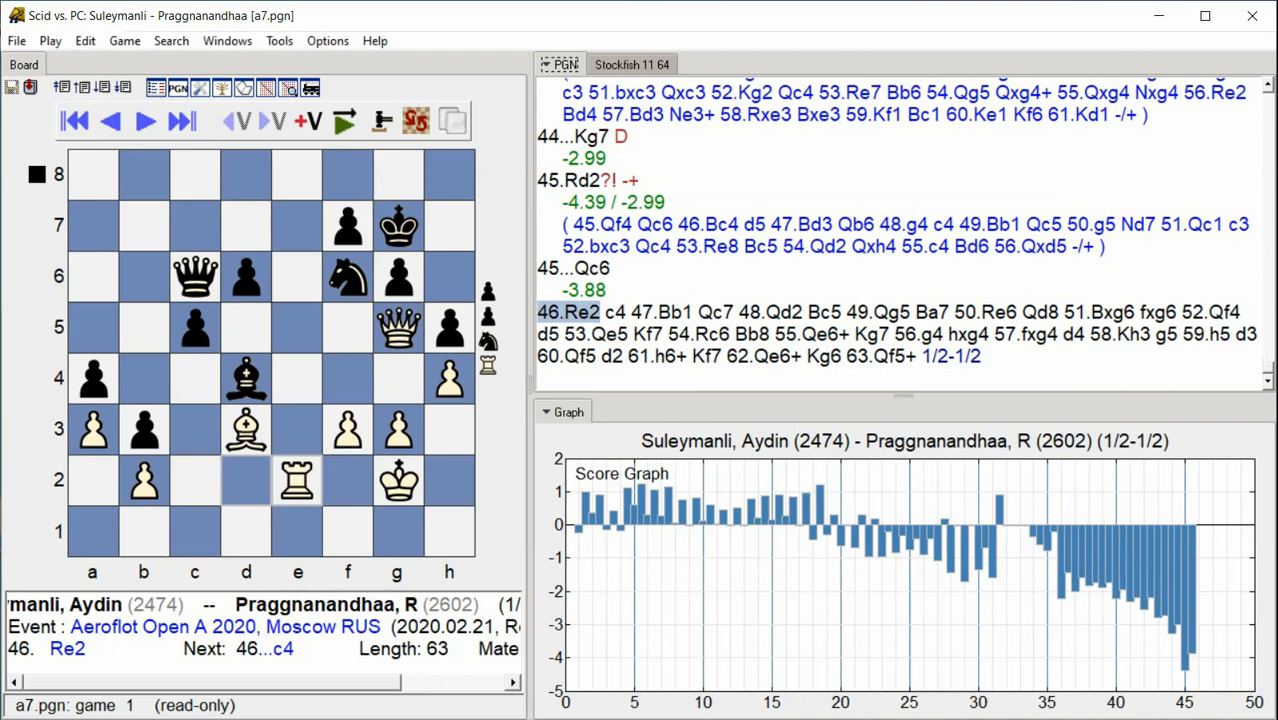
pyautogui.click(143, 120)
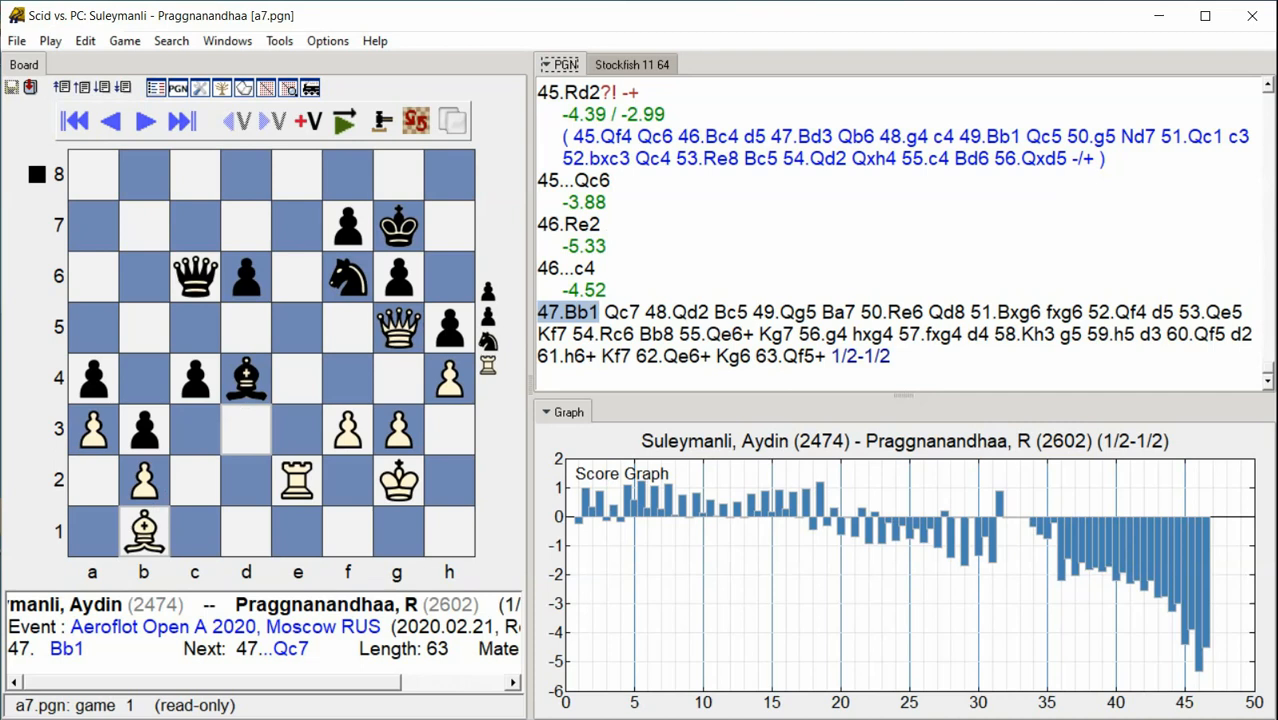
pyautogui.click(144, 120)
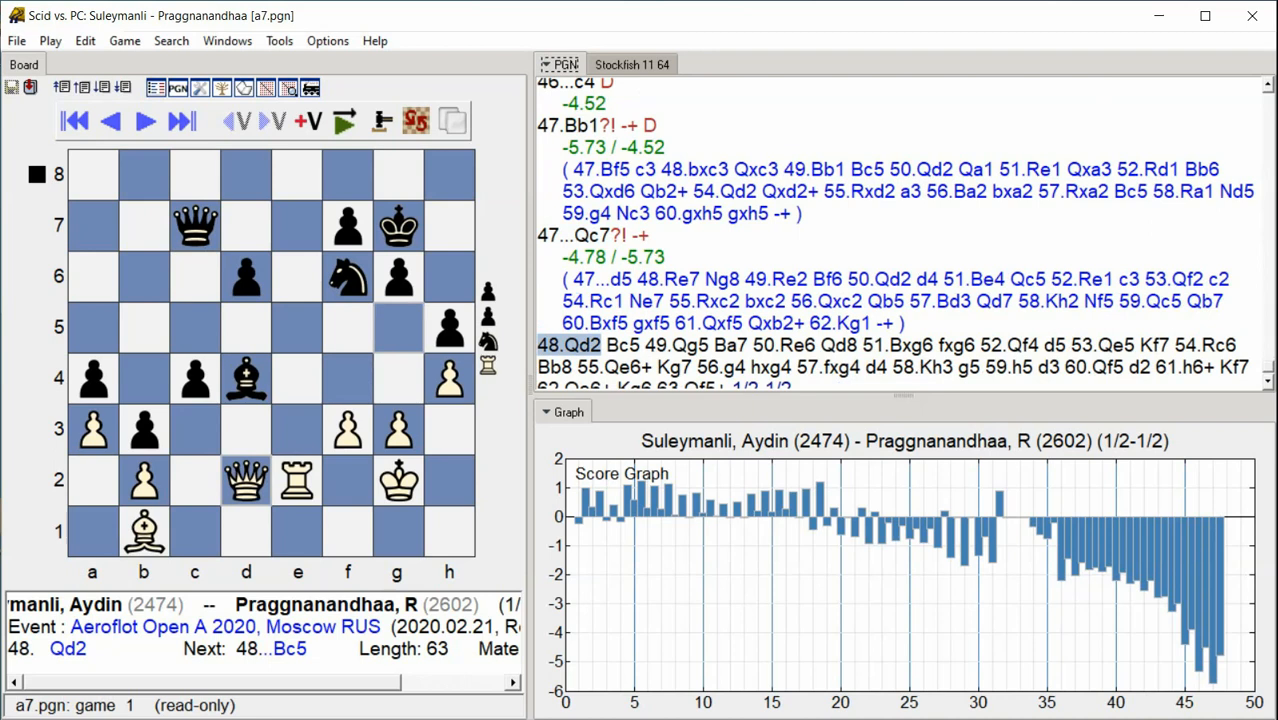
pyautogui.click(182, 120)
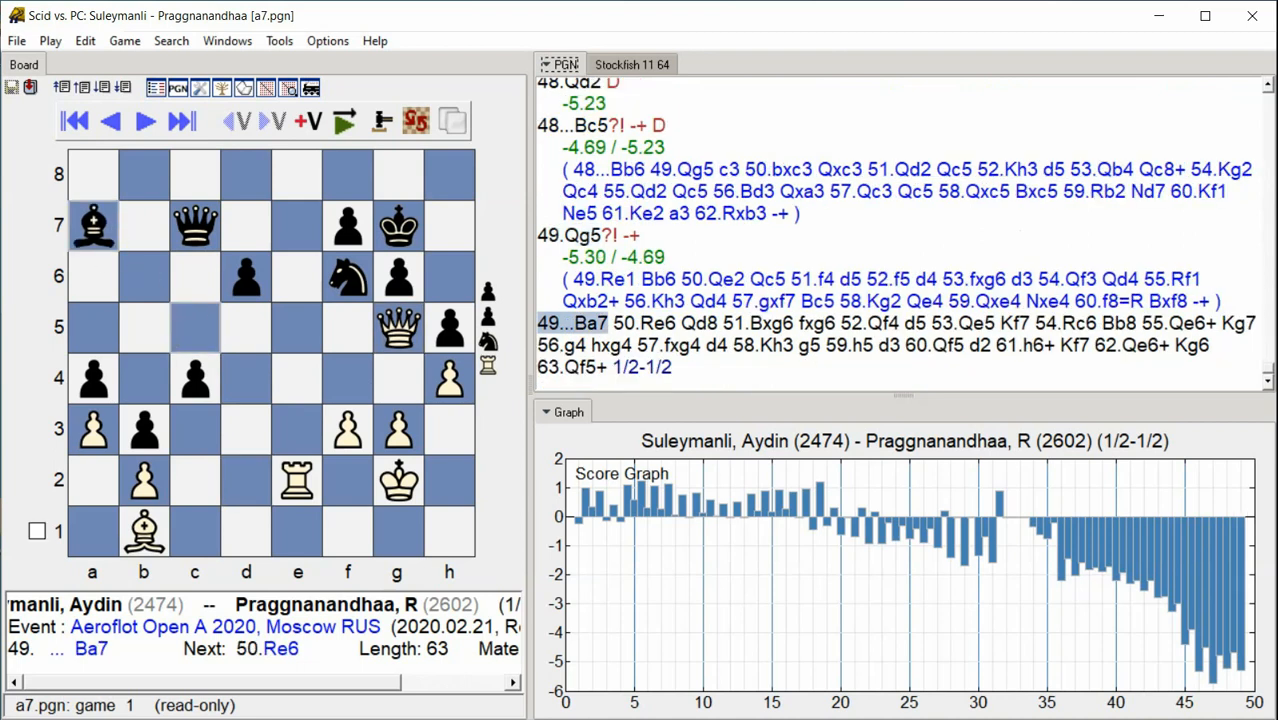
# - Advance from 50.Re6 to 56...hxg4, with 56.g4? marked -+ and given a variation
pyautogui.click(181, 120)
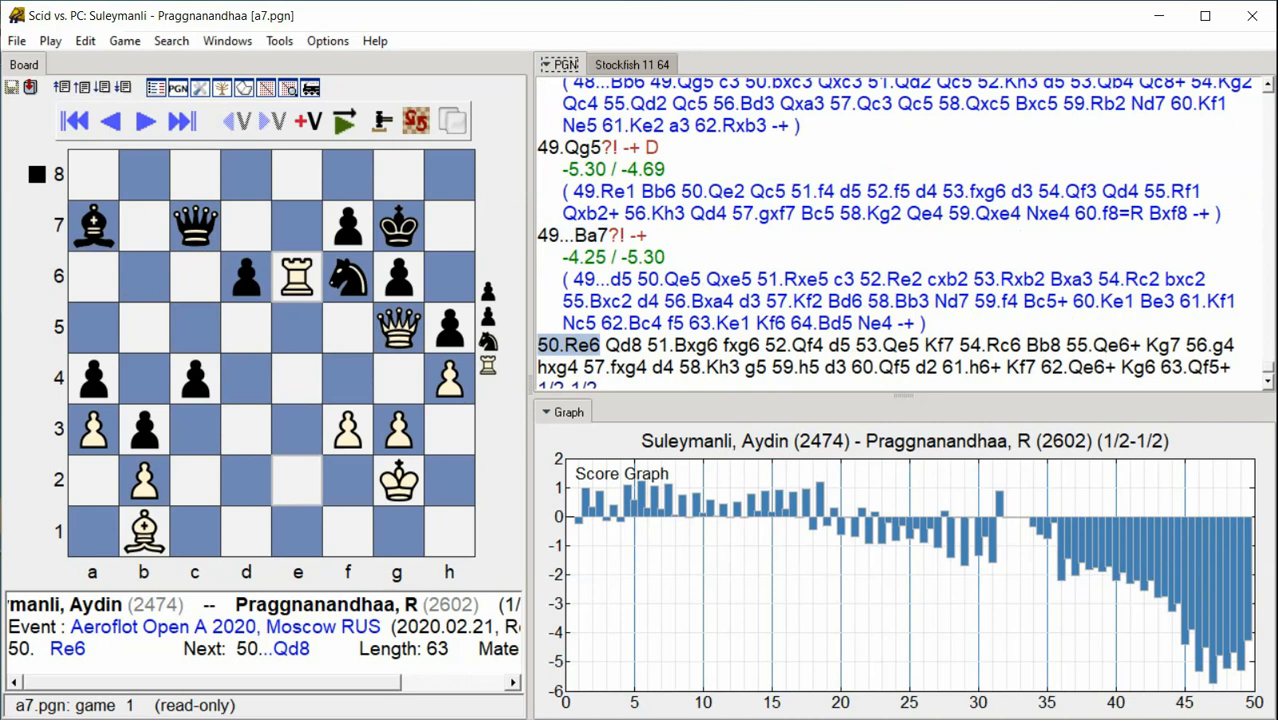
pyautogui.click(181, 120)
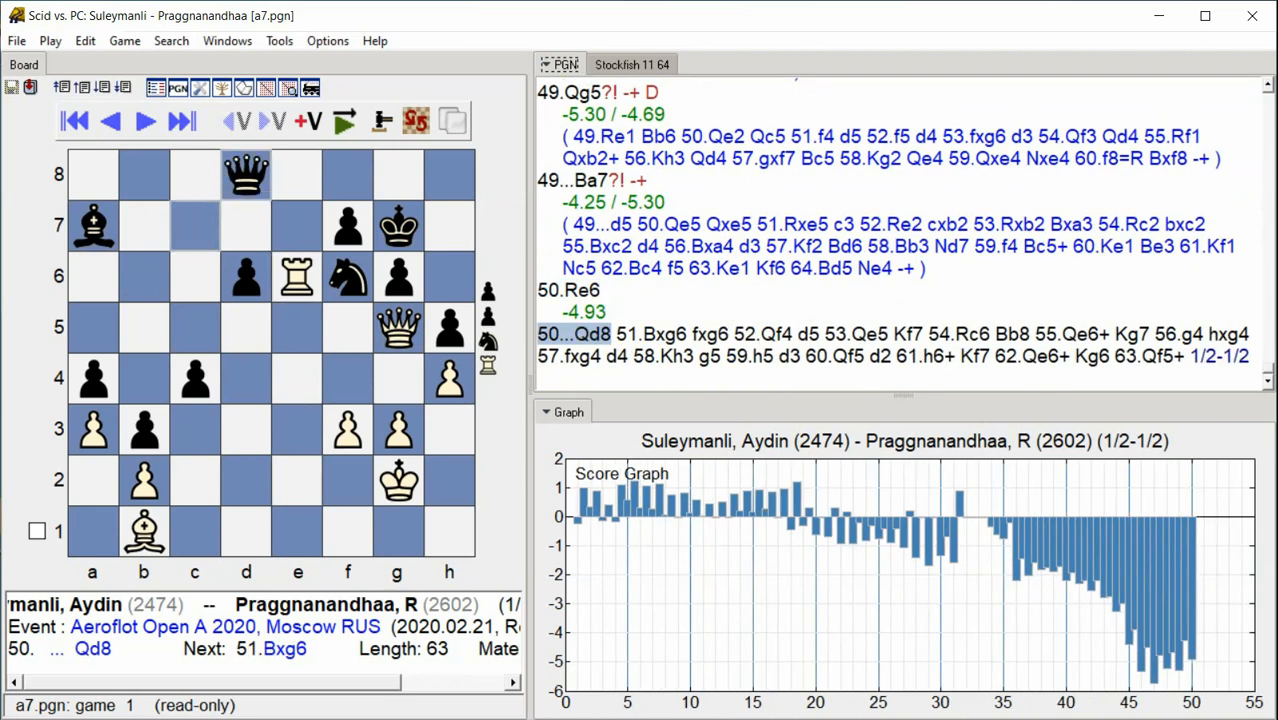
pyautogui.click(144, 120)
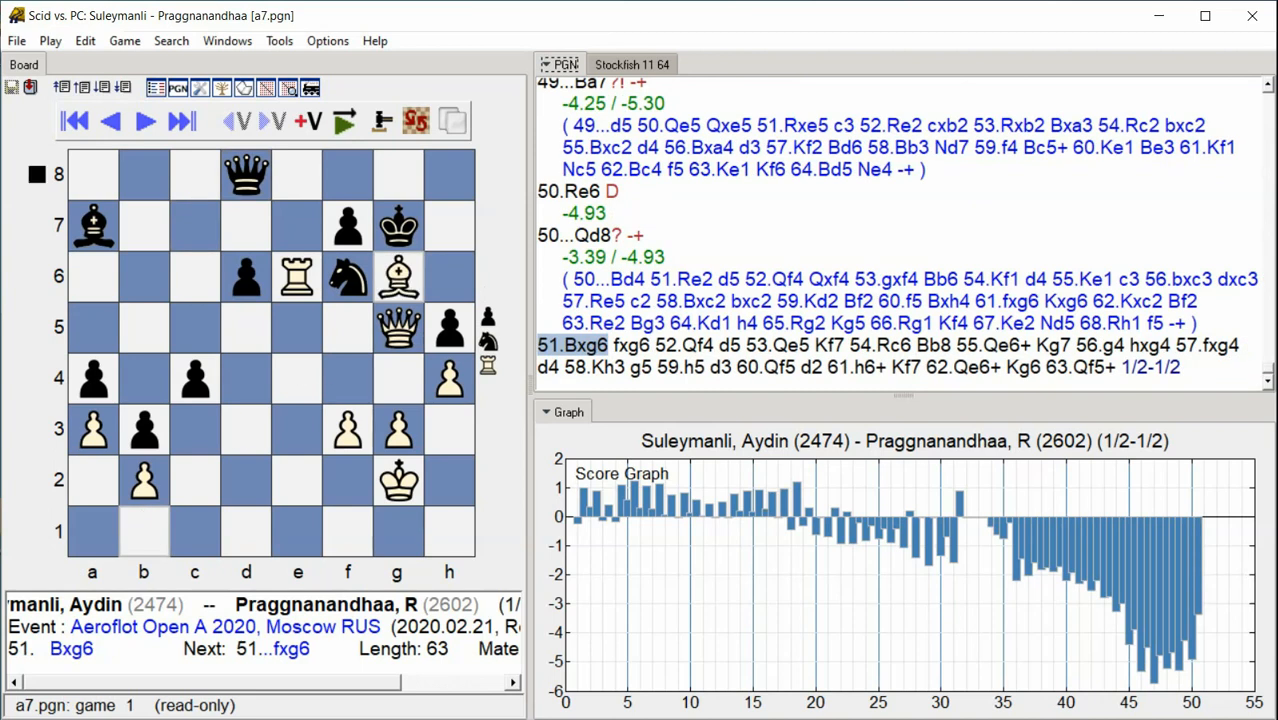
pyautogui.click(181, 120)
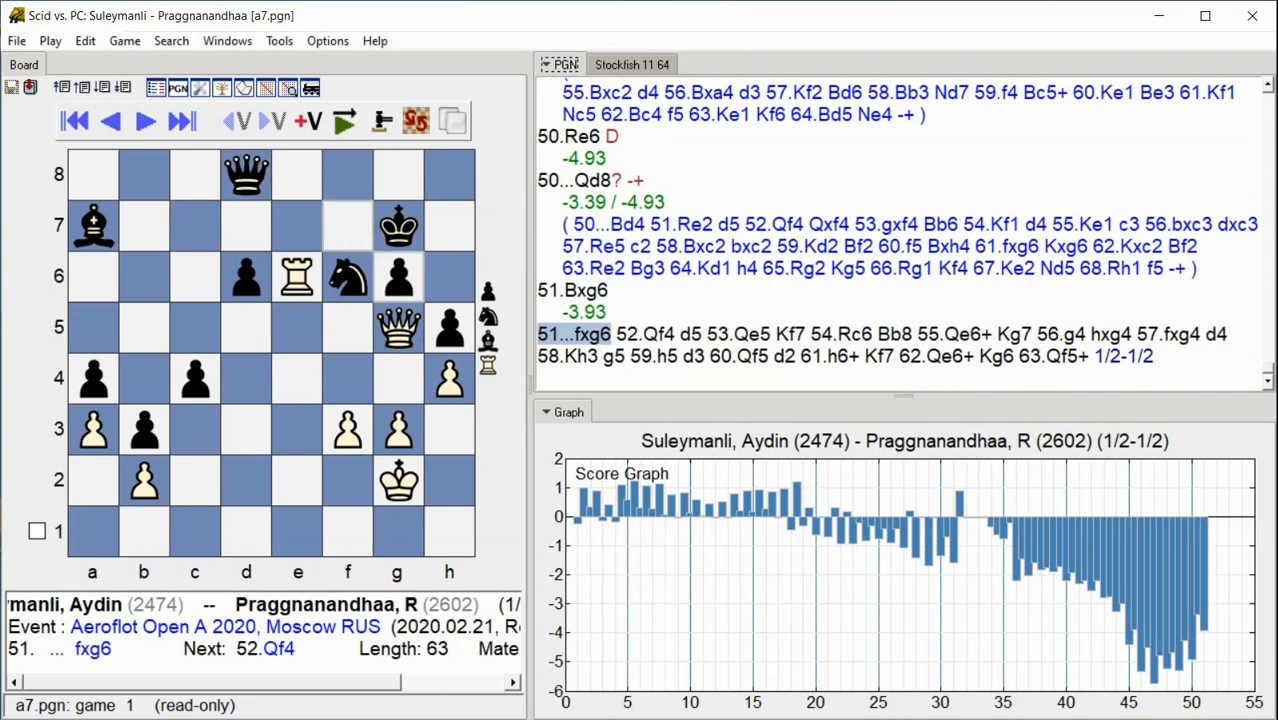
pyautogui.click(143, 120)
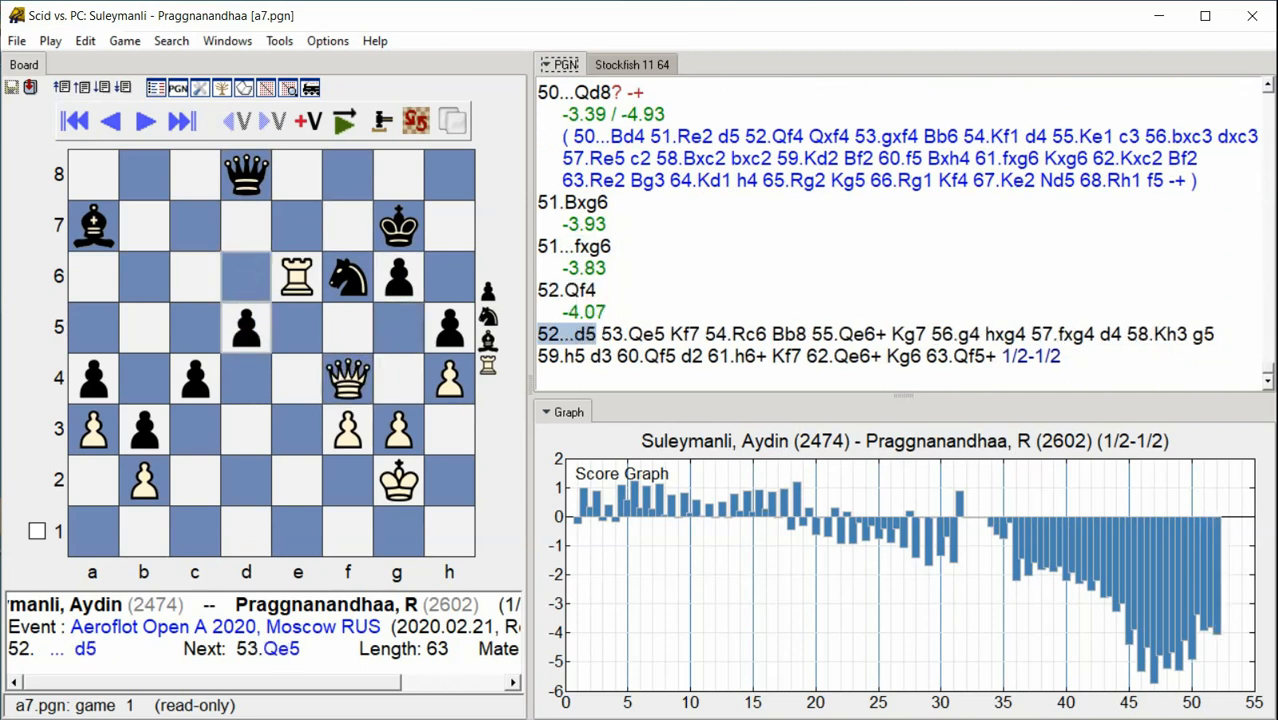
pyautogui.click(181, 121)
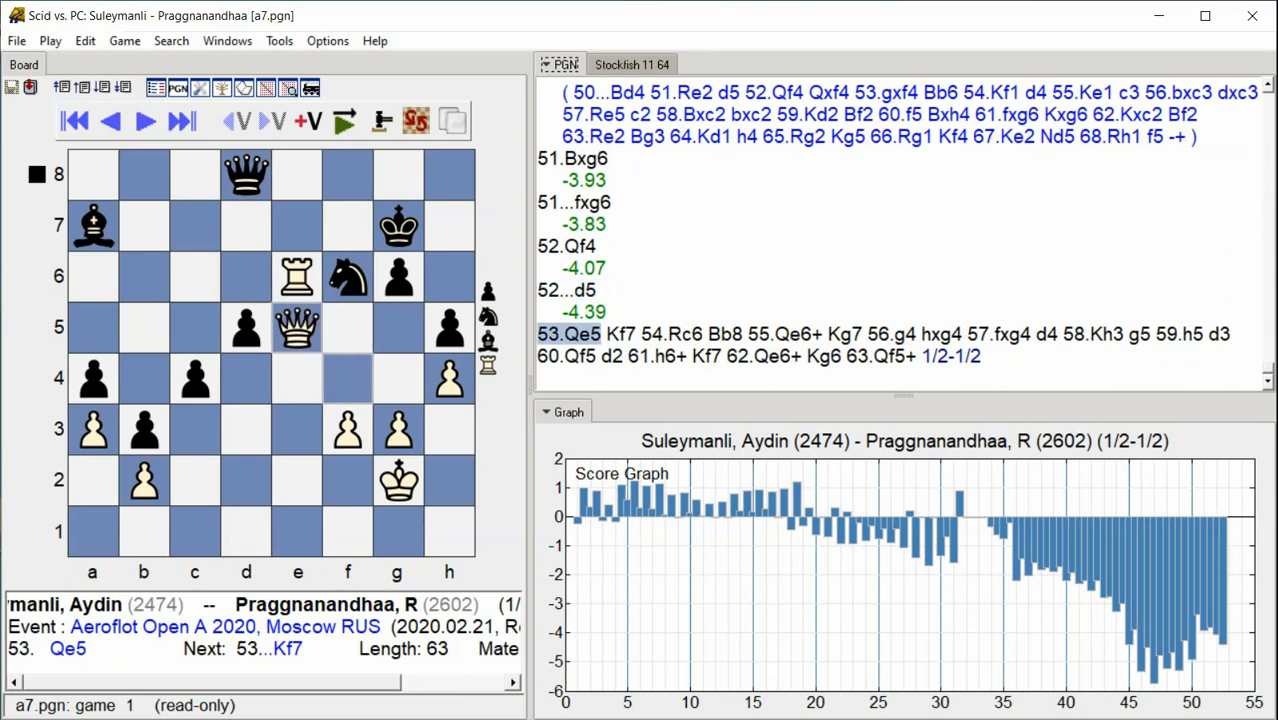
pyautogui.click(181, 120)
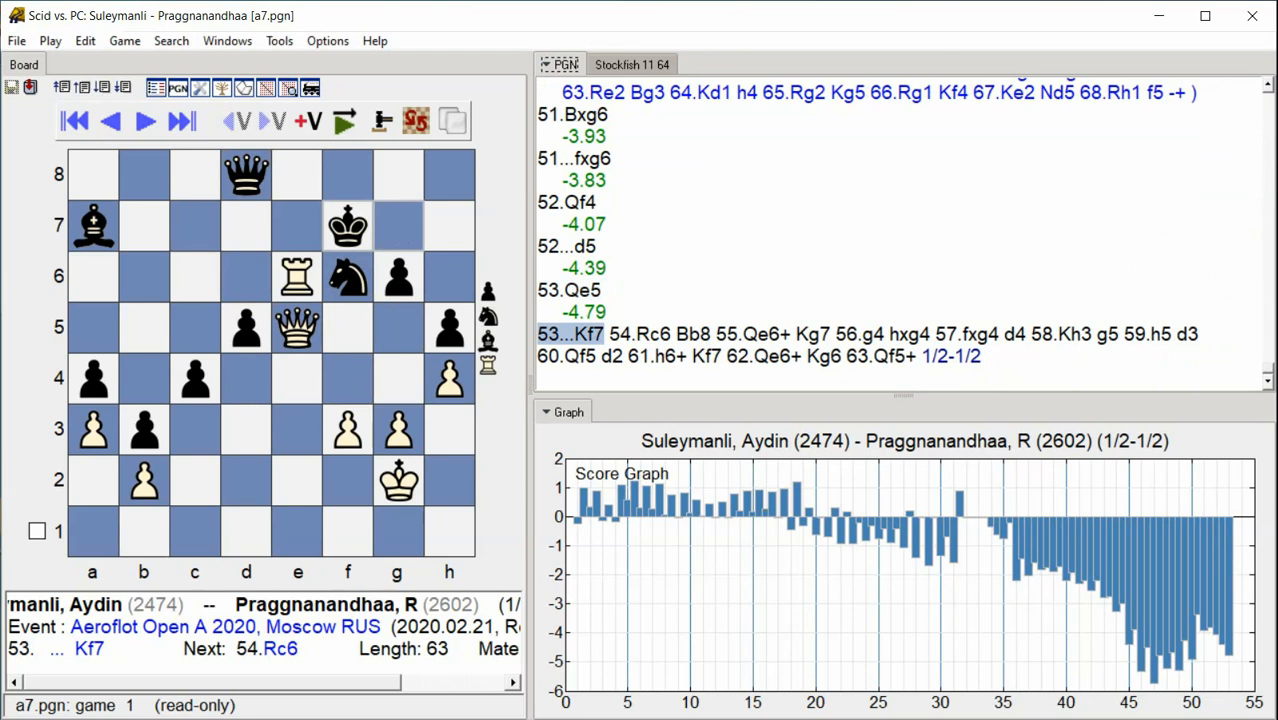
pyautogui.click(143, 120)
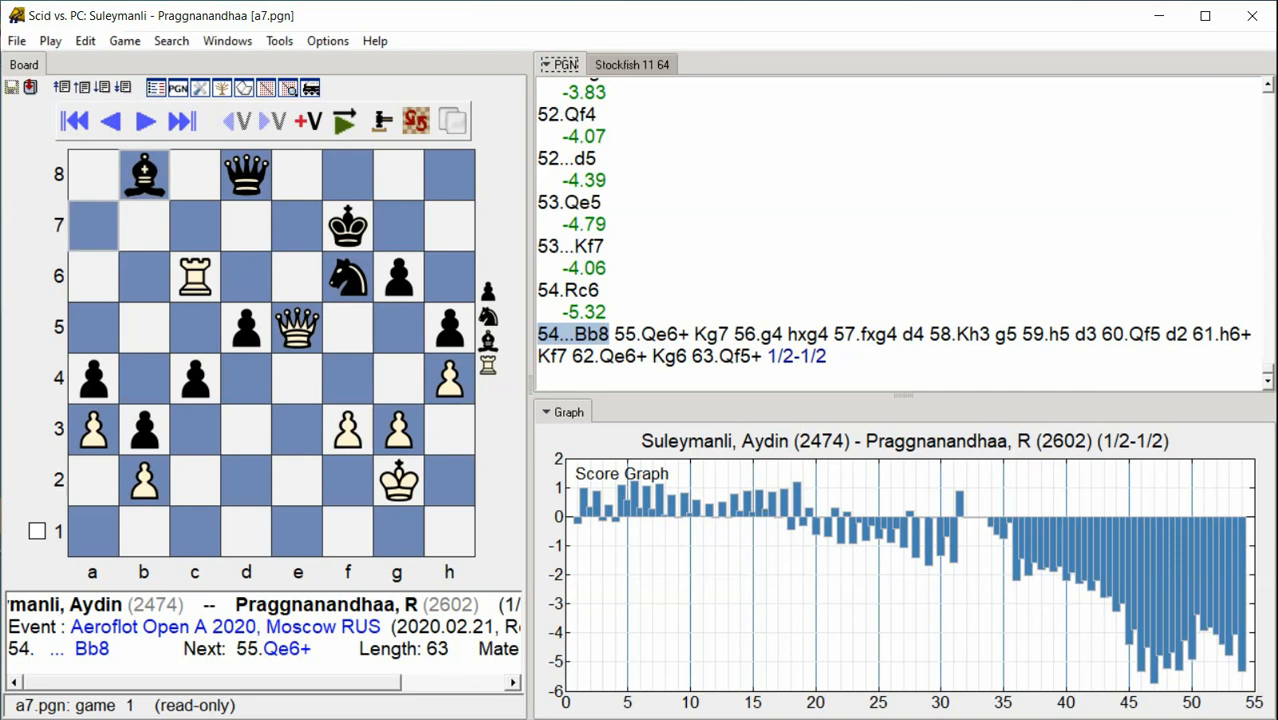
pyautogui.click(143, 121)
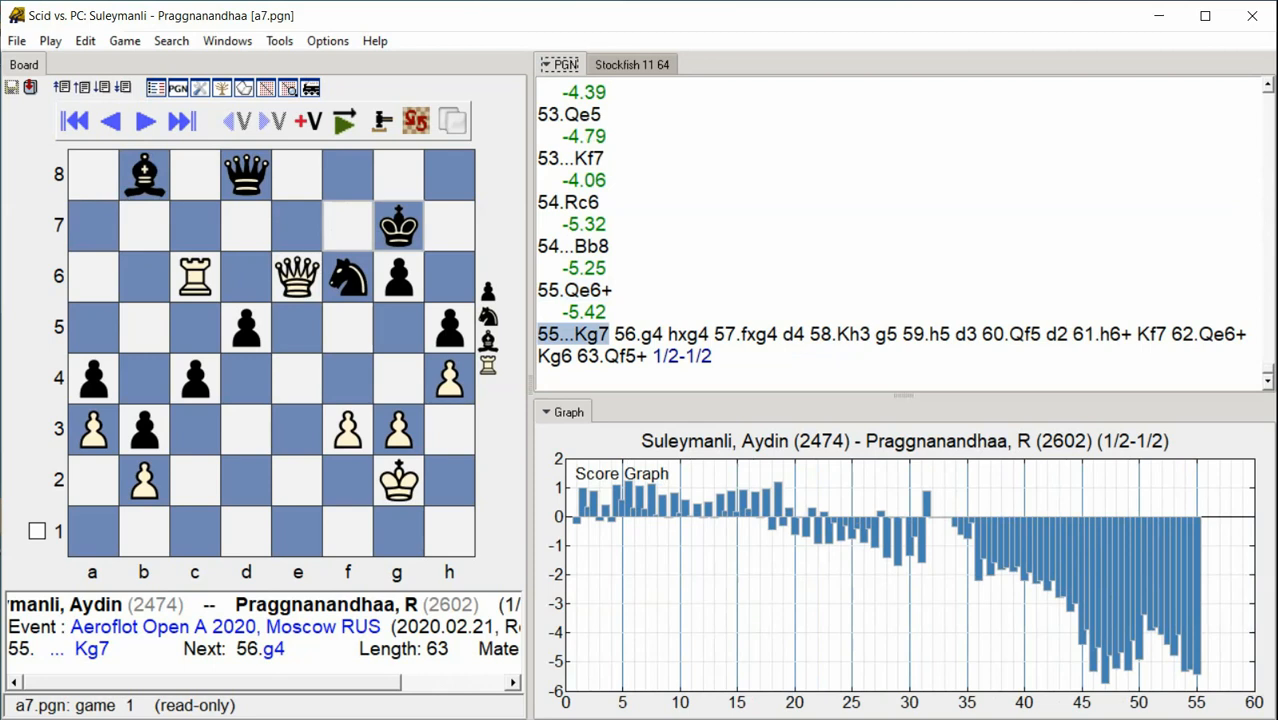
pyautogui.click(143, 120)
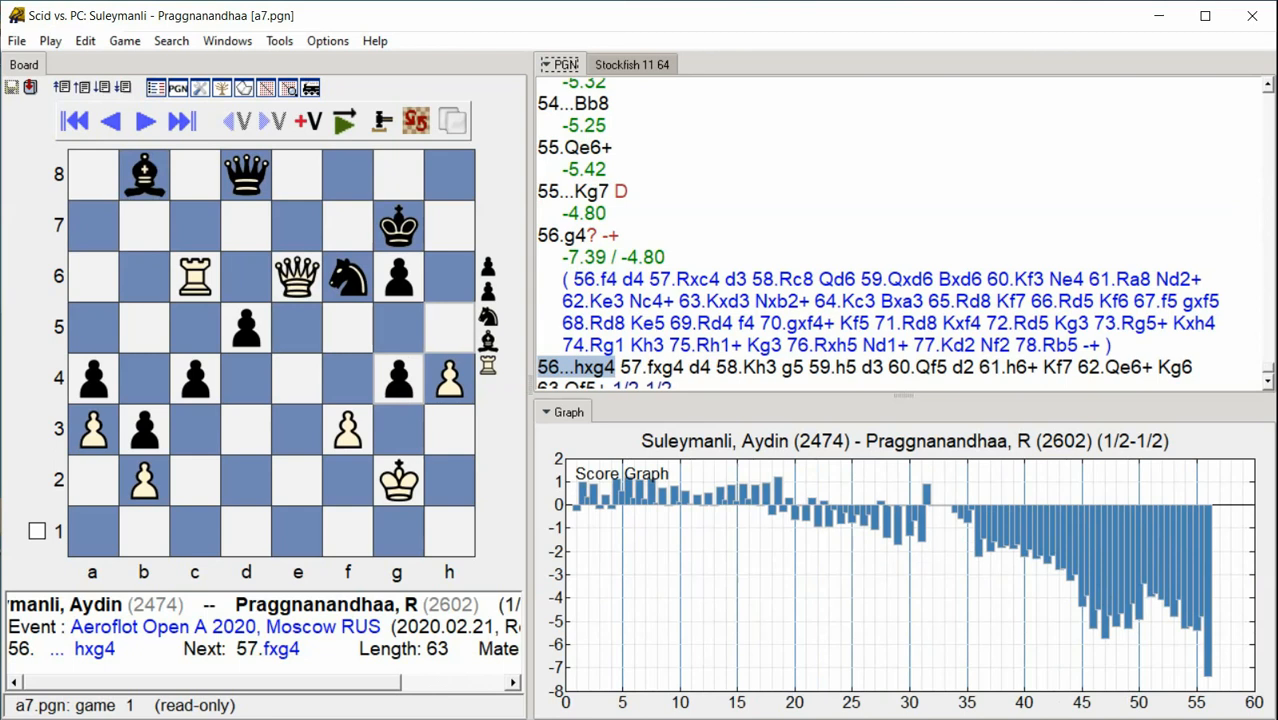
# - Advance from 57.fxg4 to the final 63.Qf5+, with 58...g5?? marked = and later moves 0.00
pyautogui.click(142, 121)
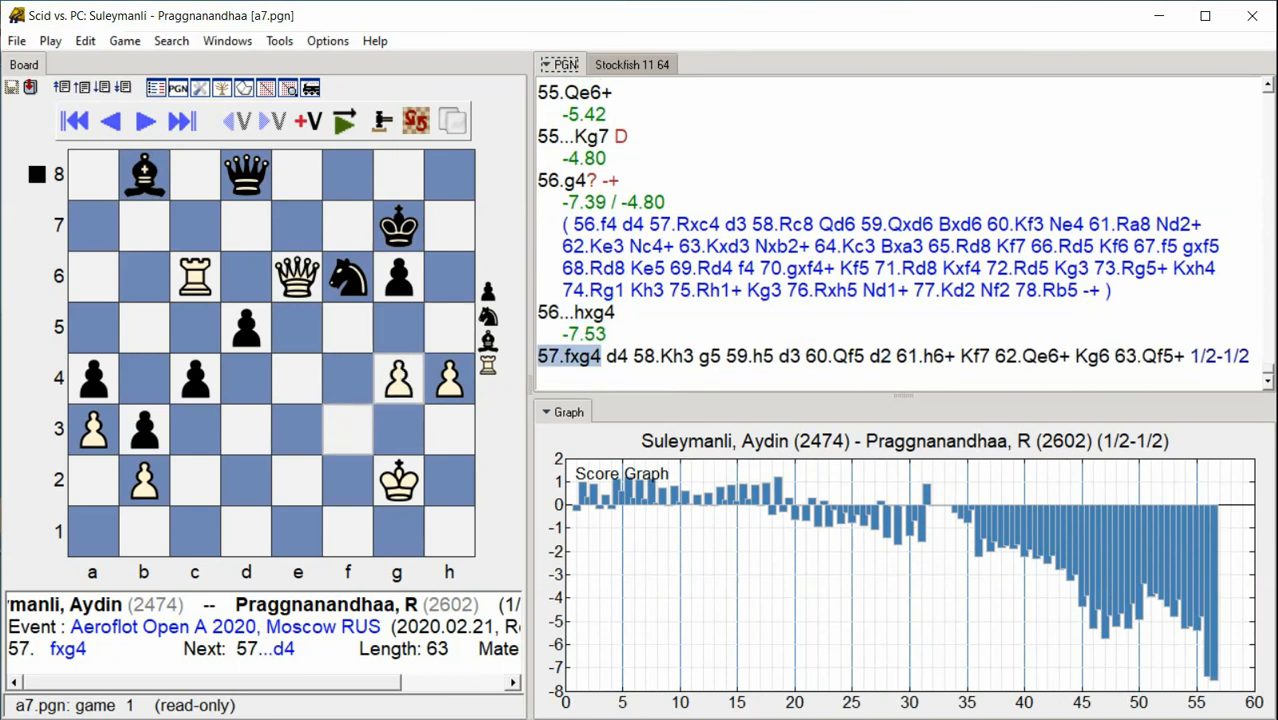
pyautogui.click(143, 121)
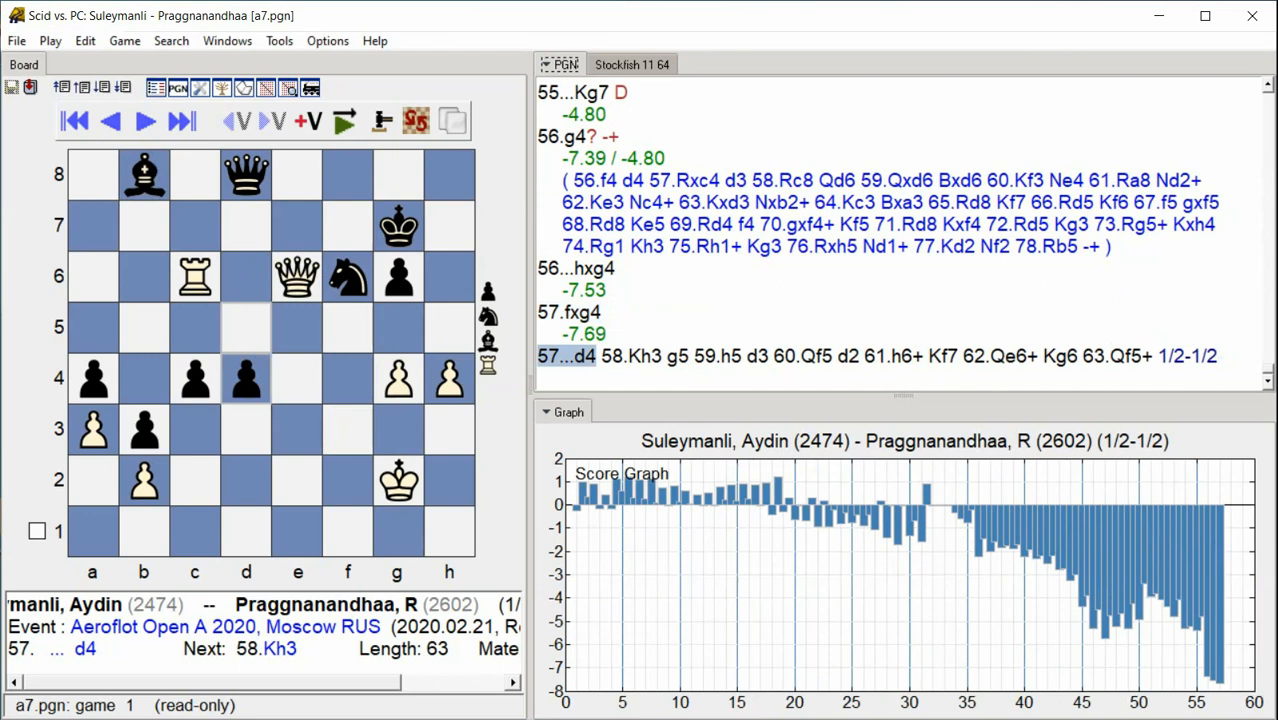
pyautogui.click(145, 120)
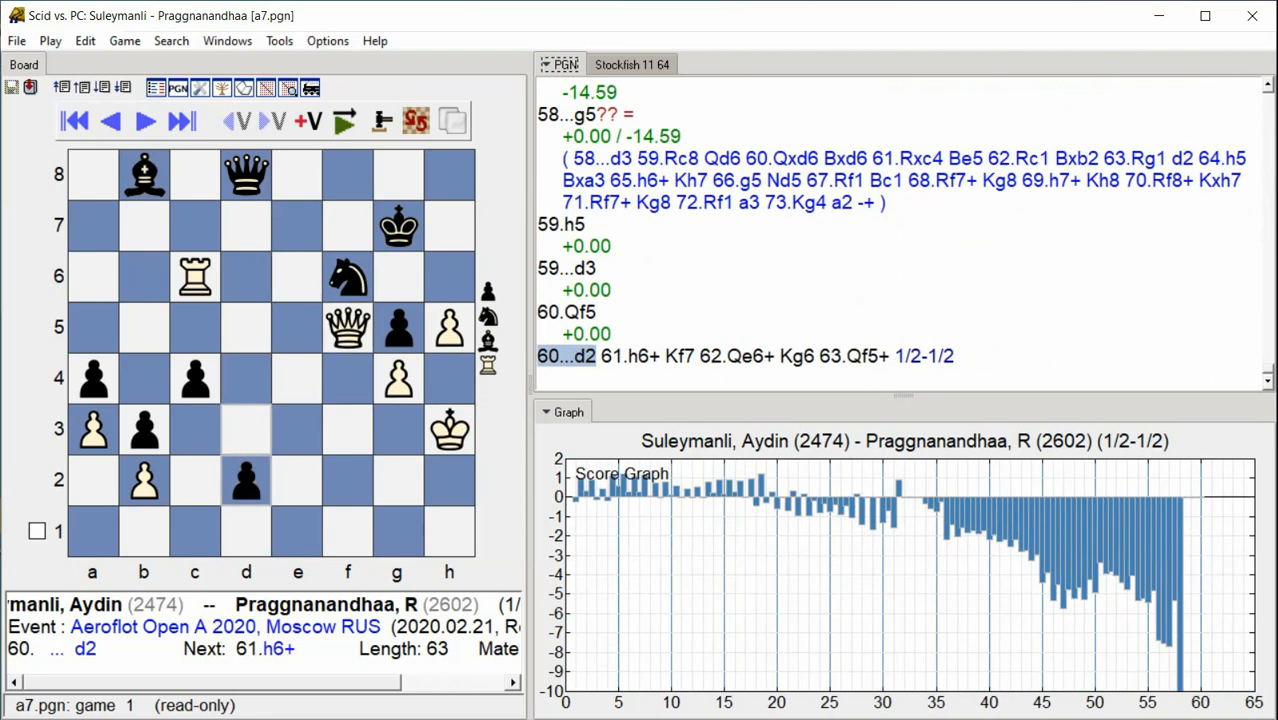
pyautogui.click(182, 120)
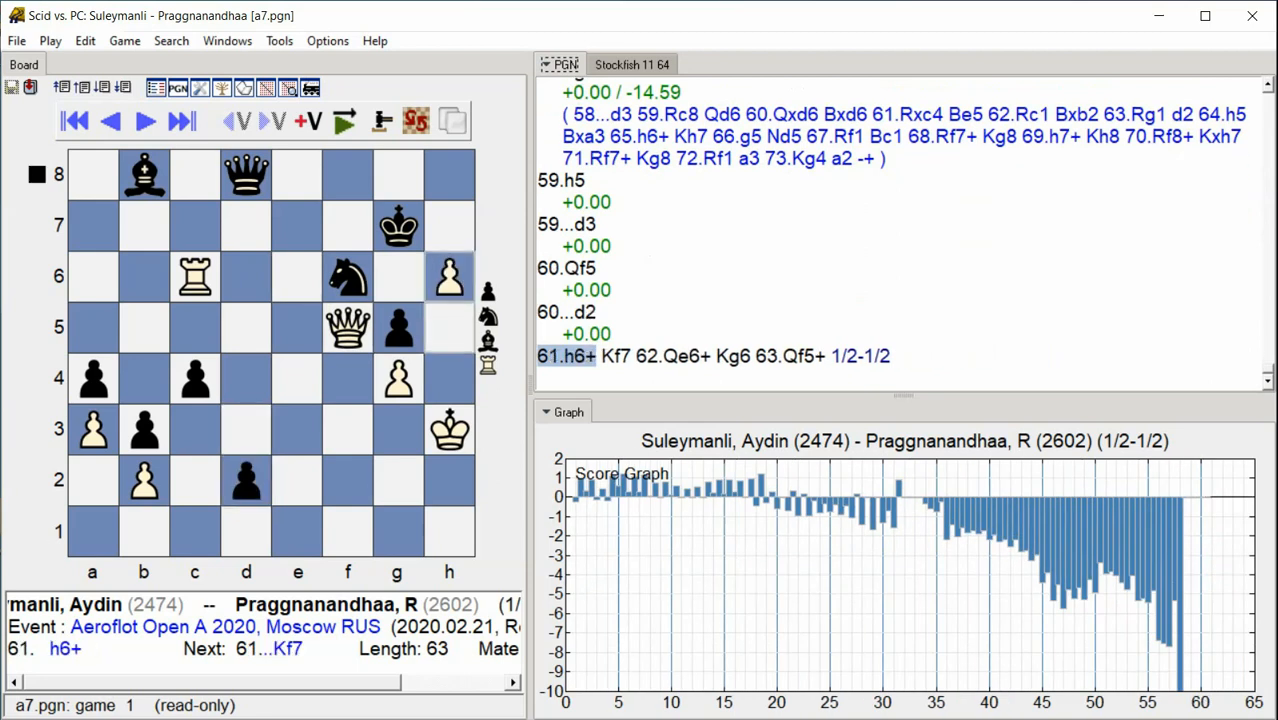
pyautogui.click(143, 120)
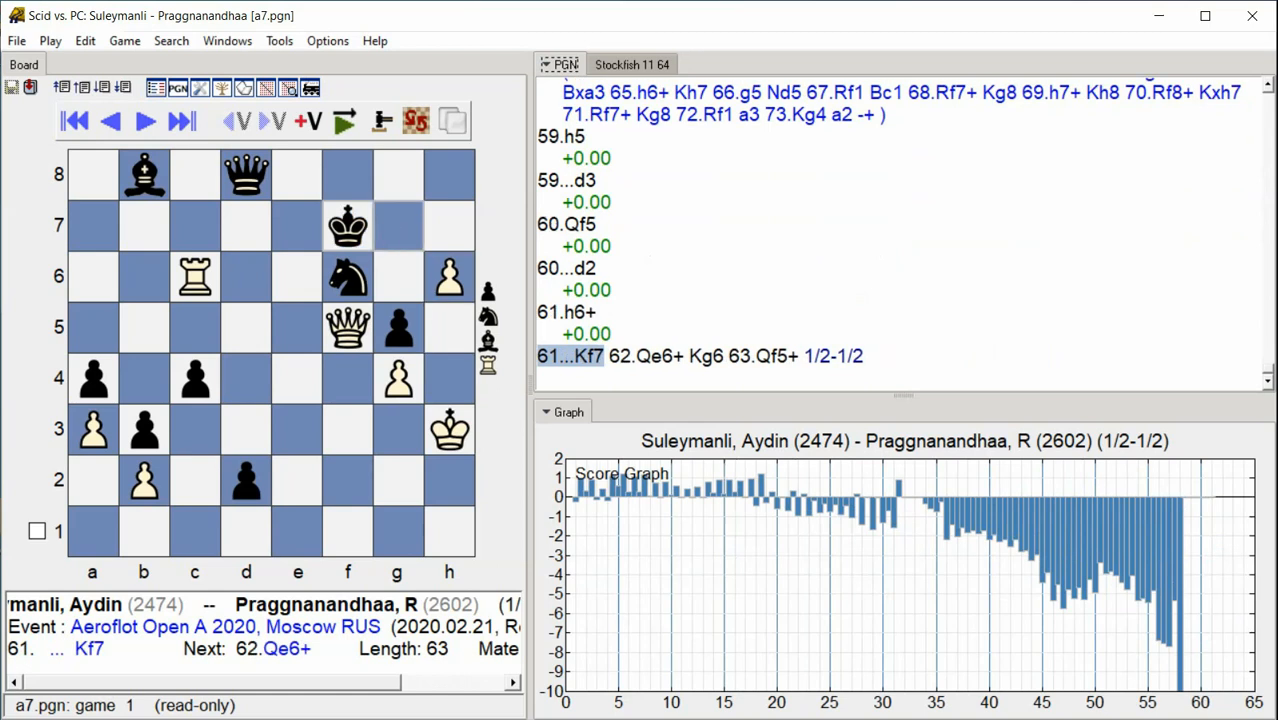
pyautogui.click(144, 120)
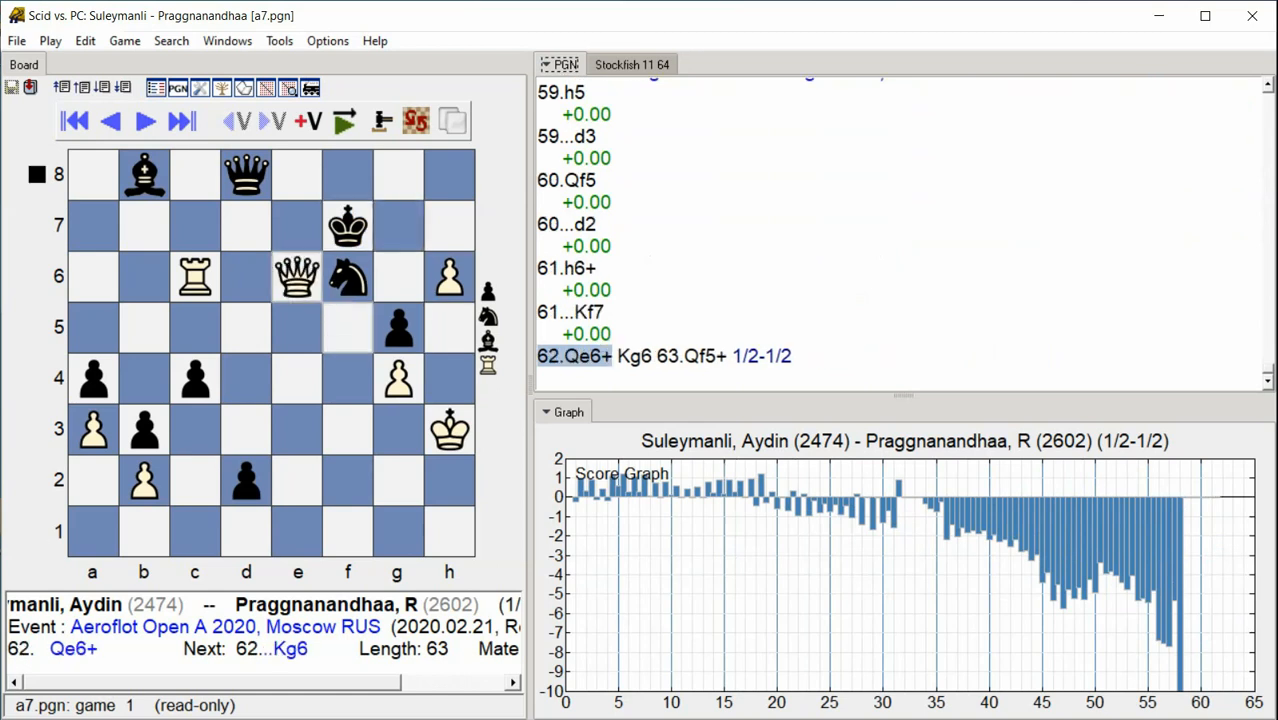
pyautogui.click(144, 120)
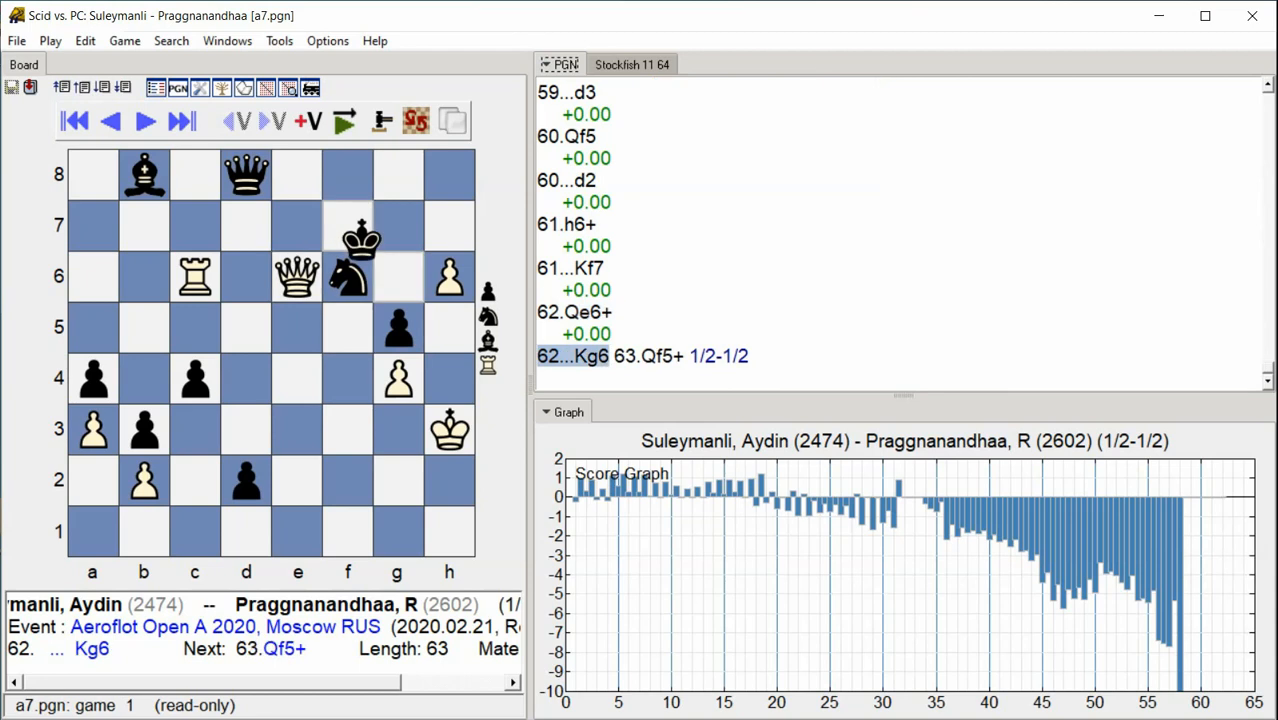
pyautogui.click(347, 237)
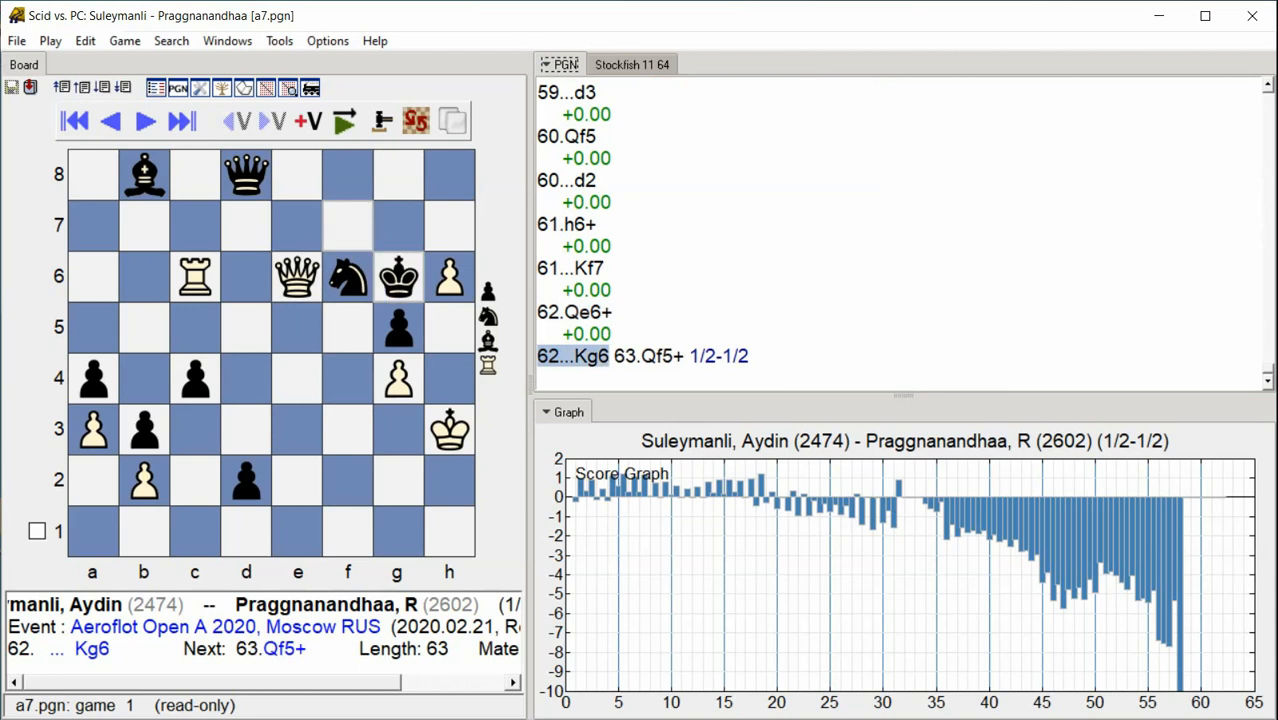
pyautogui.click(145, 121)
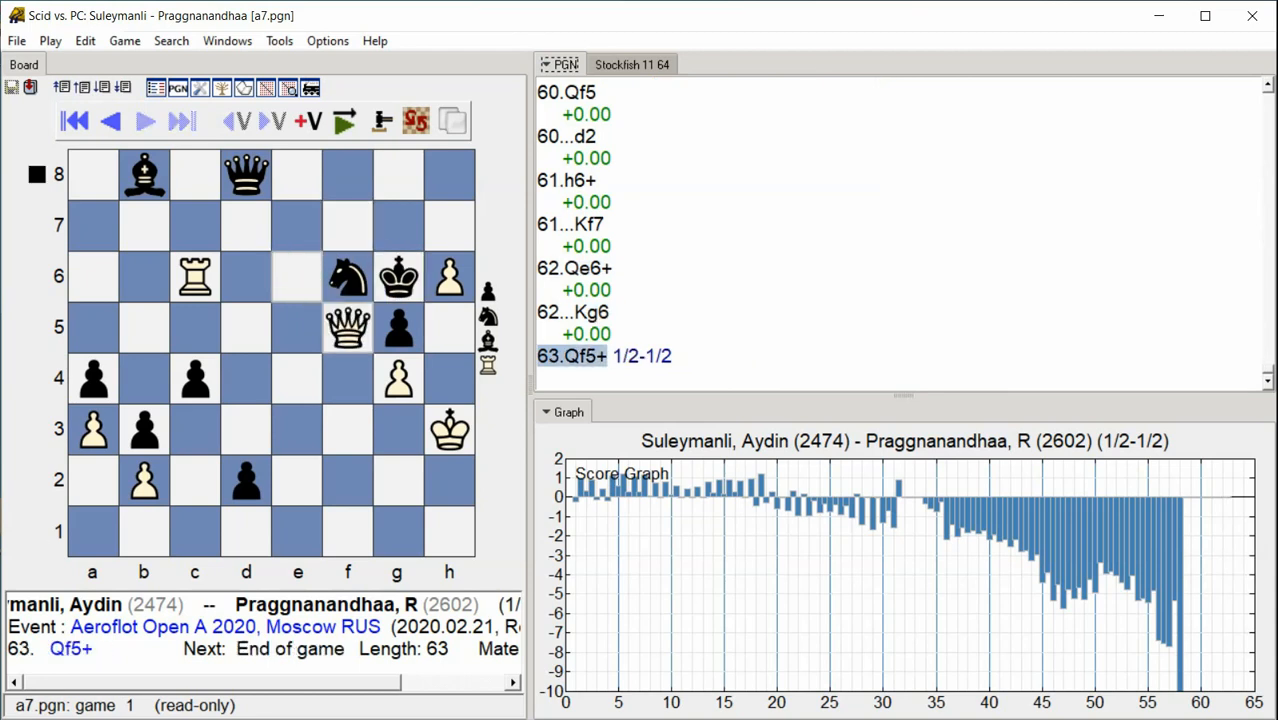